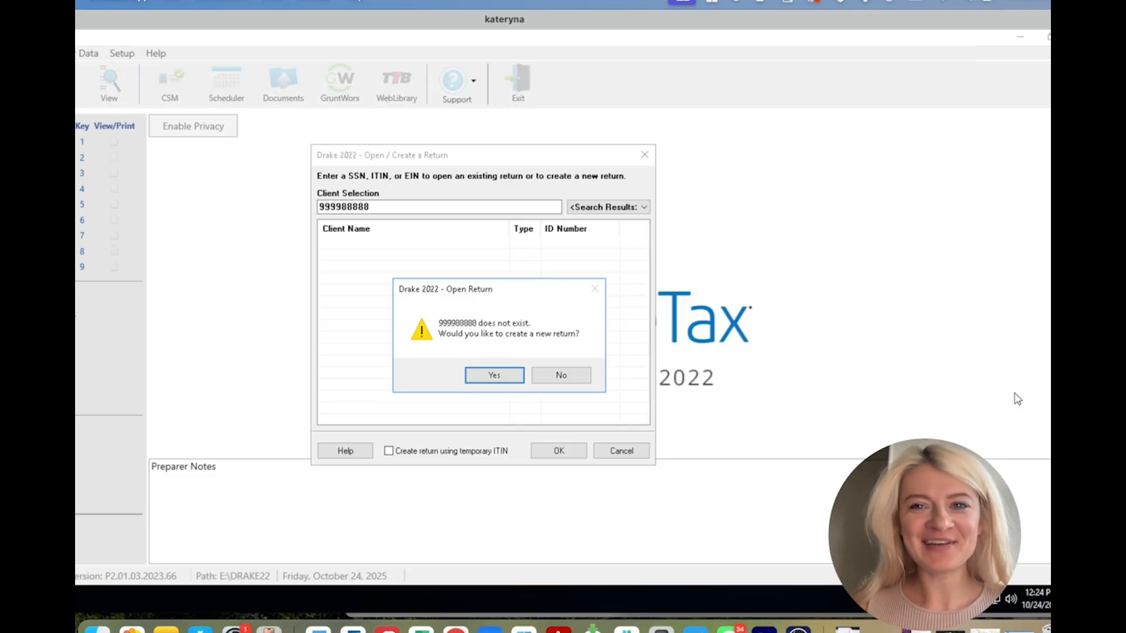
{"action": "mouse_move", "coordinate": [850, 409]}
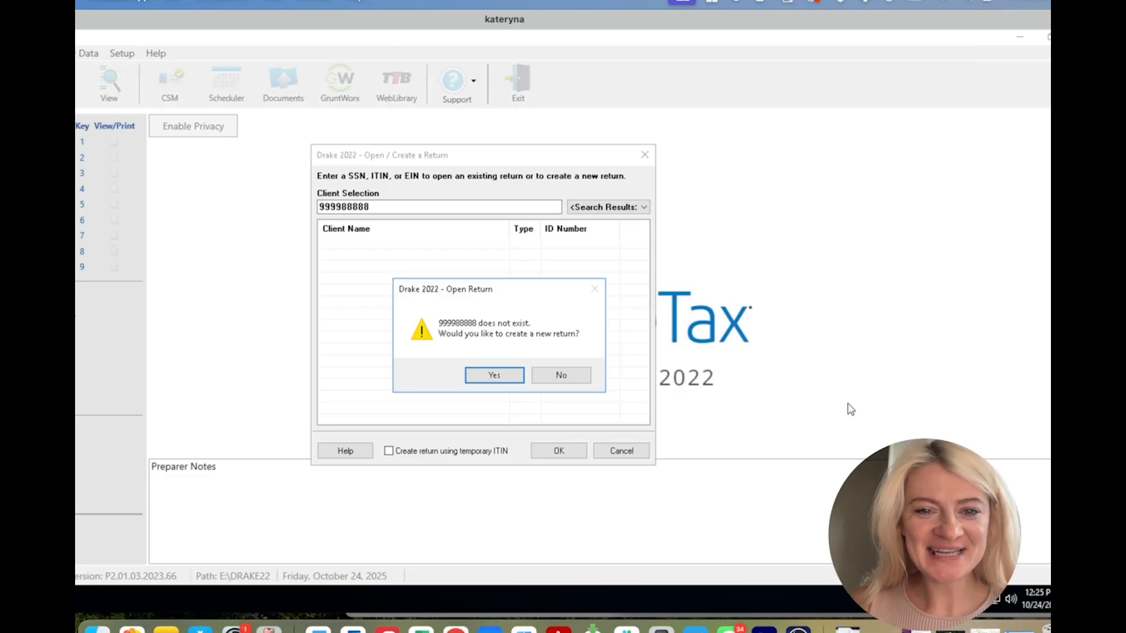
{"action": "mouse_move", "coordinate": [843, 402]}
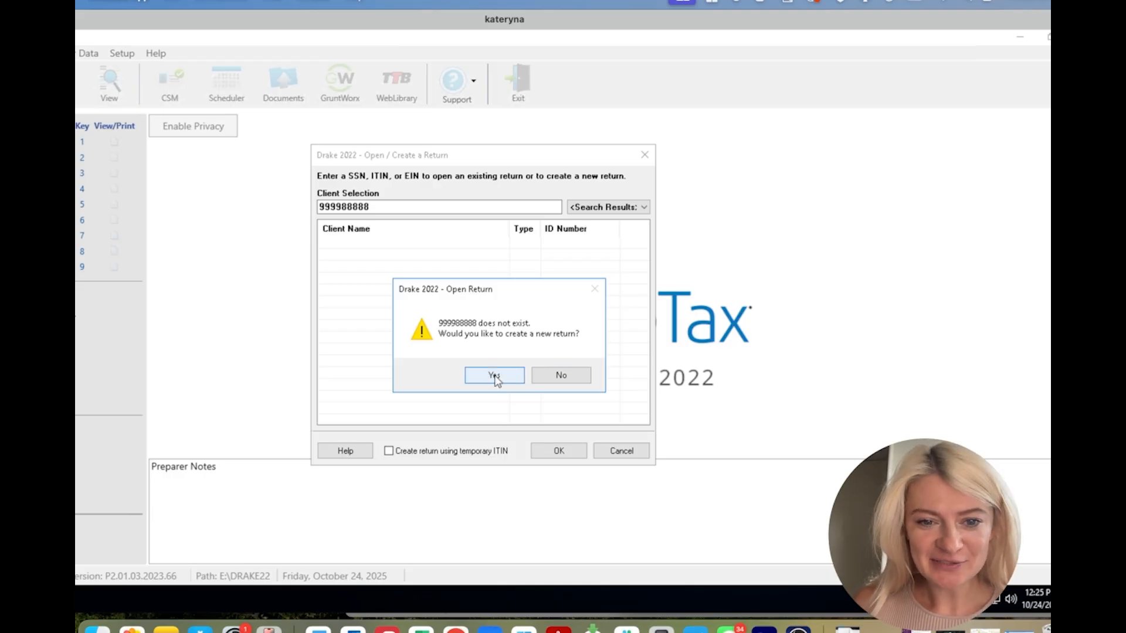
{"action": "left_click", "coordinate": [493, 374]}
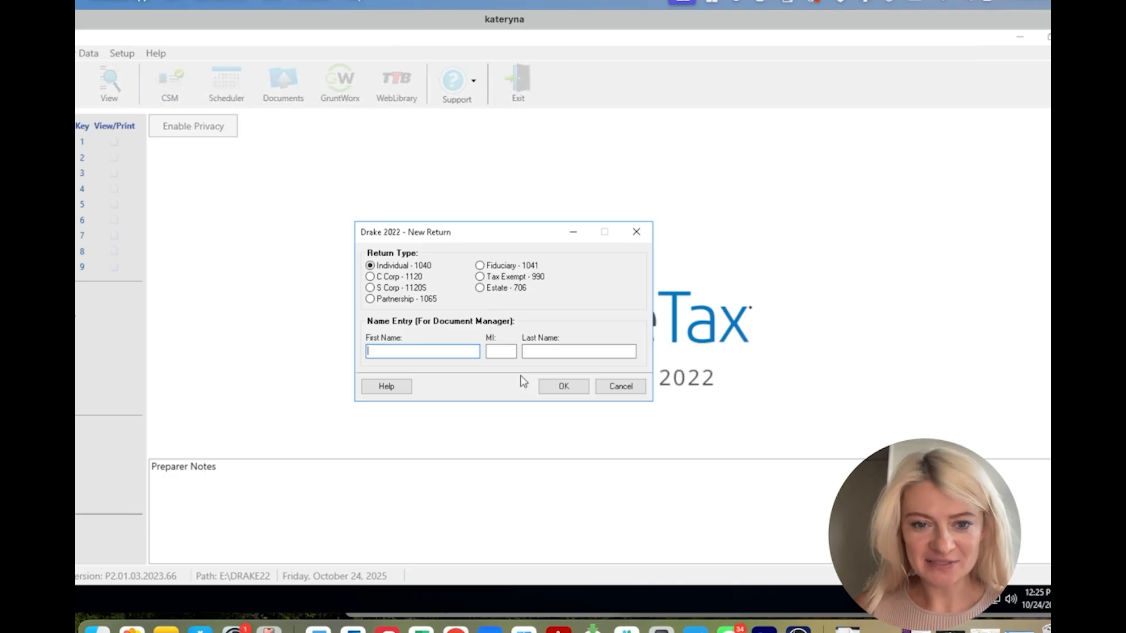
{"action": "type", "text": "Kat"}
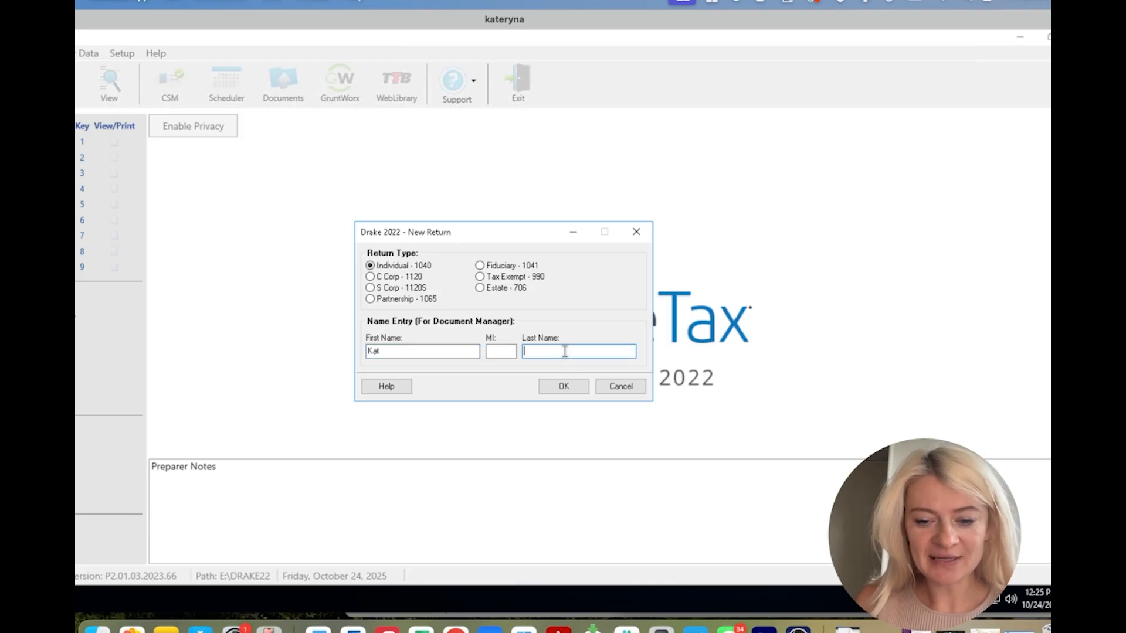
{"action": "left_click", "coordinate": [619, 386]}
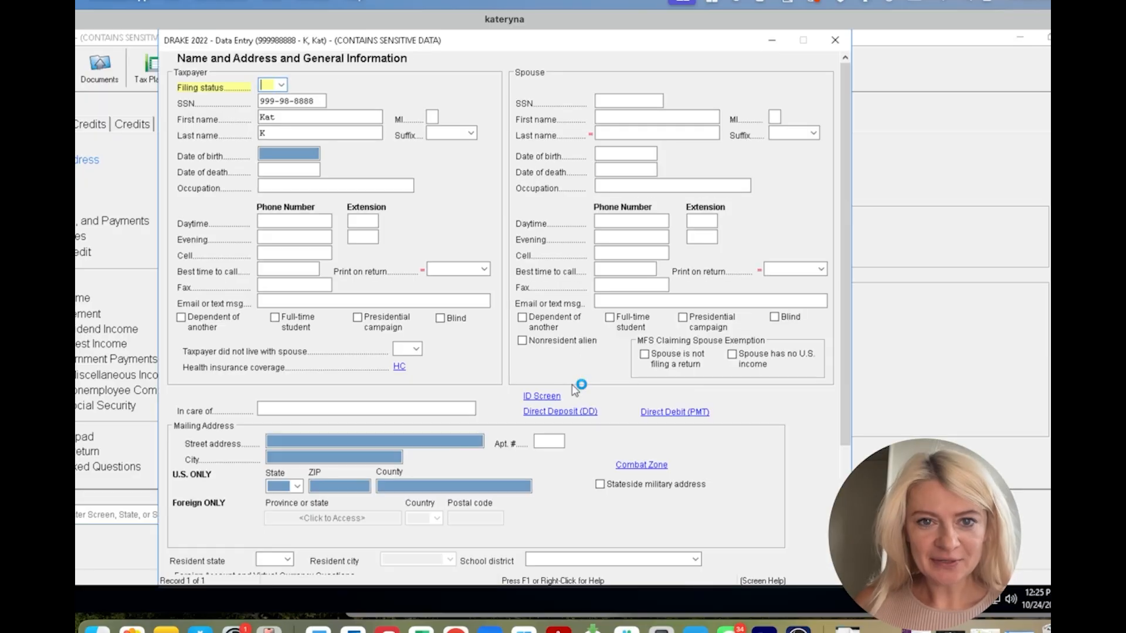
{"action": "mouse_move", "coordinate": [639, 179]}
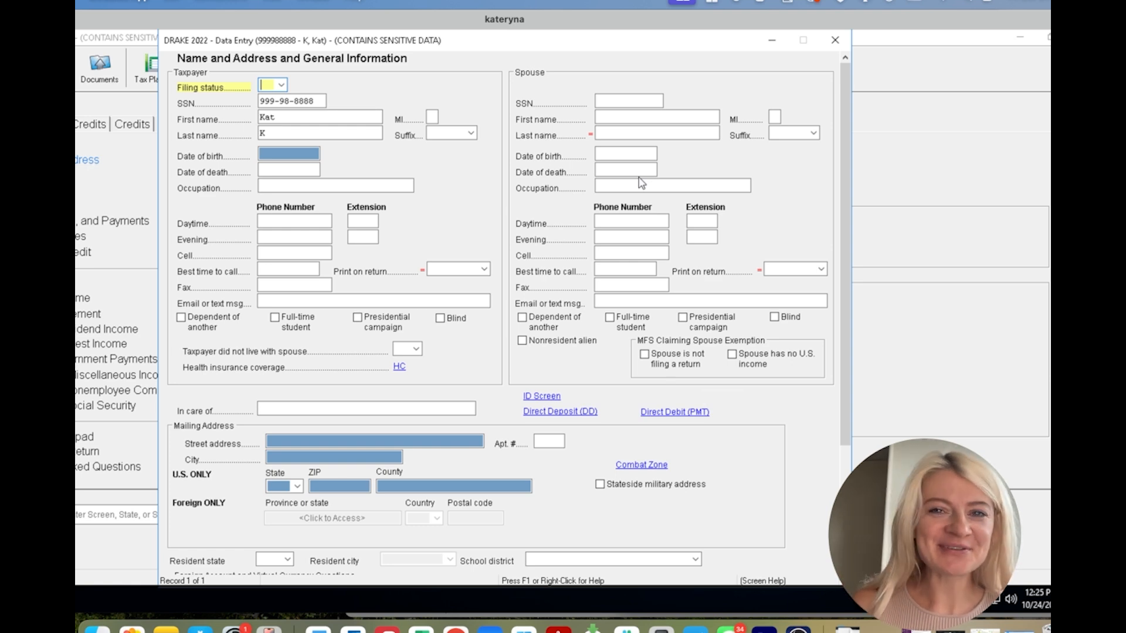
{"action": "mouse_move", "coordinate": [594, 131]}
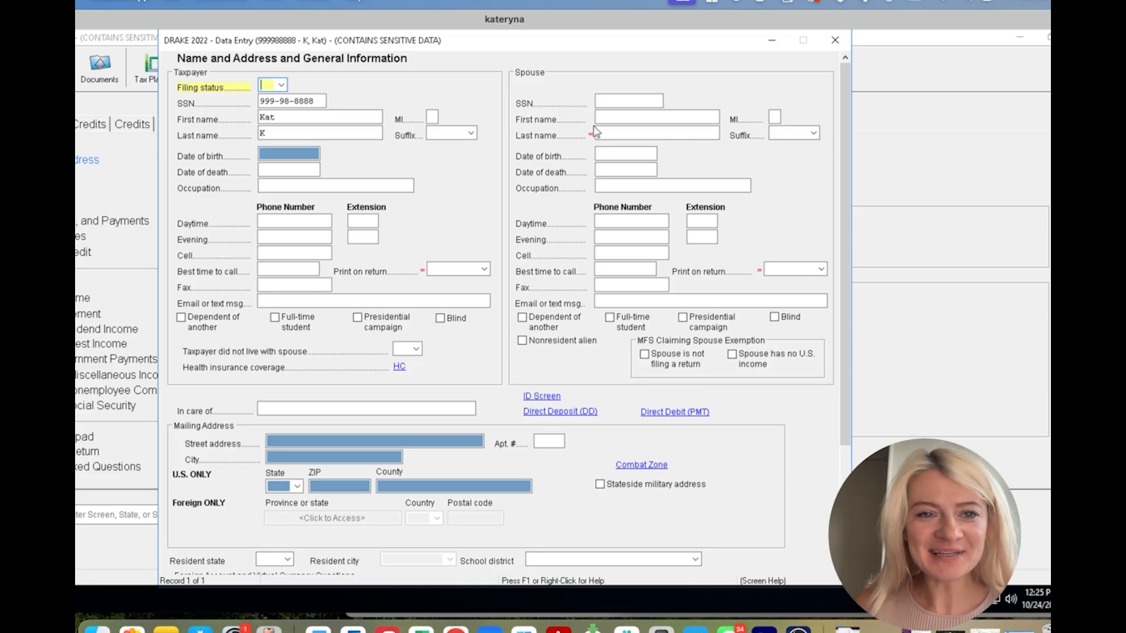
{"action": "mouse_move", "coordinate": [370, 108]}
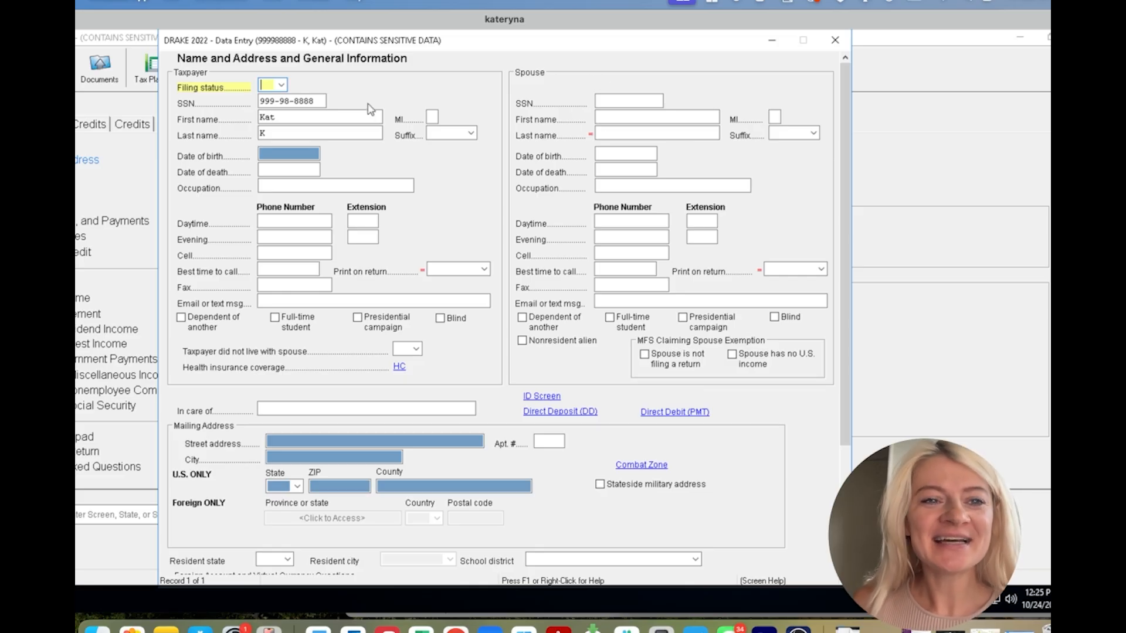
- Choose 1 Single filing status and enter birth date 01-01-1990, giving age 32
{"action": "left_click", "coordinate": [281, 85]}
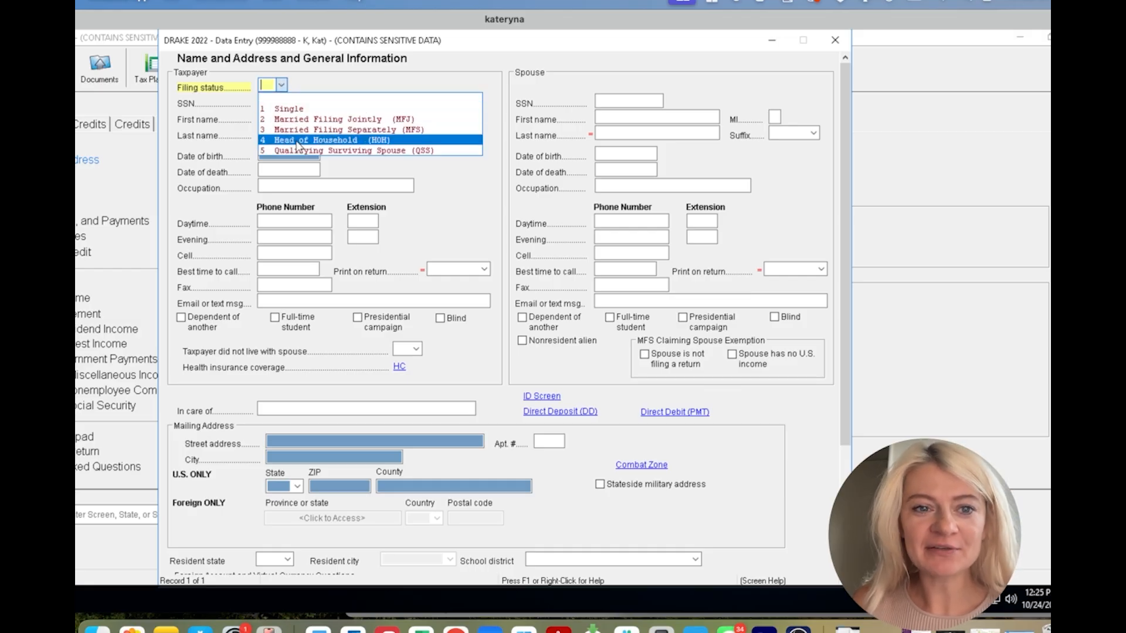
{"action": "left_click", "coordinate": [288, 109]}
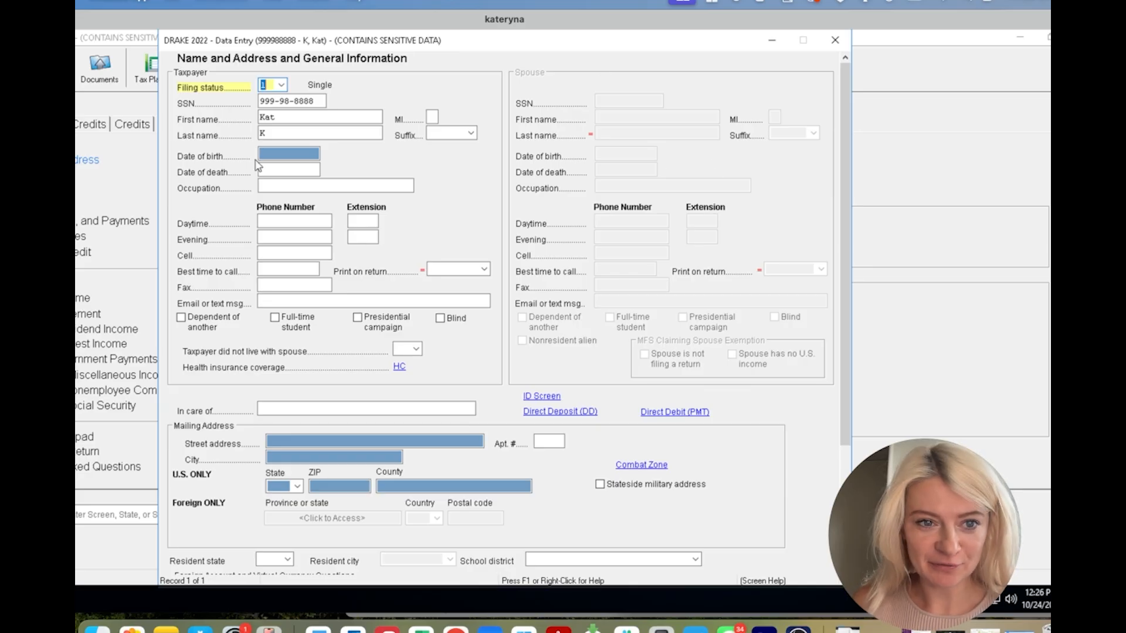
{"action": "type", "text": "01-01-"}
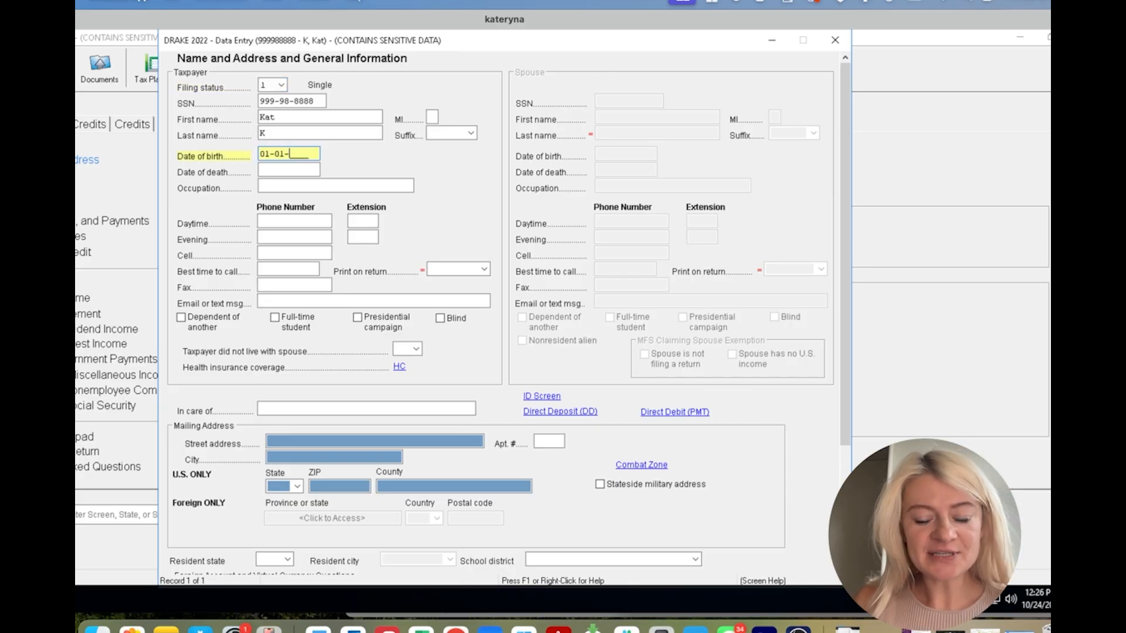
{"action": "type", "text": "1990"}
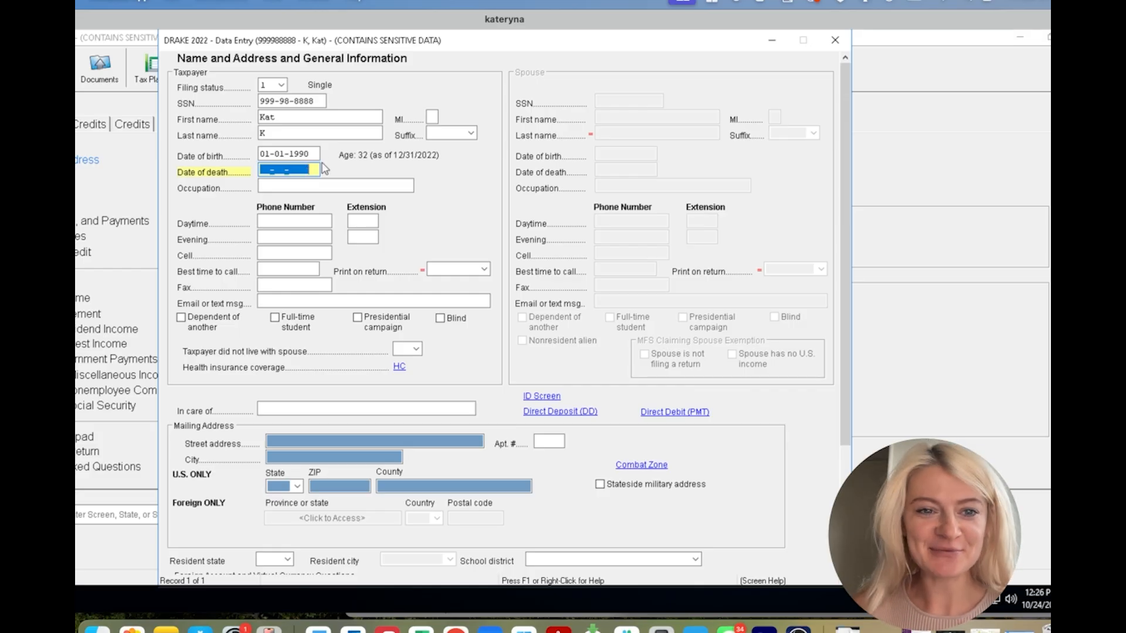
{"action": "left_click", "coordinate": [374, 441]}
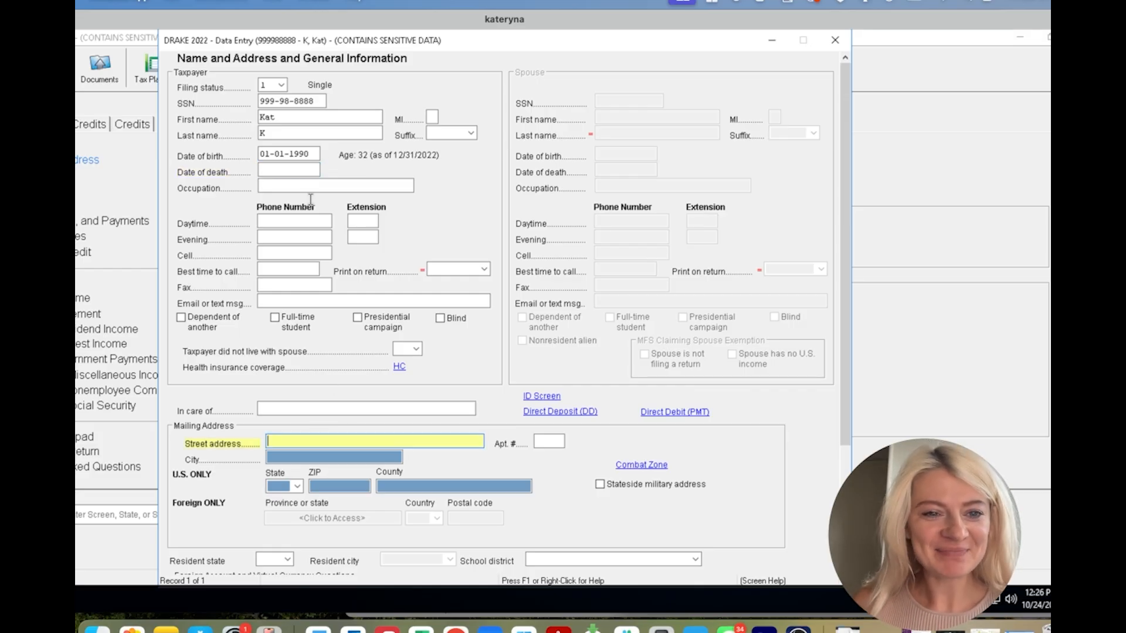
{"action": "scroll", "scroll_direction": "down", "scroll_amount": 3}
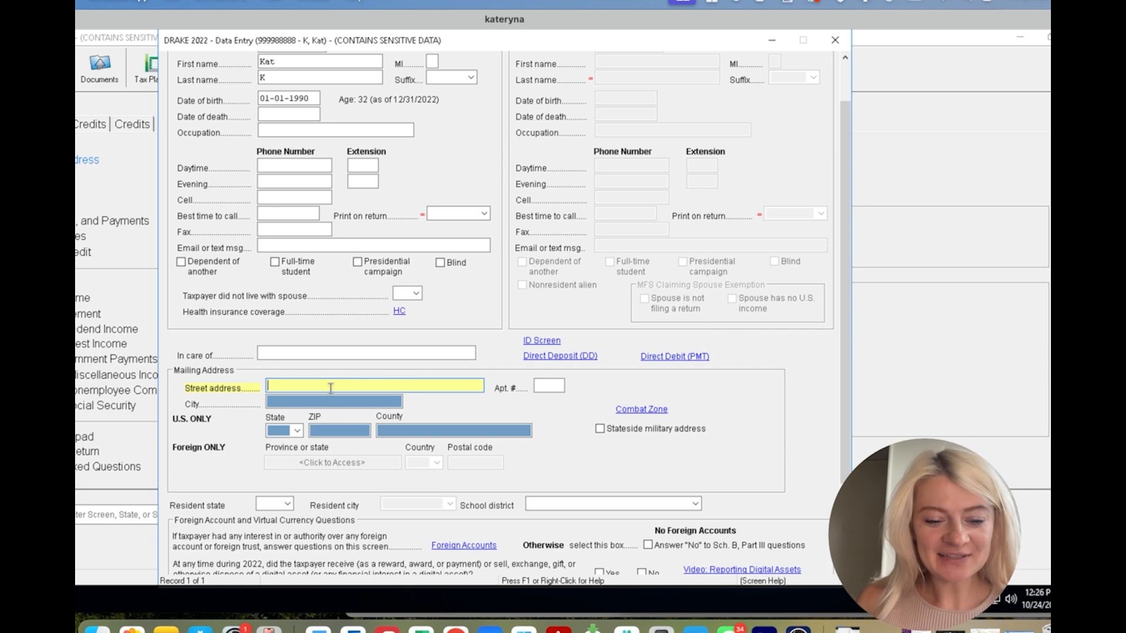
{"action": "type", "text": "23"}
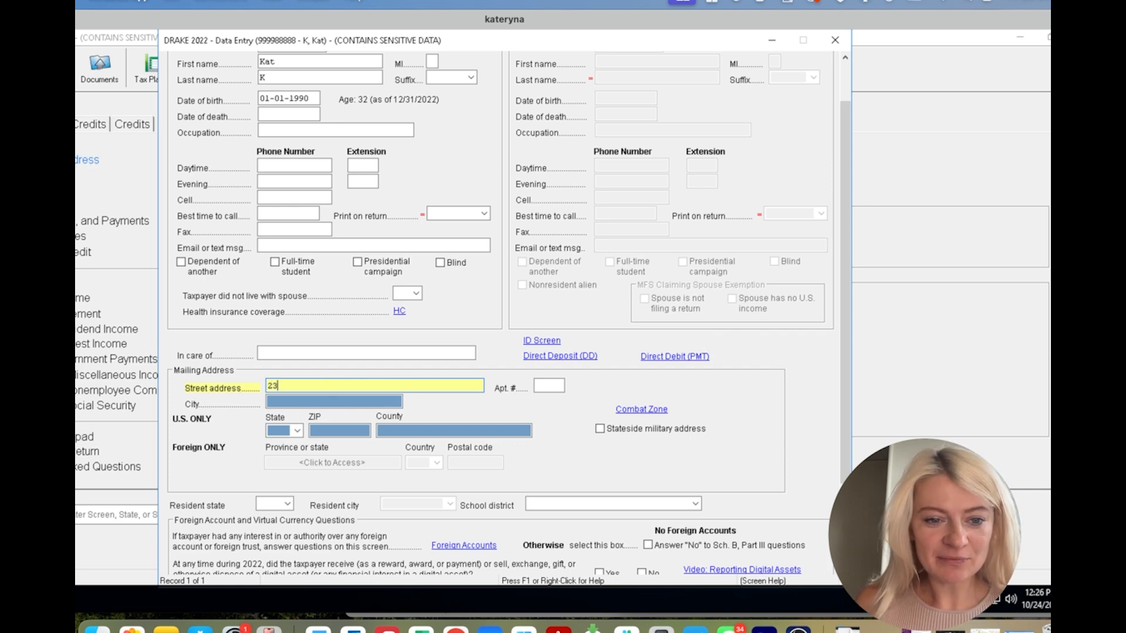
{"action": "type", "text": "1st st"}
{"action": "left_click", "coordinate": [333, 401]}
{"action": "type", "text": "Los angeles"}
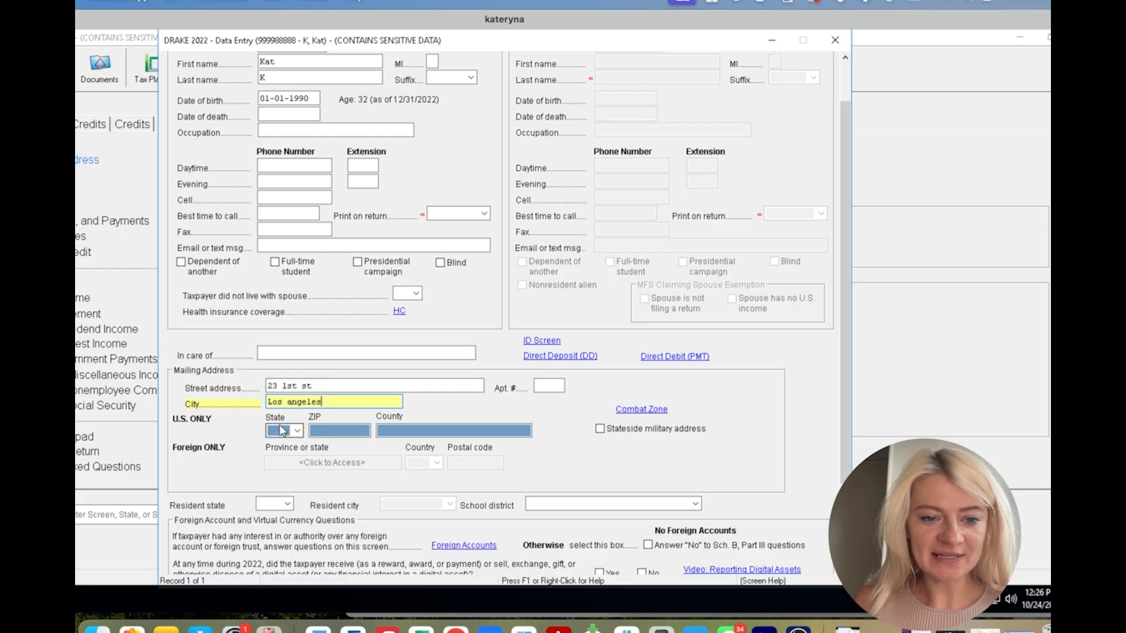
{"action": "type", "text": "CA"}
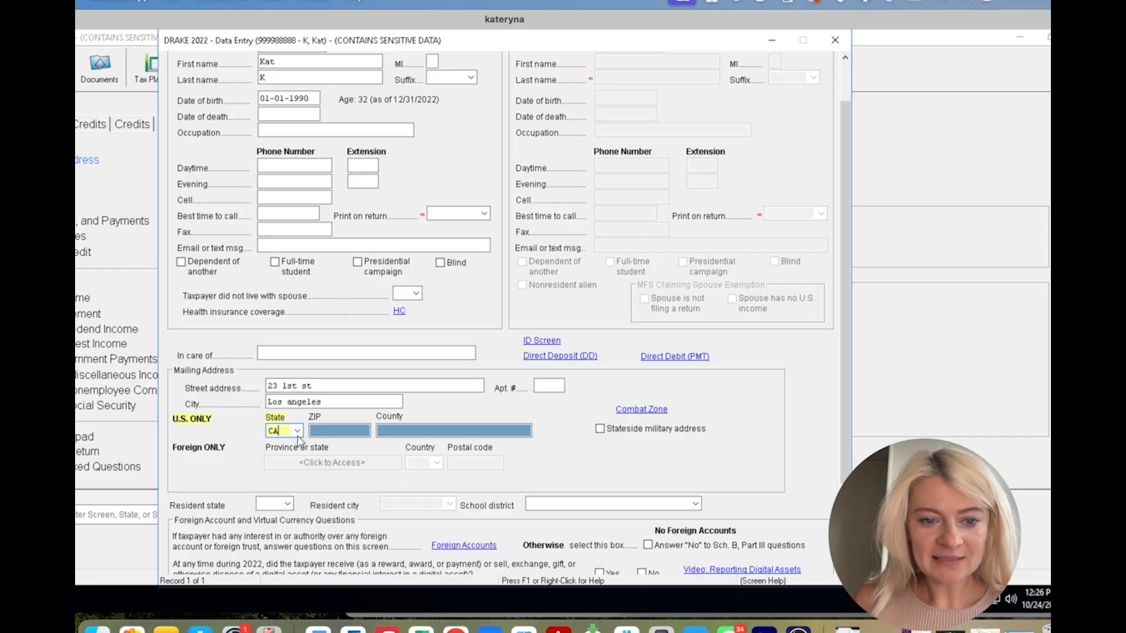
{"action": "type", "text": "90064"}
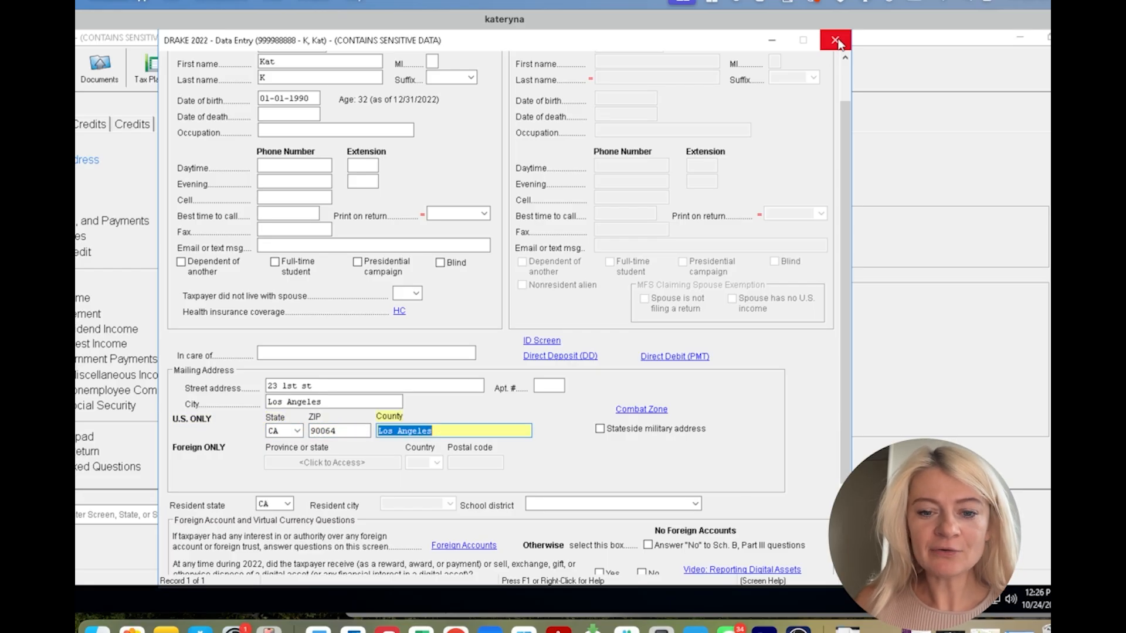
{"action": "left_click", "coordinate": [835, 41]}
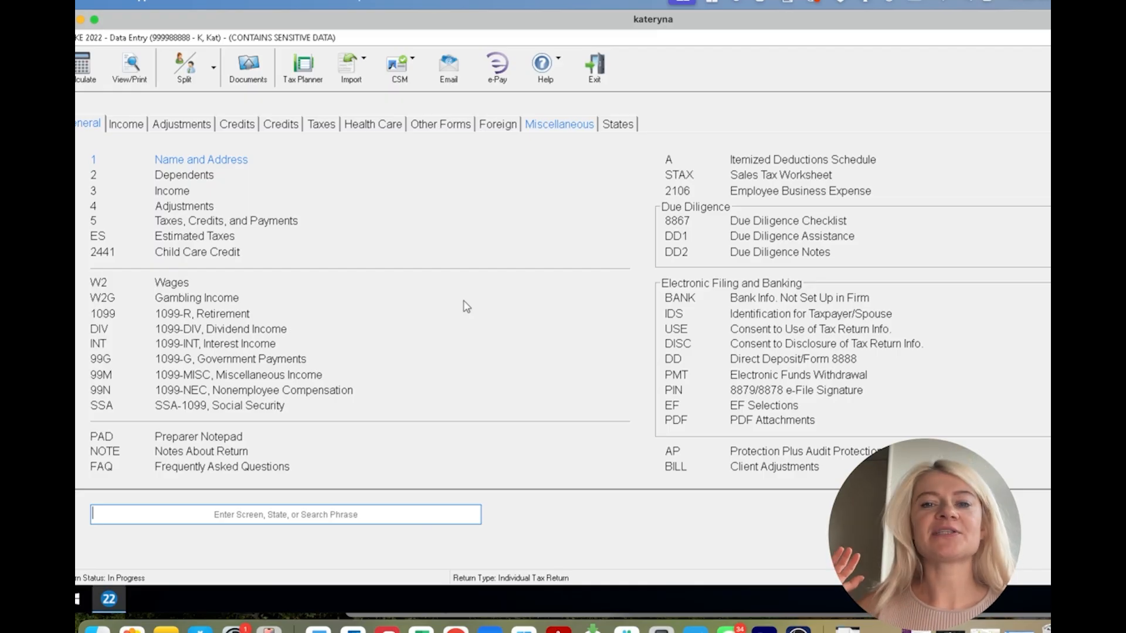
{"action": "mouse_move", "coordinate": [521, 521]}
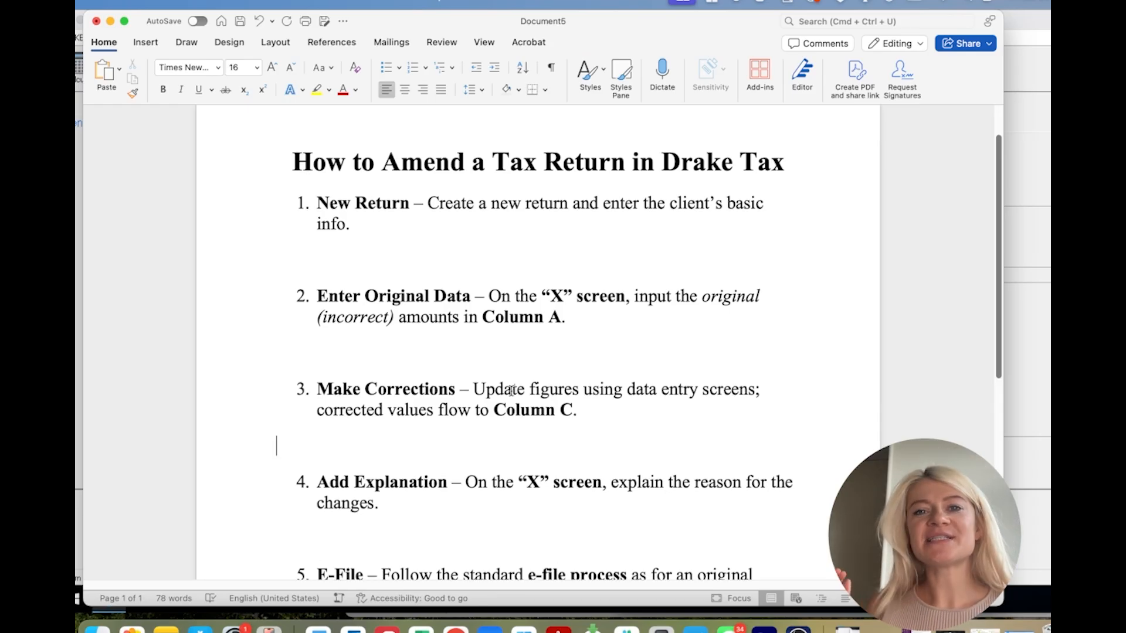
{"action": "scroll", "scroll_direction": "down", "scroll_amount": 3}
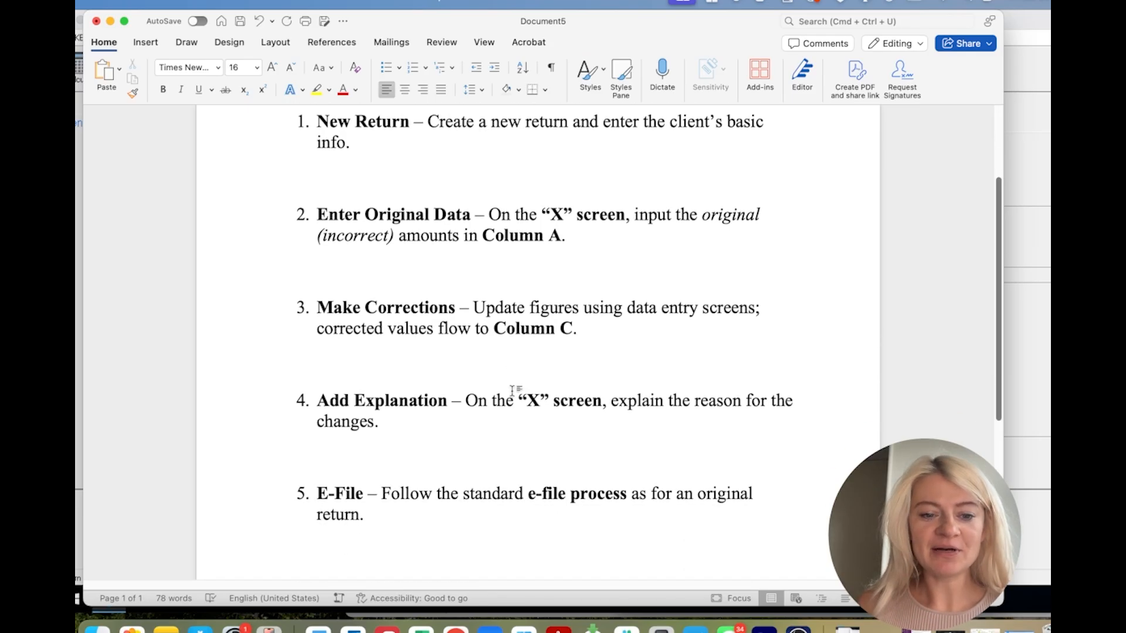
{"action": "scroll", "scroll_direction": "up", "scroll_amount": 3}
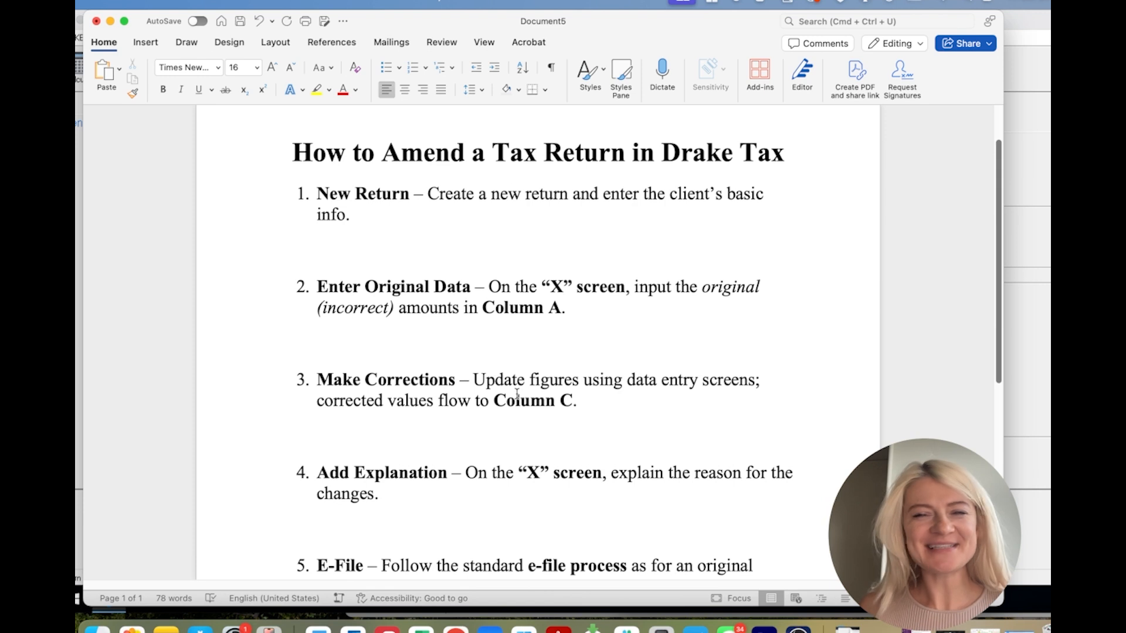
{"action": "mouse_move", "coordinate": [385, 265]}
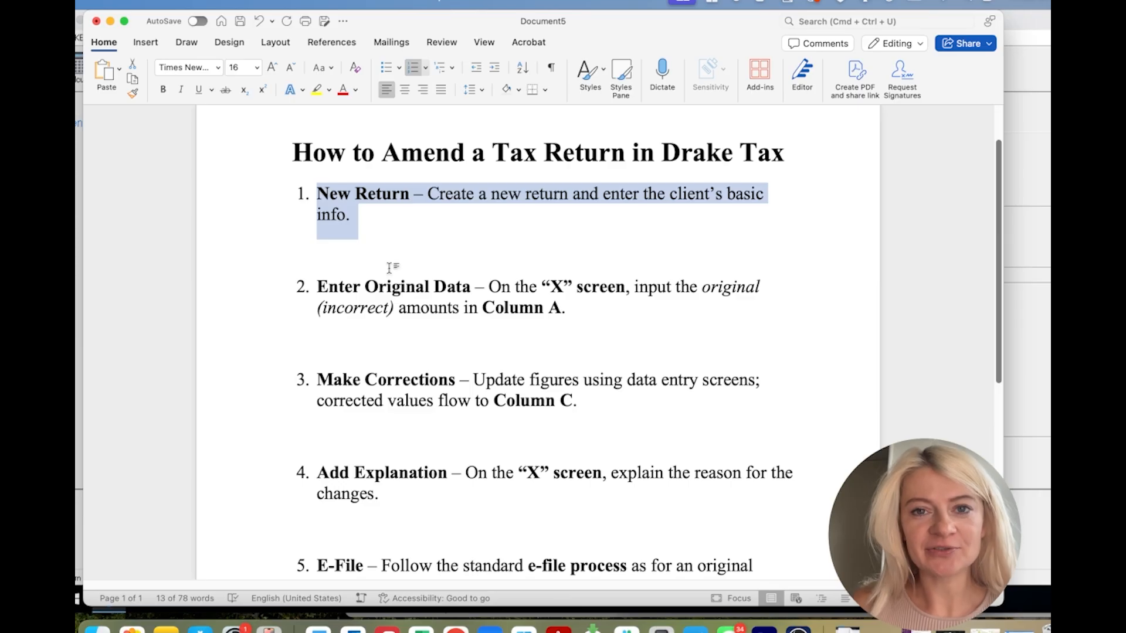
{"action": "mouse_move", "coordinate": [397, 390]}
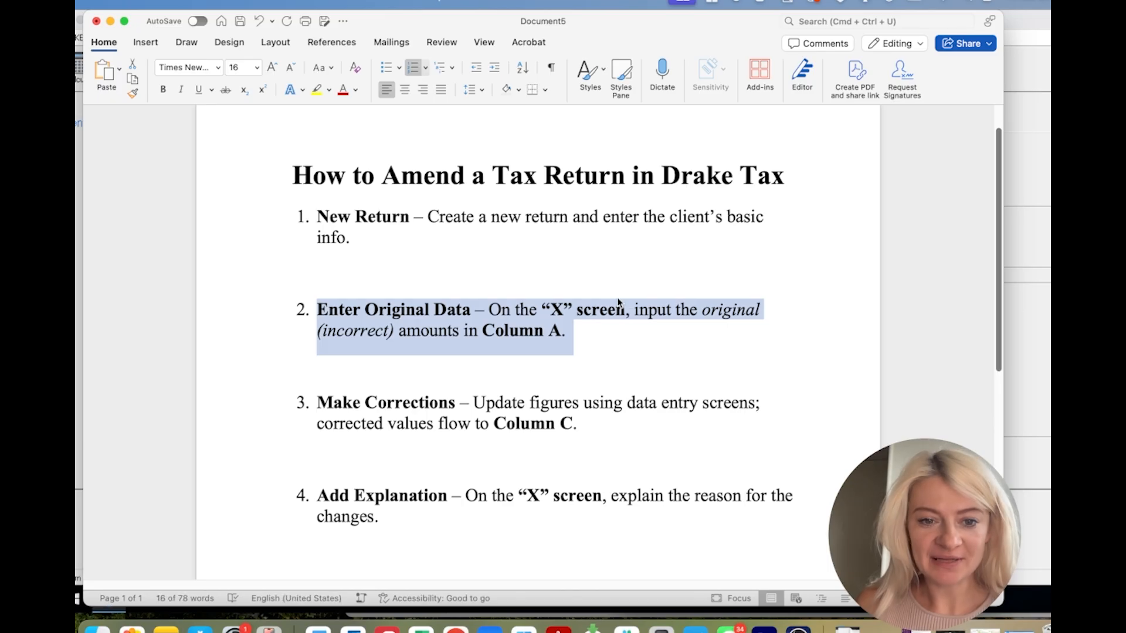
{"action": "scroll", "scroll_direction": "down", "scroll_amount": 3}
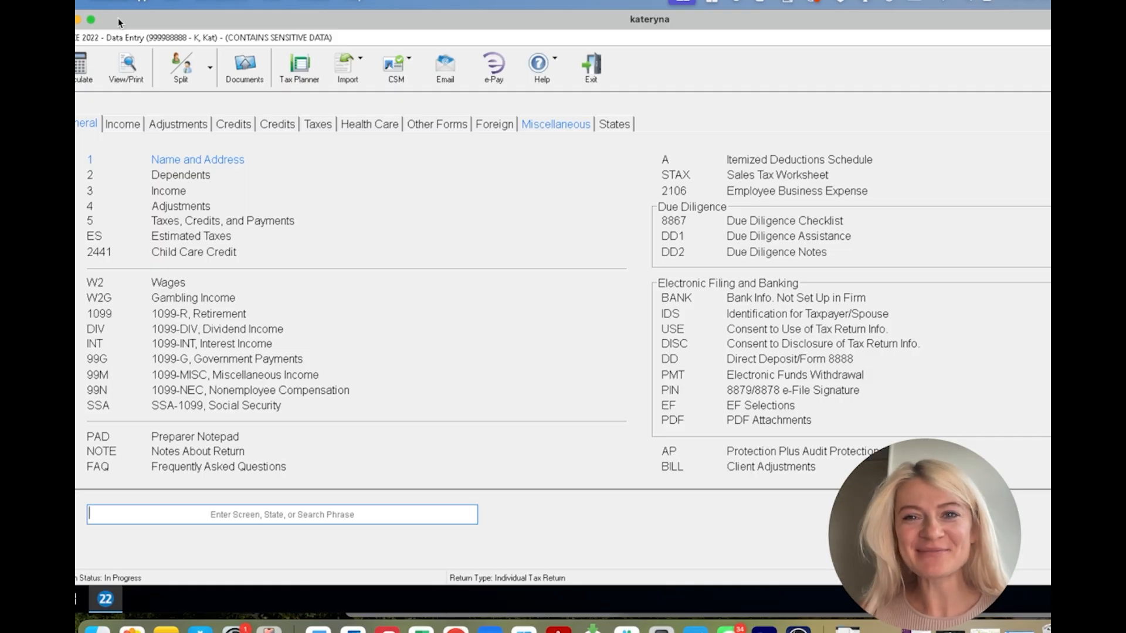
{"action": "mouse_move", "coordinate": [178, 266]}
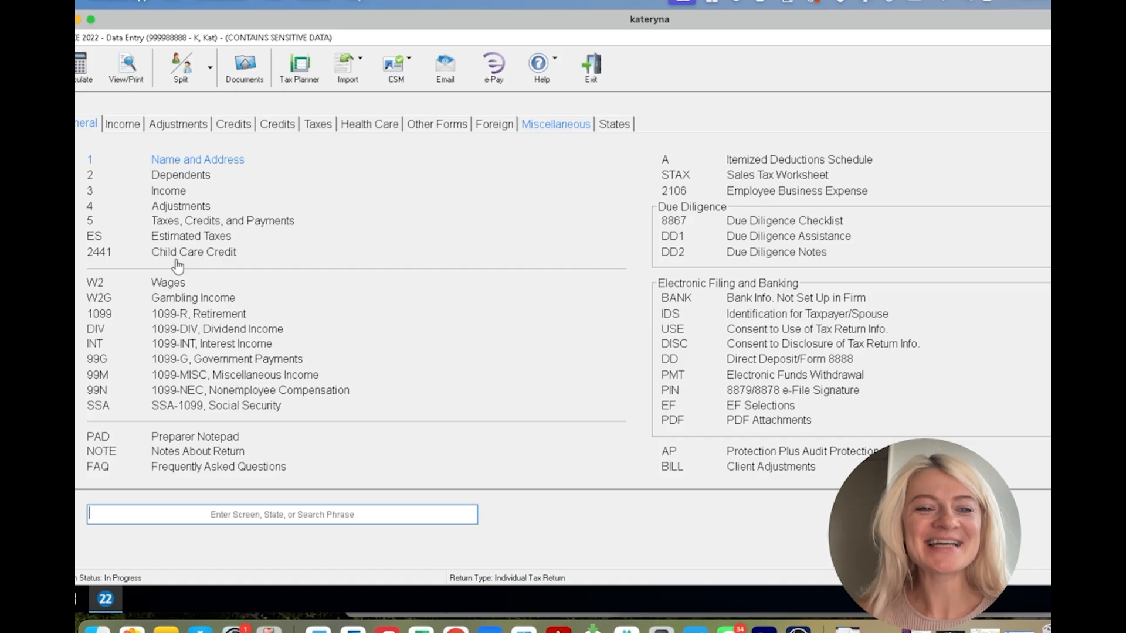
{"action": "mouse_move", "coordinate": [383, 302]}
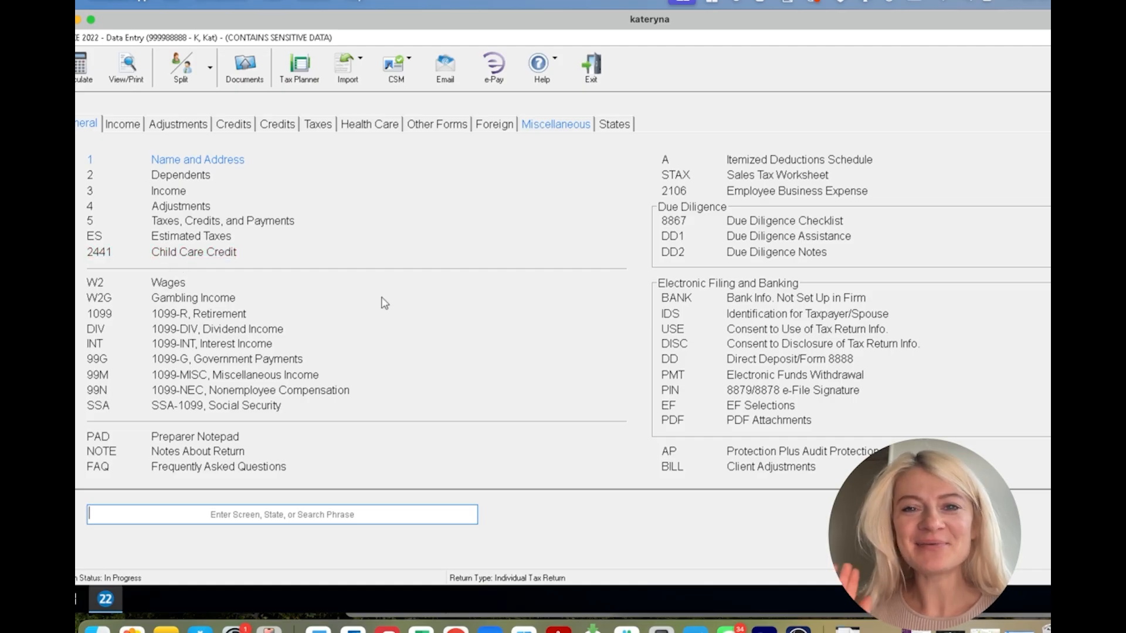
{"action": "mouse_move", "coordinate": [275, 475]}
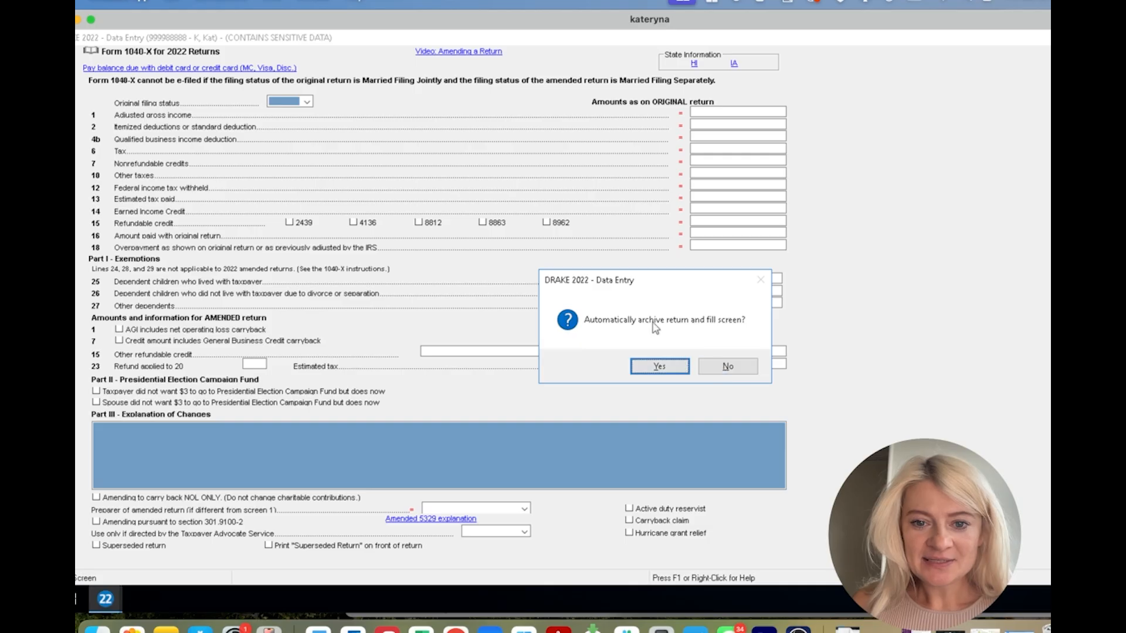
- Answer the archive-and-fill prompt and pick 1 Single as the original filing status on Form 1040-X
{"action": "left_click", "coordinate": [658, 366]}
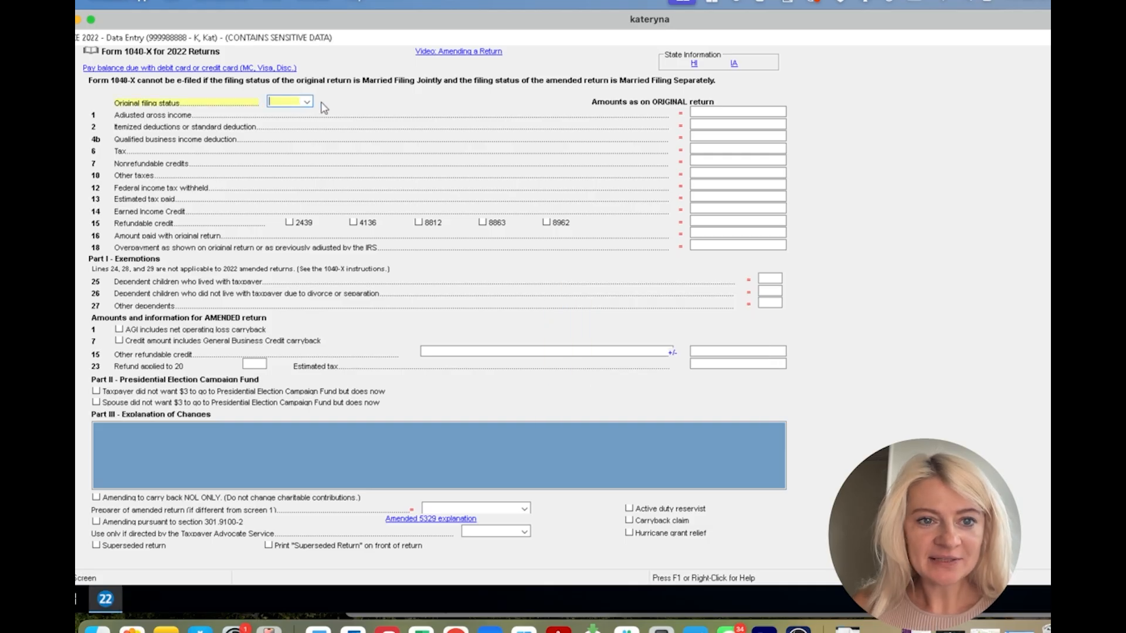
{"action": "left_click", "coordinate": [307, 101]}
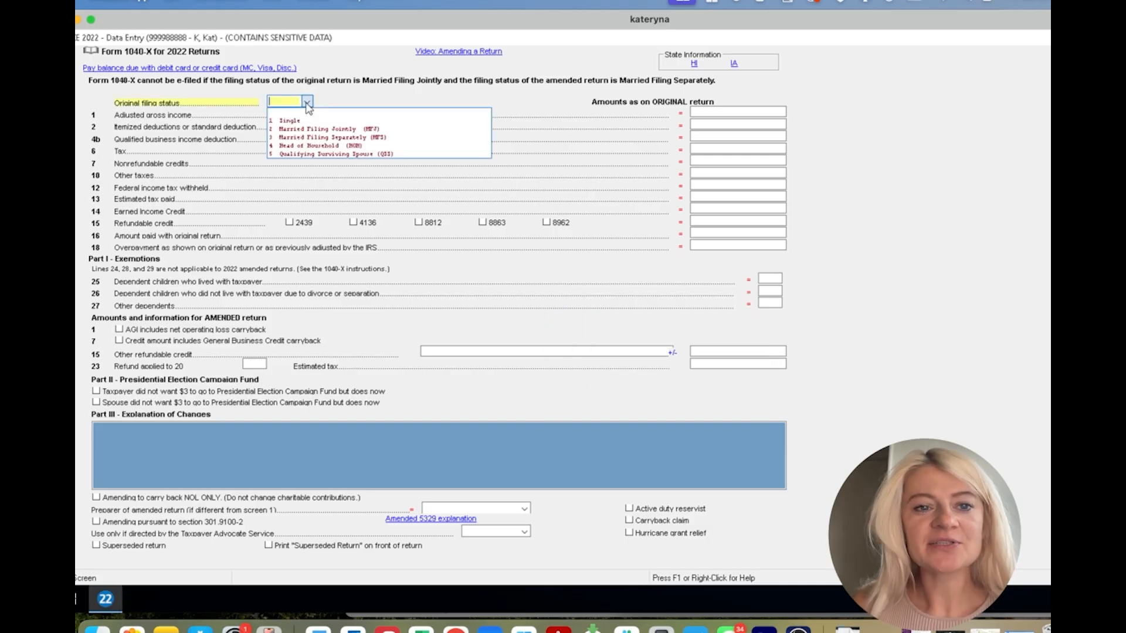
{"action": "mouse_move", "coordinate": [287, 120]}
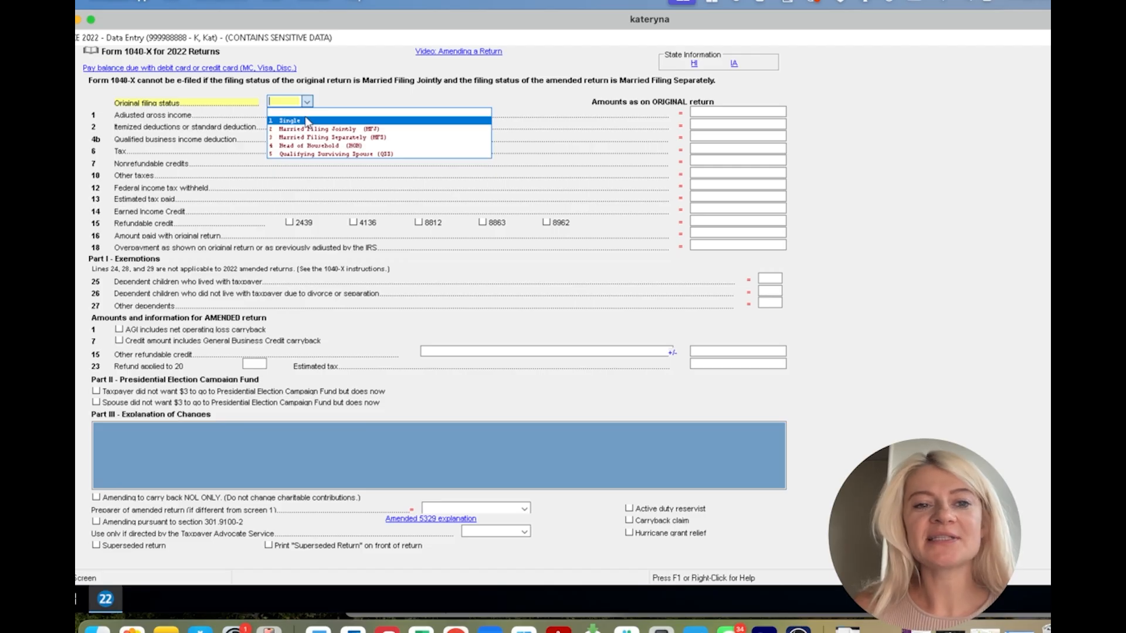
{"action": "mouse_move", "coordinate": [309, 137]}
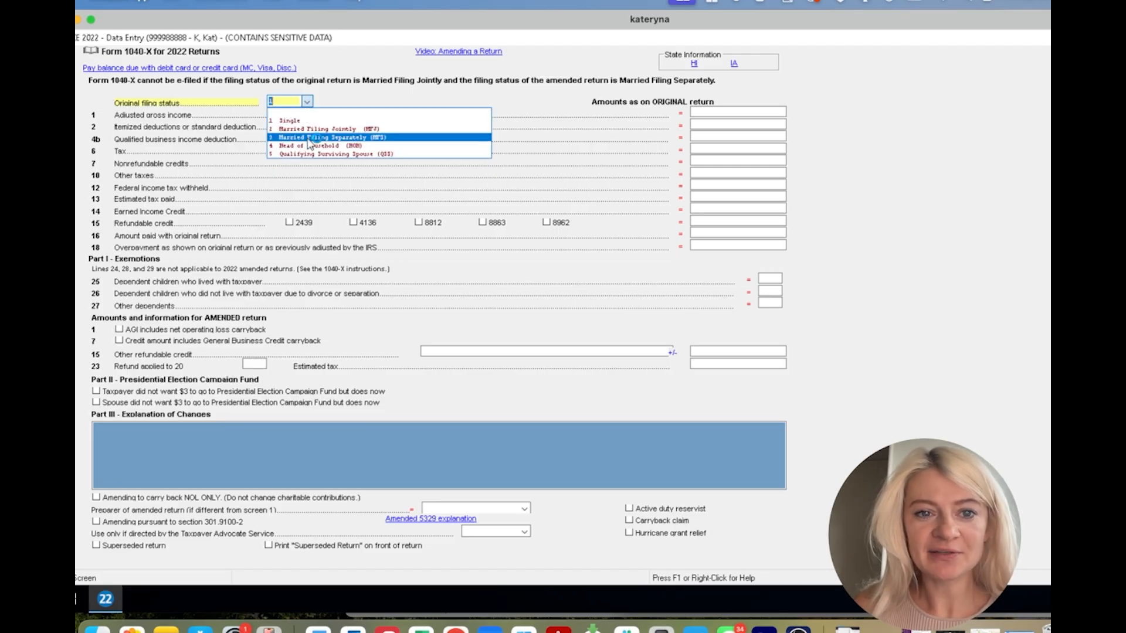
{"action": "mouse_move", "coordinate": [327, 128]}
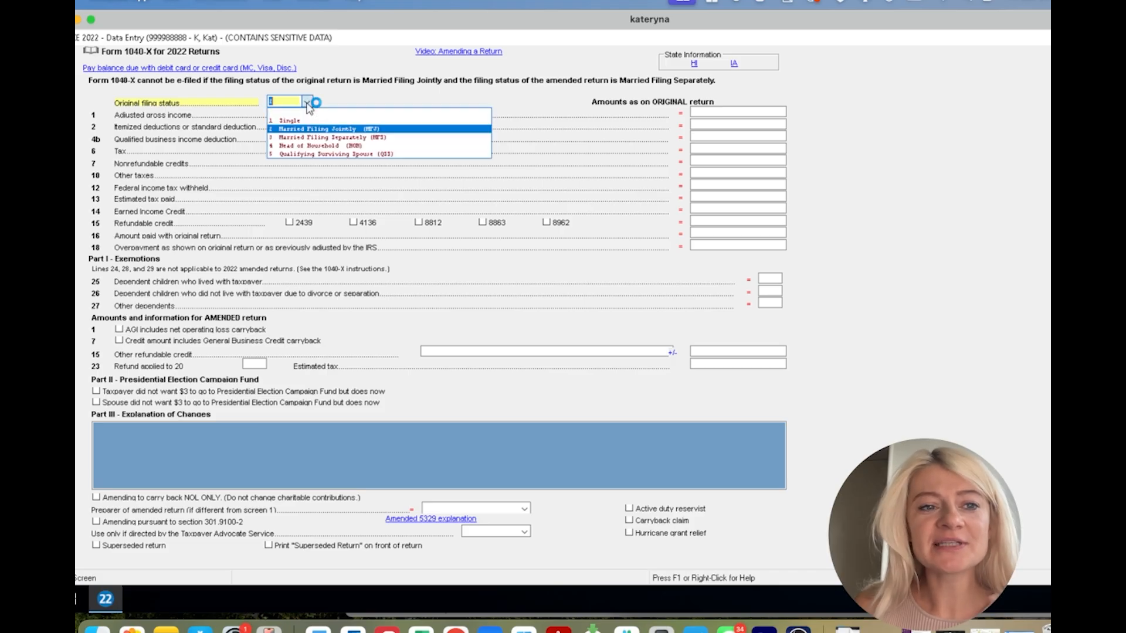
{"action": "mouse_move", "coordinate": [410, 239]}
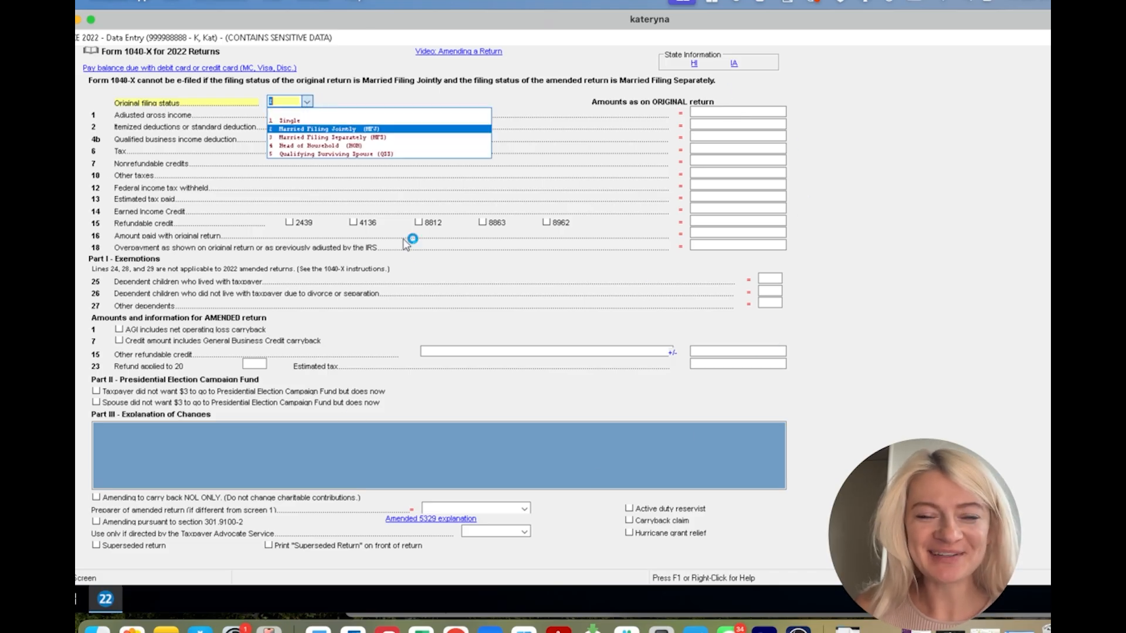
{"action": "mouse_move", "coordinate": [412, 238]}
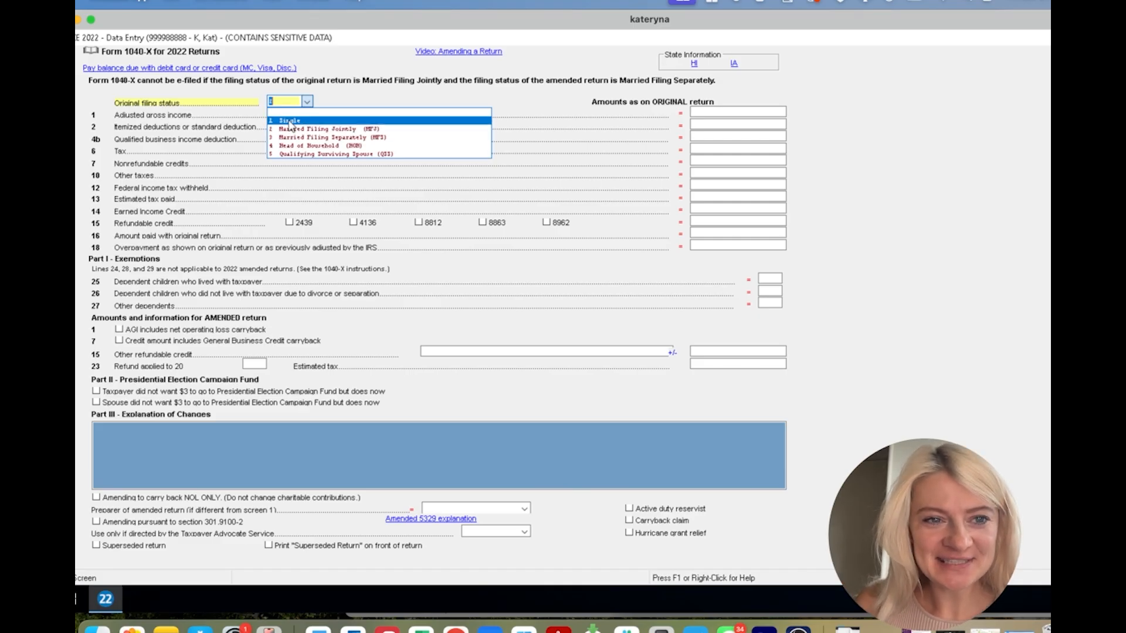
{"action": "left_click", "coordinate": [285, 120]}
{"action": "type", "text": "10000"}
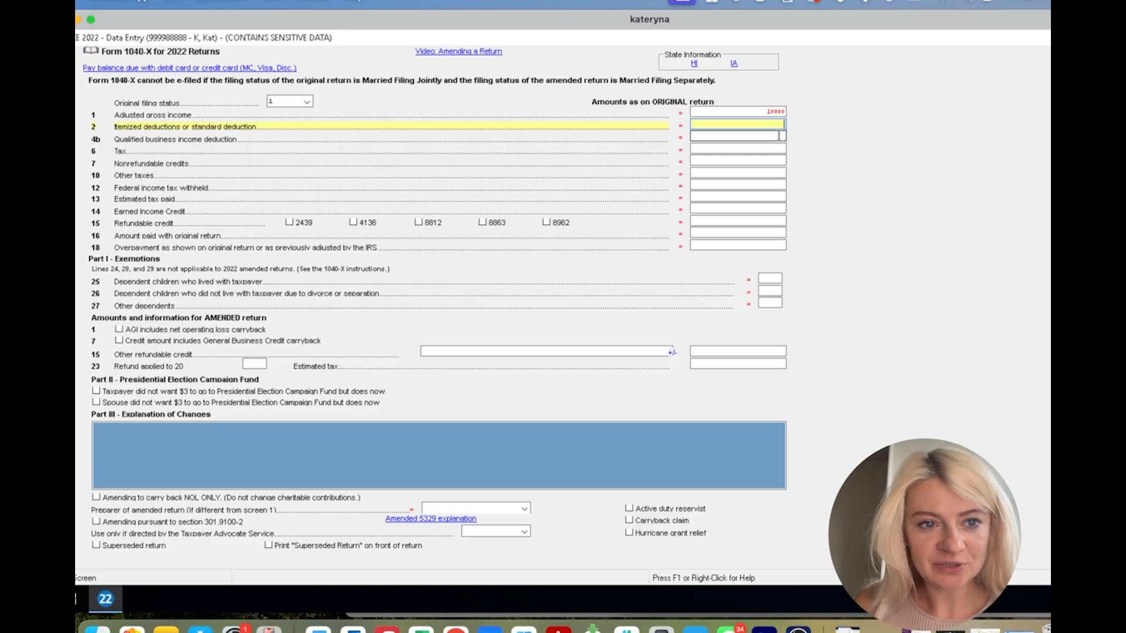
- Select the Form 1040-X qualified business income deduction field on line 4b
{"action": "left_click", "coordinate": [736, 139]}
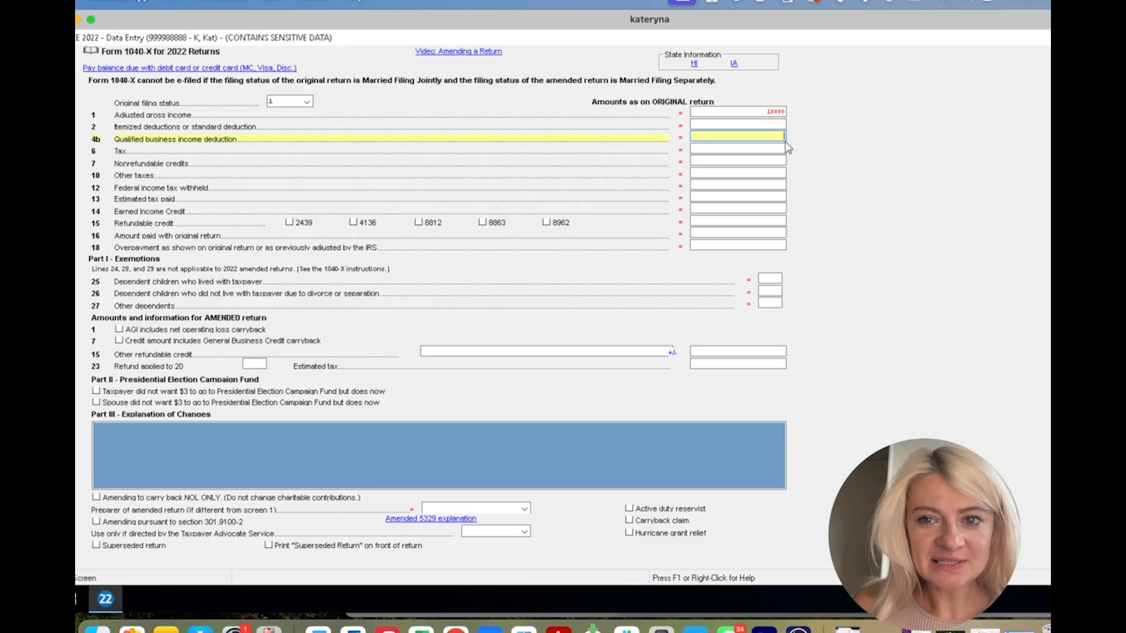
{"action": "mouse_move", "coordinate": [138, 268]}
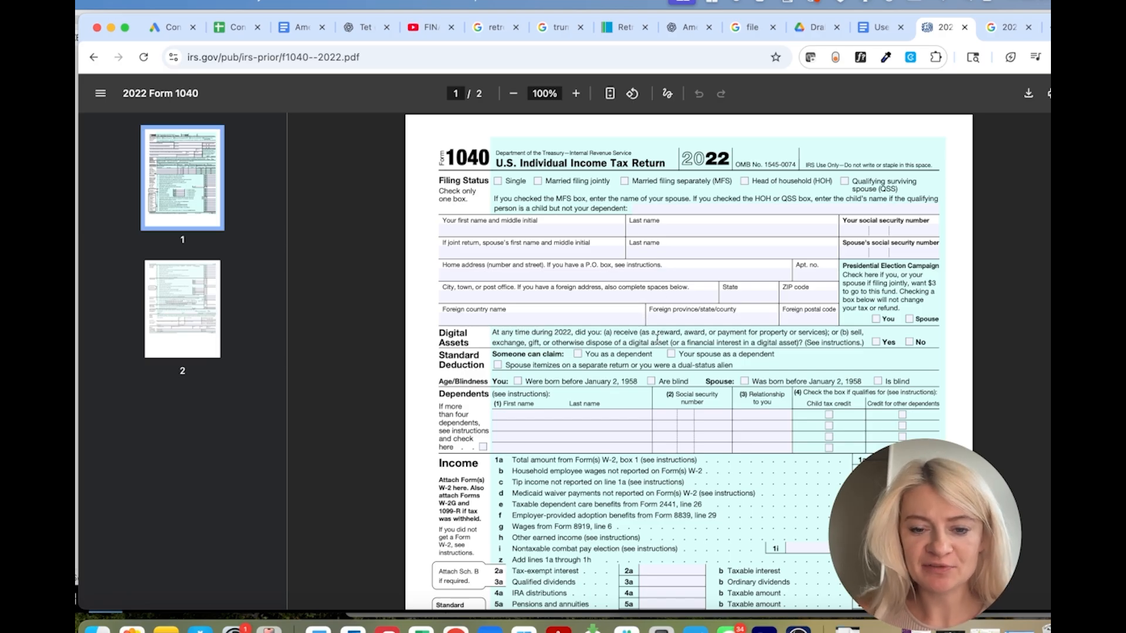
- Scroll the 2022 Form 1040 PDF through the income, deduction, payment and refund lines
{"action": "scroll", "scroll_direction": "down", "scroll_amount": 3}
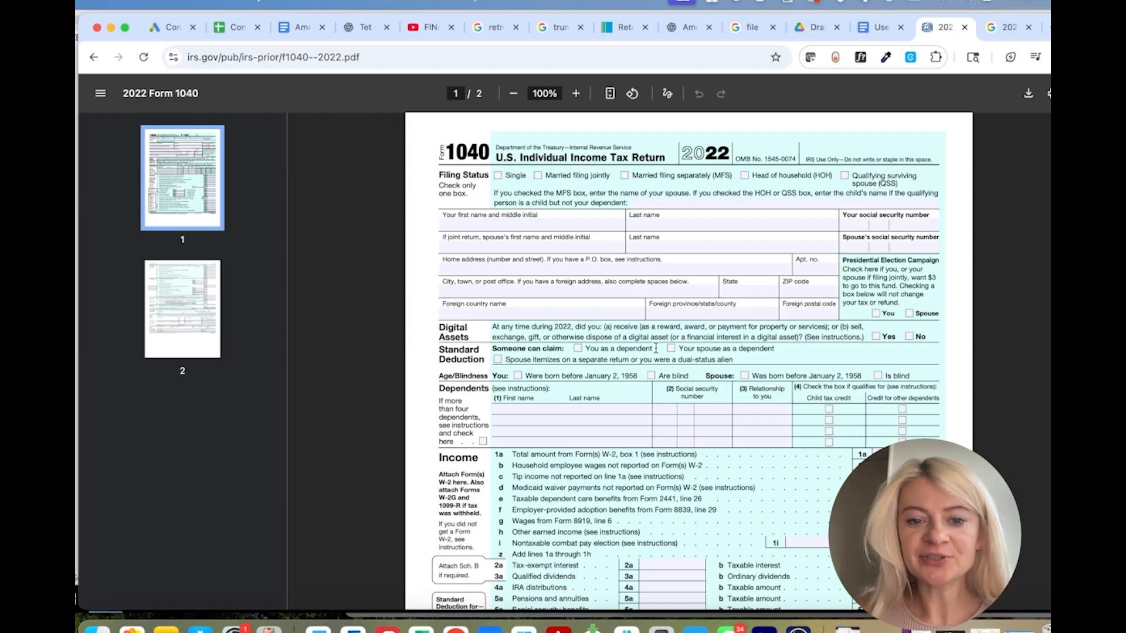
{"action": "scroll", "scroll_direction": "down", "scroll_amount": 3}
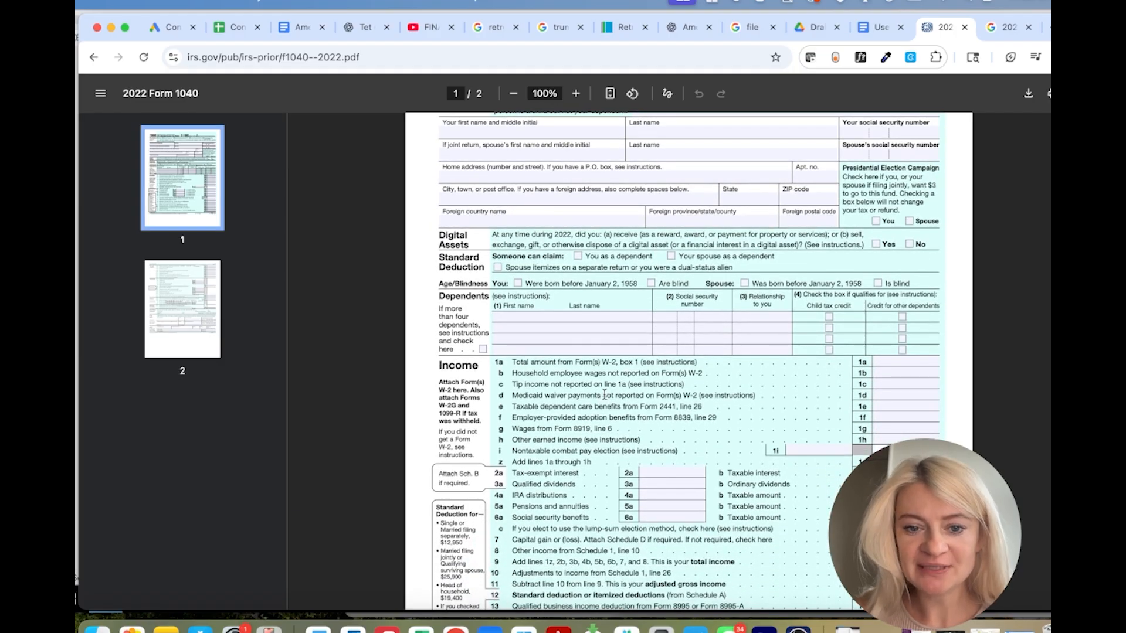
{"action": "scroll", "scroll_direction": "down", "scroll_amount": 3}
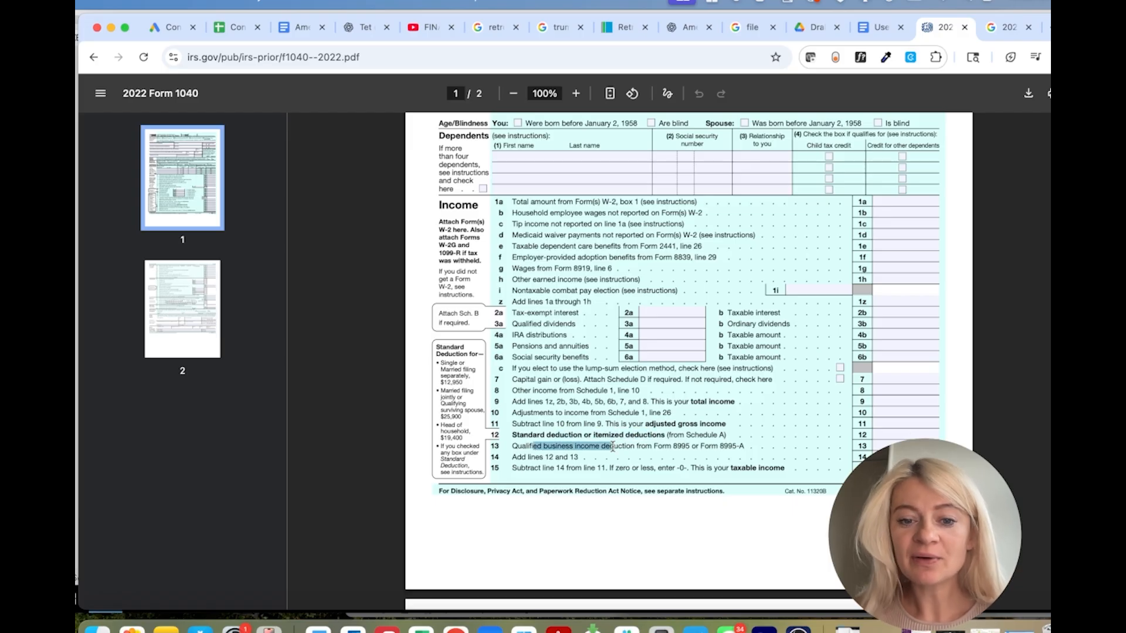
{"action": "scroll", "scroll_direction": "down", "scroll_amount": 3}
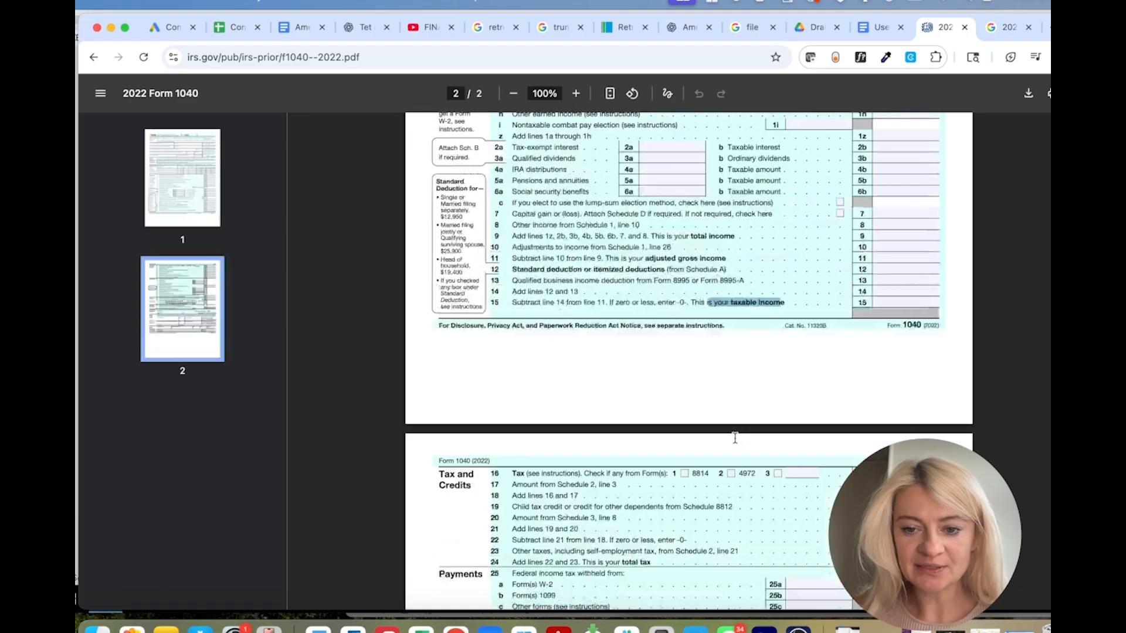
{"action": "scroll", "scroll_direction": "down", "scroll_amount": 3}
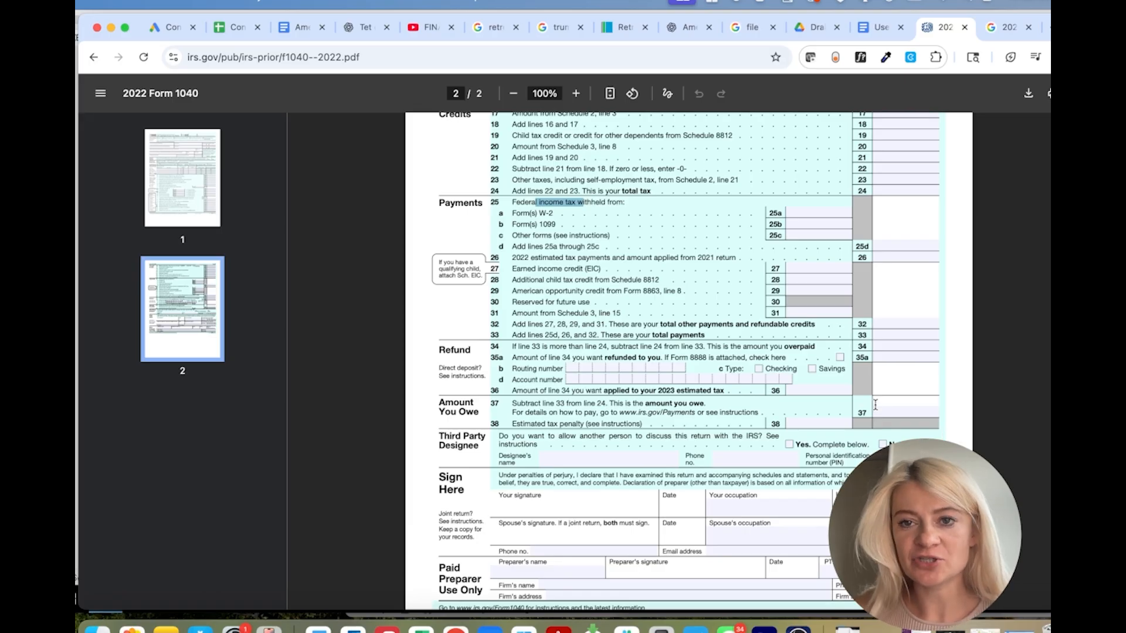
{"action": "mouse_move", "coordinate": [626, 631]}
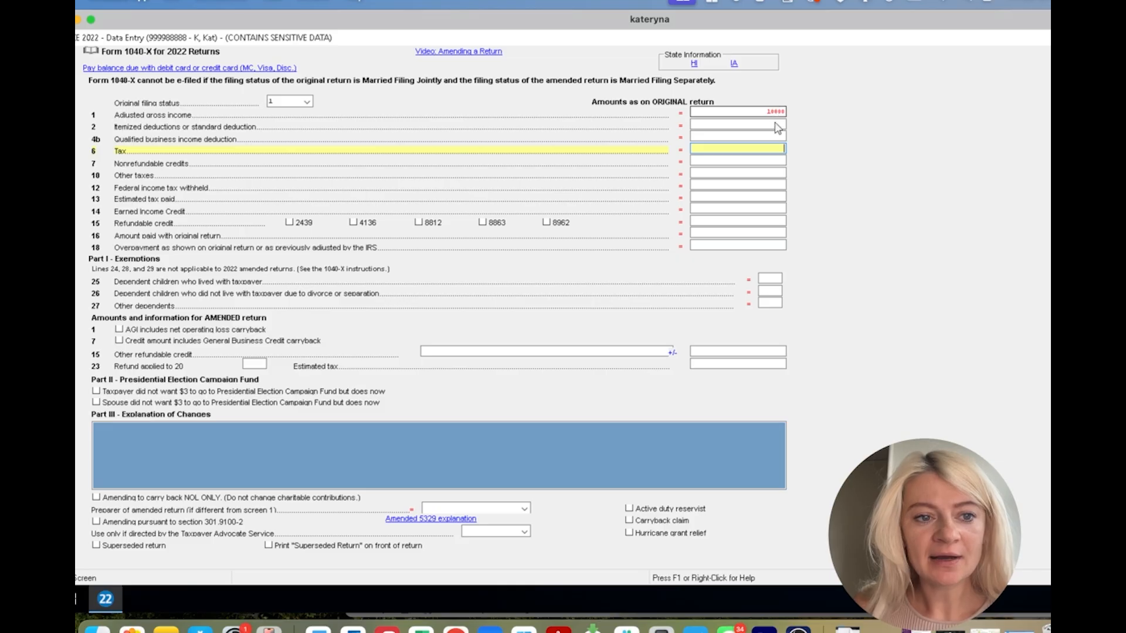
- Paste the original deduction amount into Form 1040-X line 2 and close the return
{"action": "left_click", "coordinate": [736, 127]}
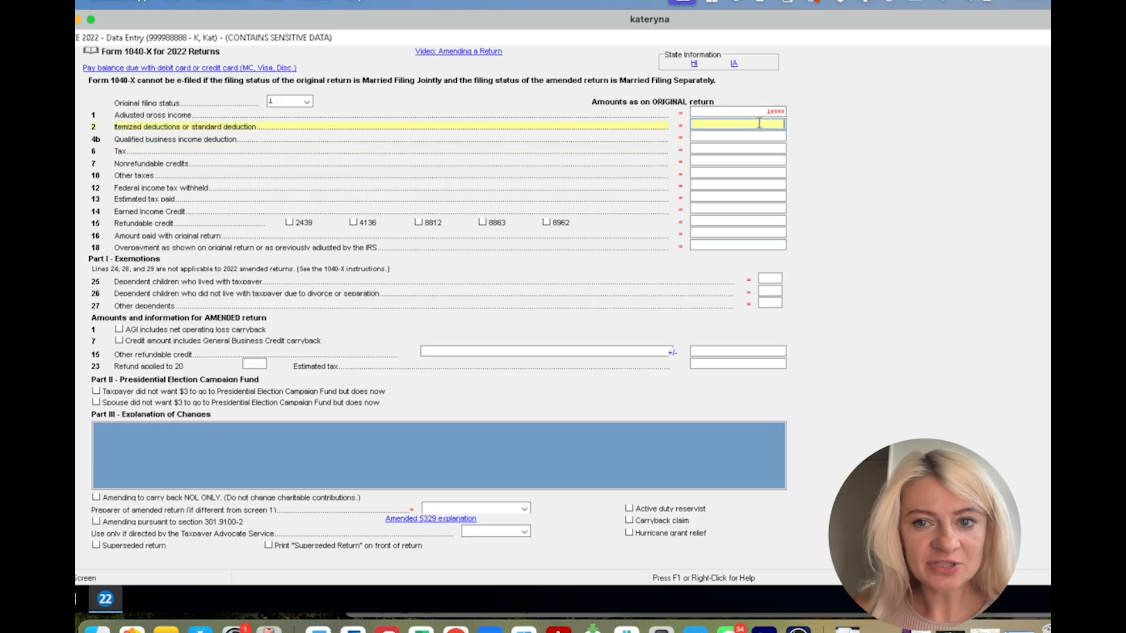
{"action": "right_click", "coordinate": [736, 127]}
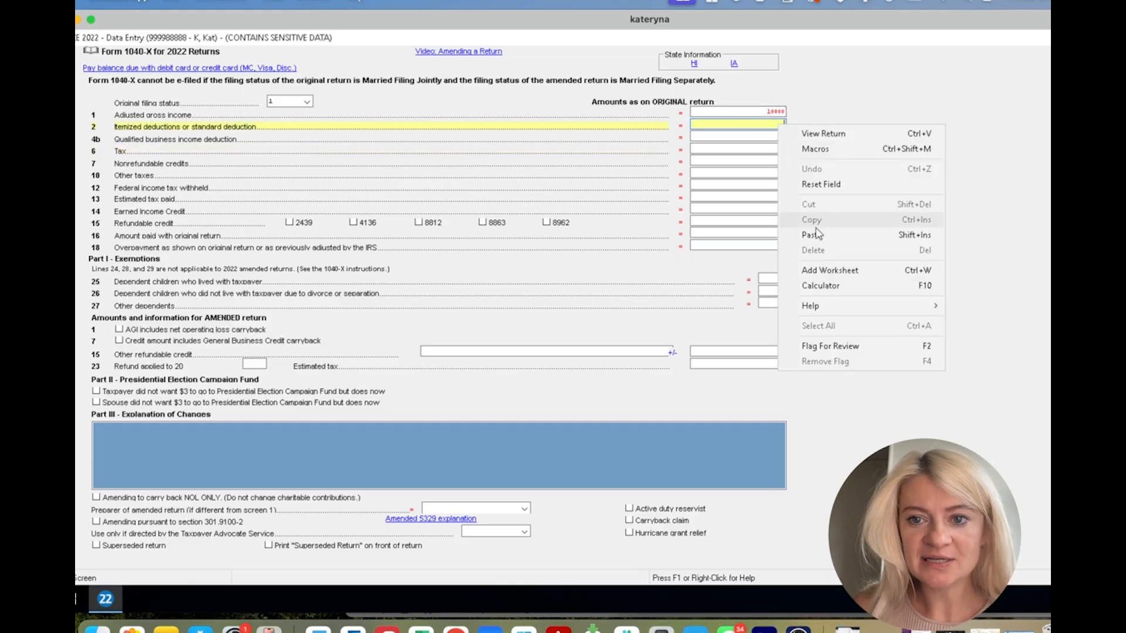
{"action": "left_click", "coordinate": [812, 234]}
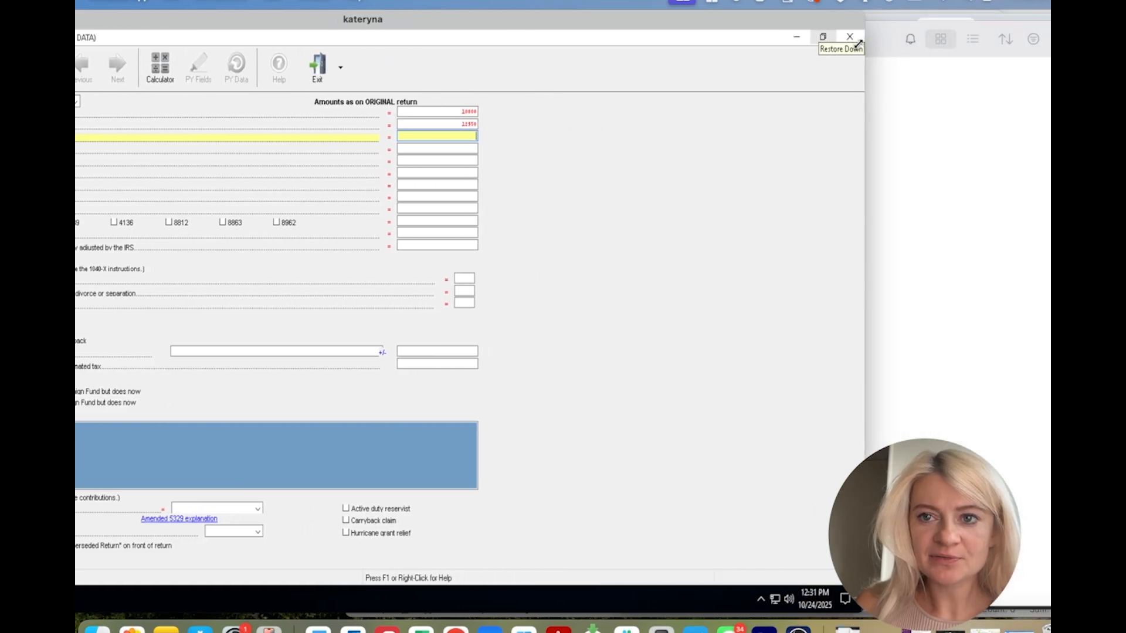
{"action": "left_click", "coordinate": [822, 36]}
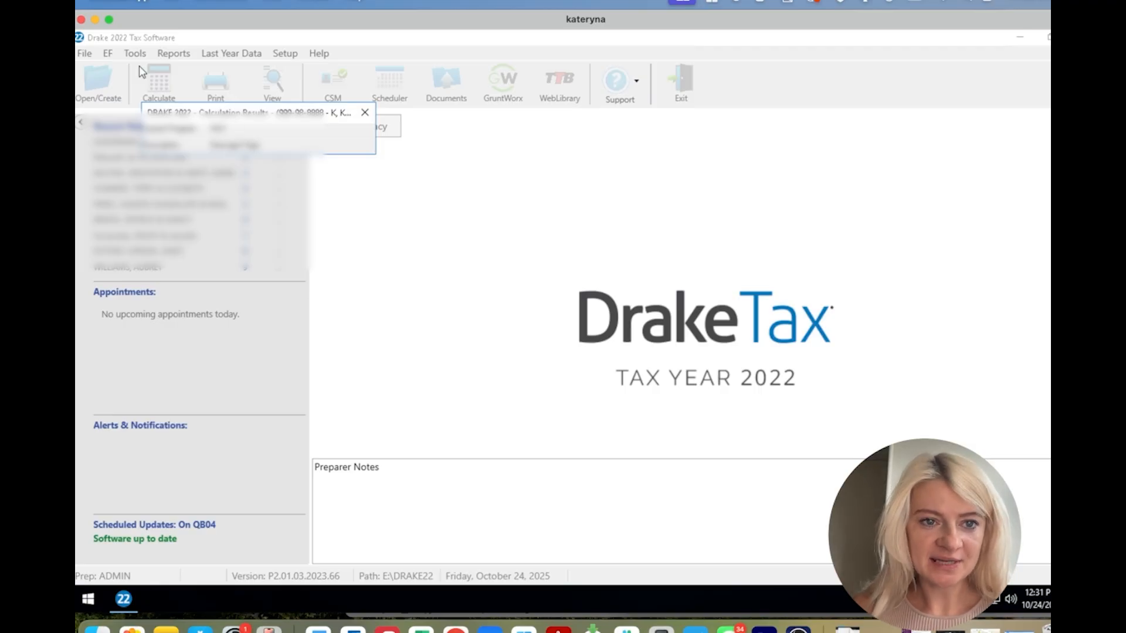
- Dismiss the calculation results, view the generated Form 1040, then go to the Income entry menu
{"action": "left_click", "coordinate": [365, 112]}
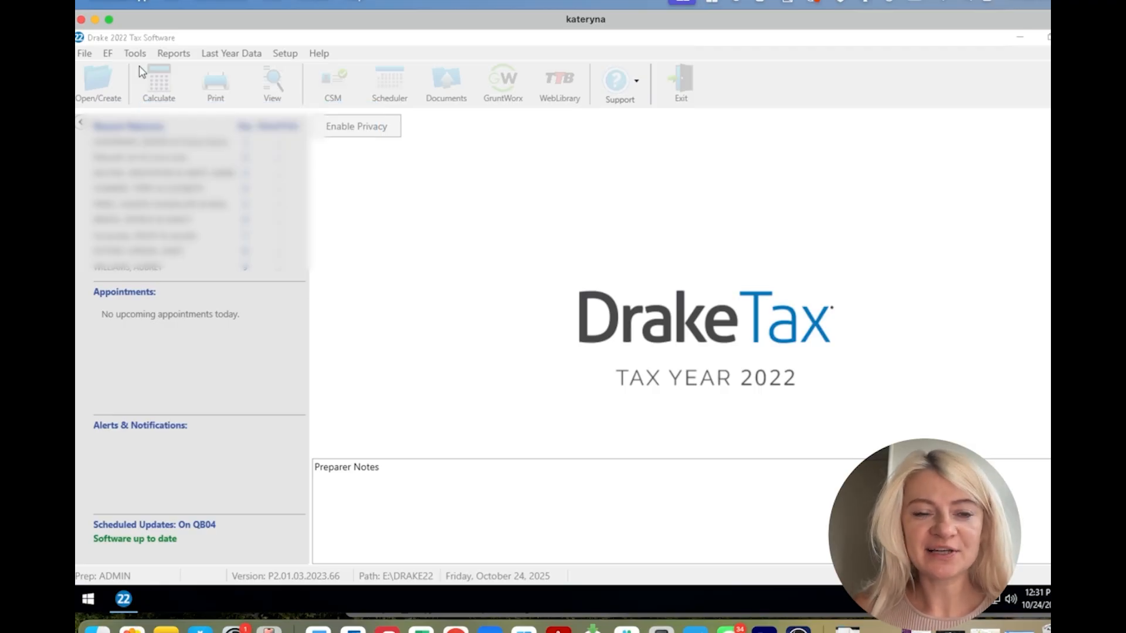
{"action": "left_click", "coordinate": [99, 83]}
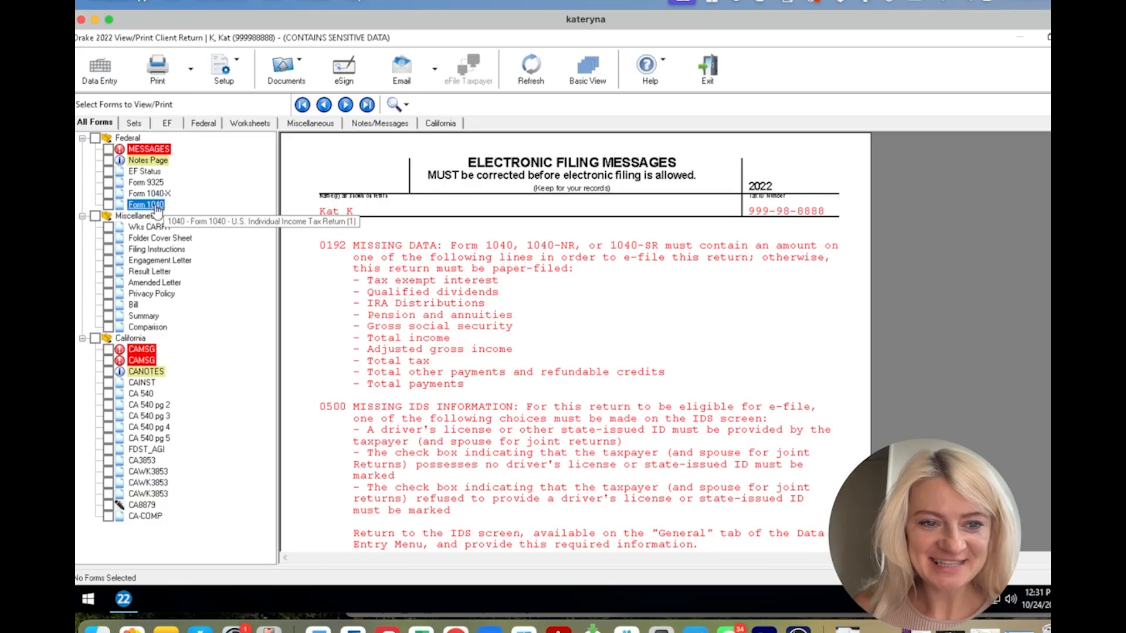
{"action": "left_click", "coordinate": [146, 205]}
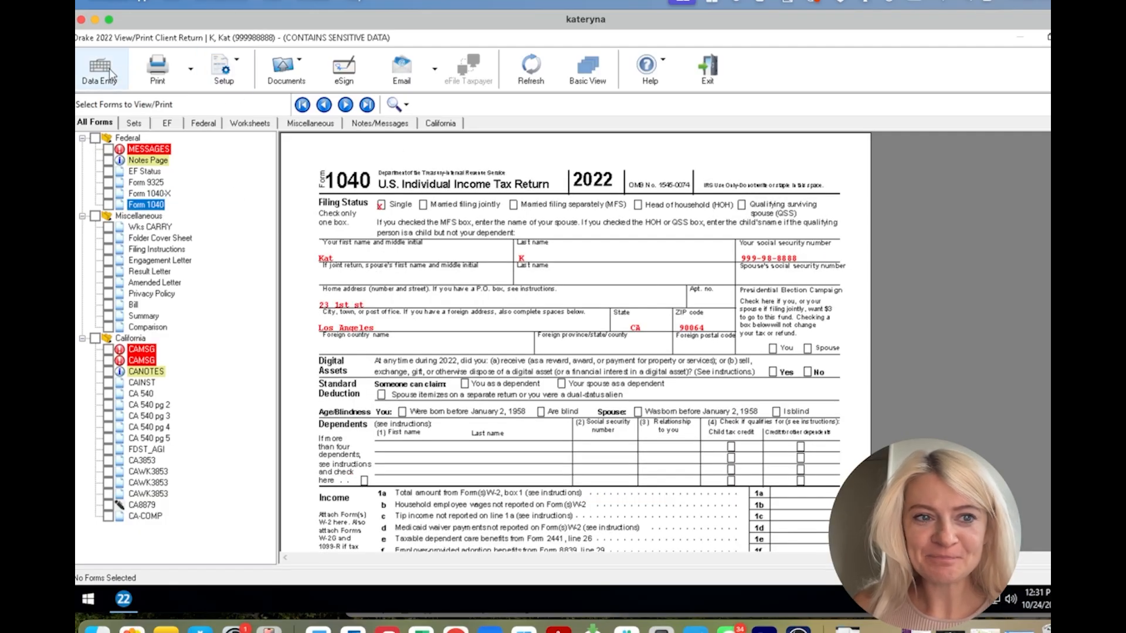
{"action": "left_click", "coordinate": [100, 68]}
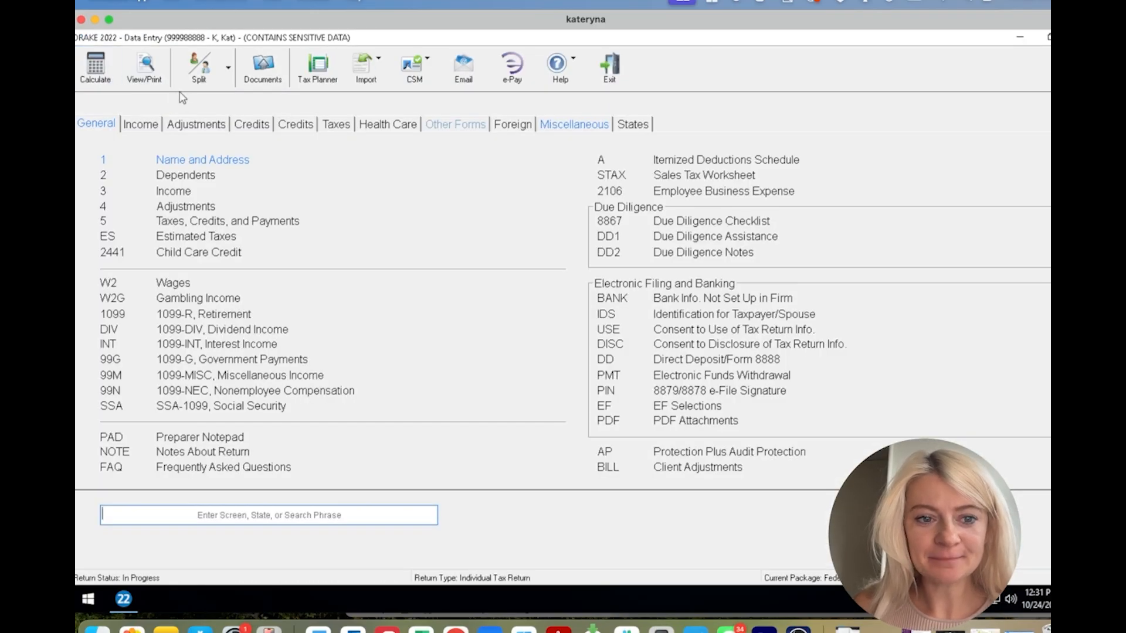
{"action": "mouse_move", "coordinate": [238, 390]}
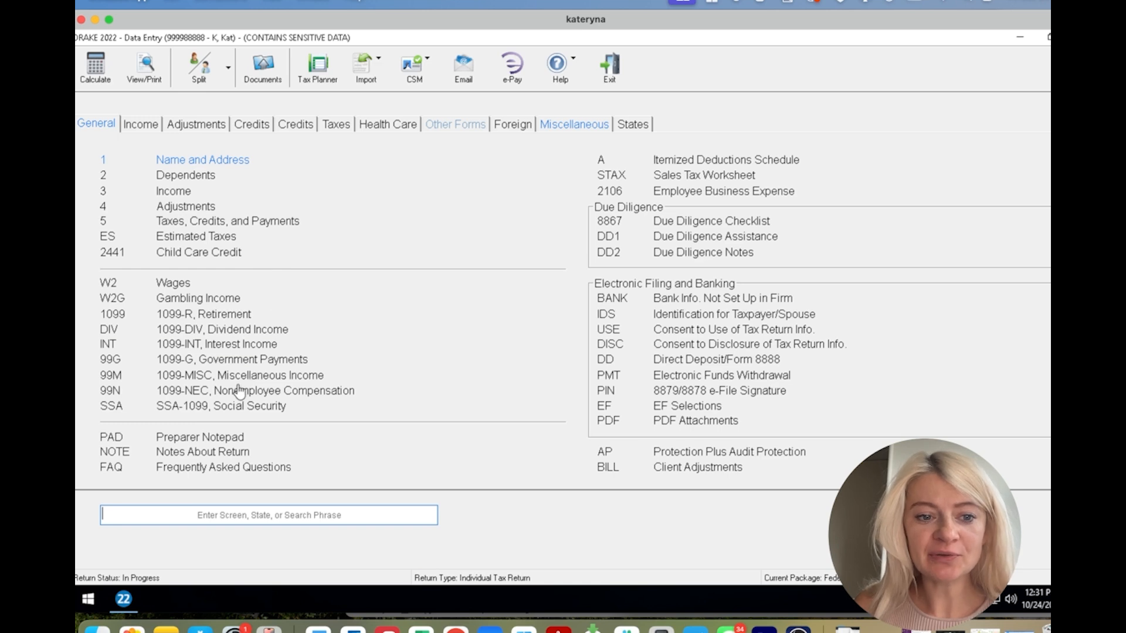
{"action": "mouse_move", "coordinate": [222, 329]}
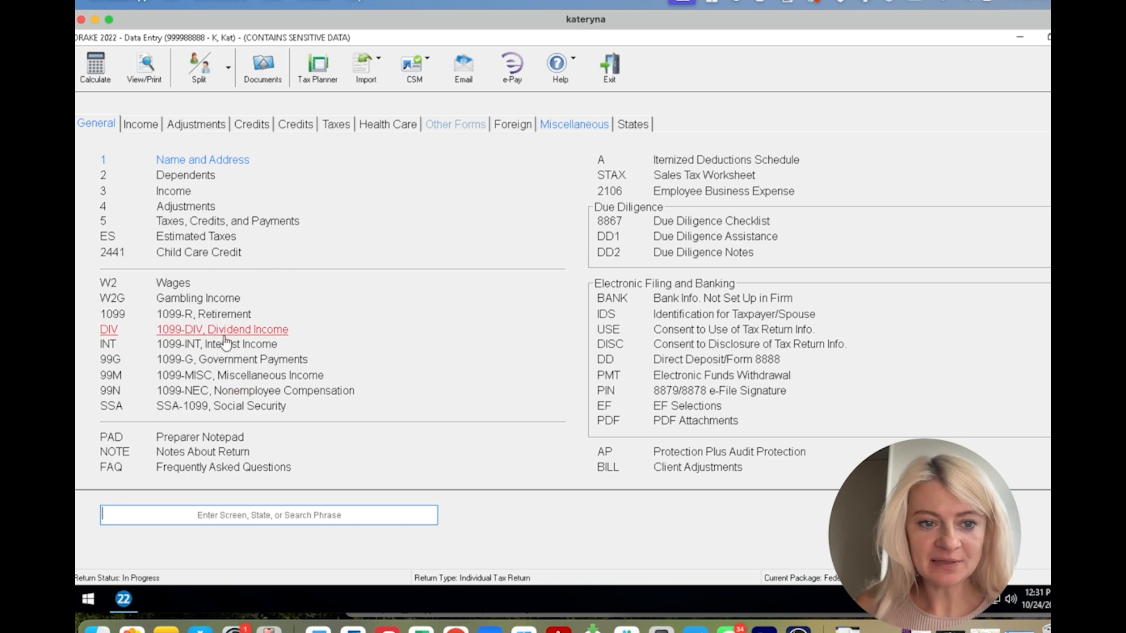
{"action": "left_click", "coordinate": [140, 124]}
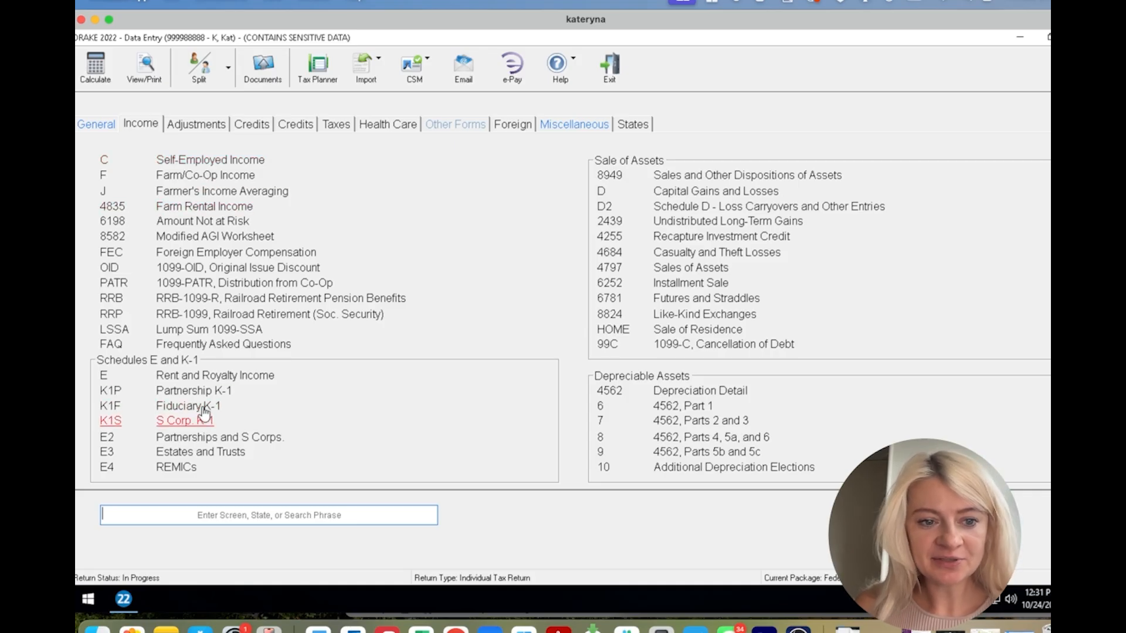
{"action": "mouse_move", "coordinate": [207, 394]}
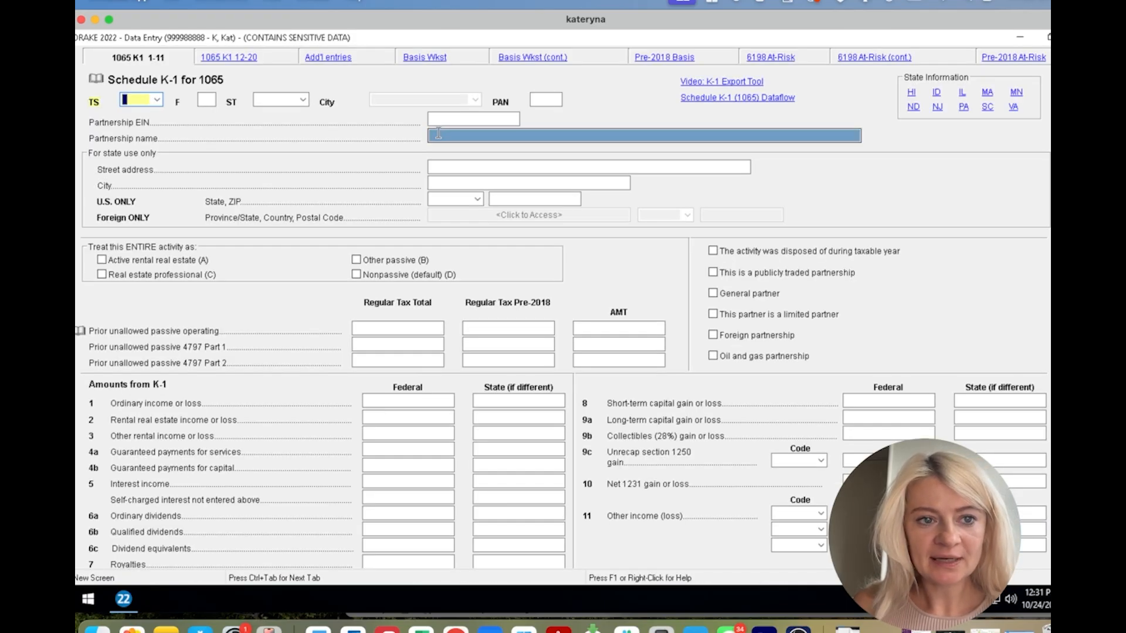
- Add a K1P for PUTMAN INVESTMENTS, EIN 99-9999999, with its line 1 ordinary business income
{"action": "type", "text": "Not"}
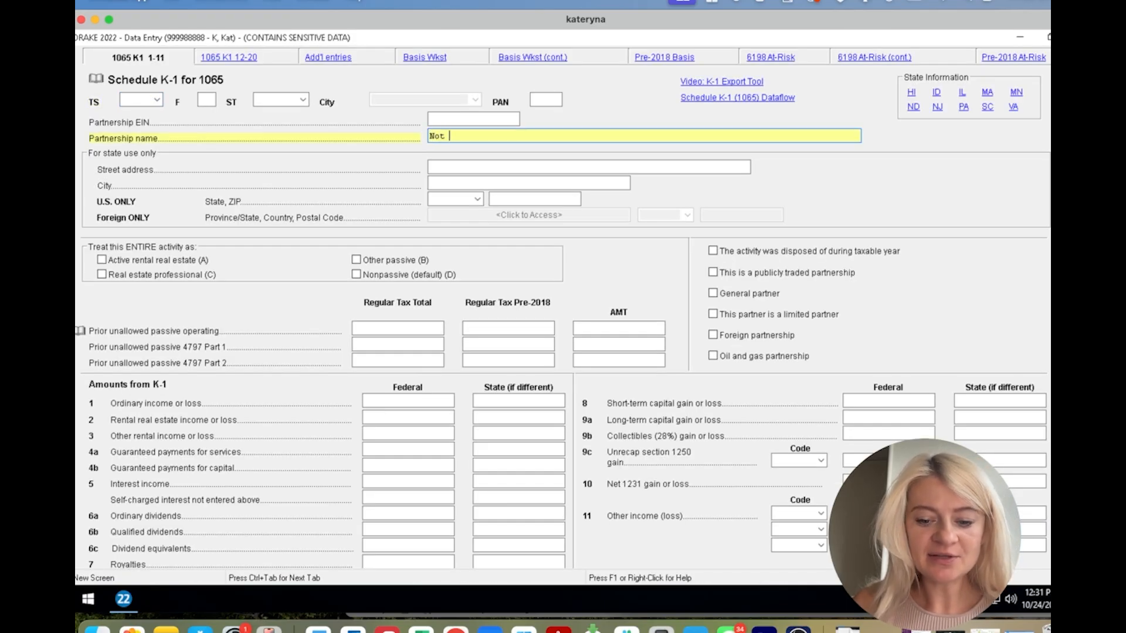
{"action": "type", "text": "so boring CPA"}
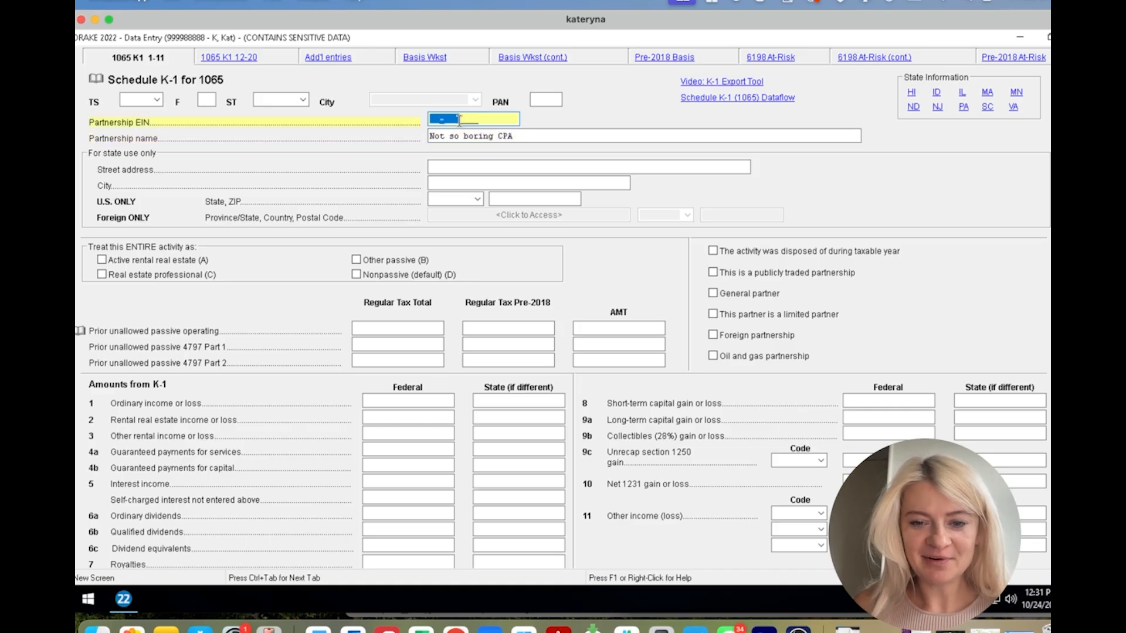
{"action": "type", "text": "99-9999999"}
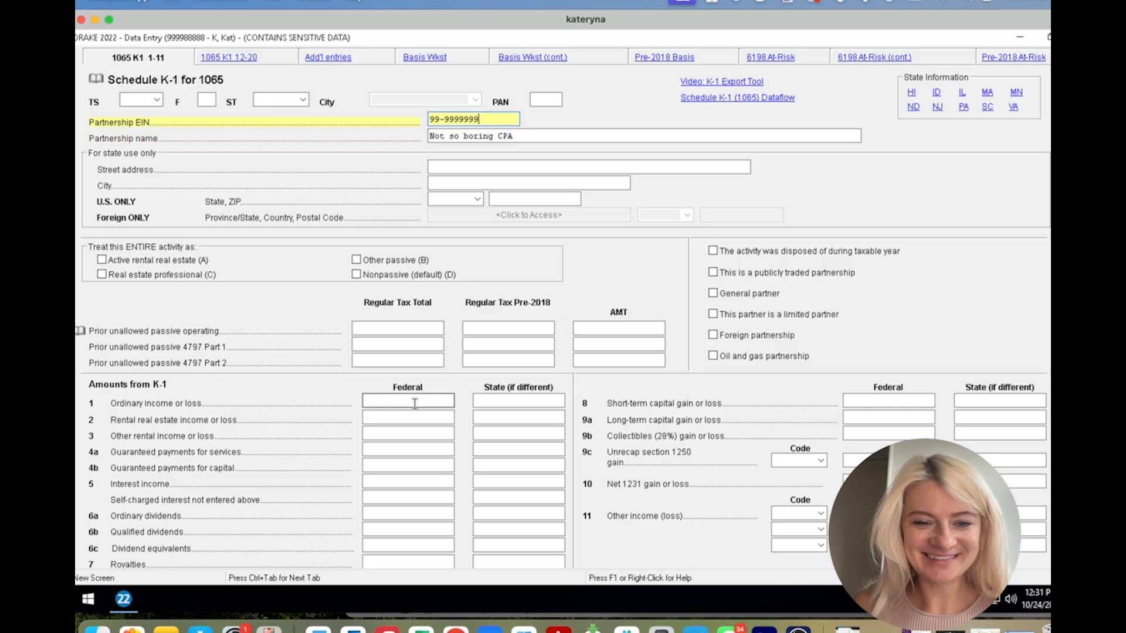
{"action": "type", "text": "100000"}
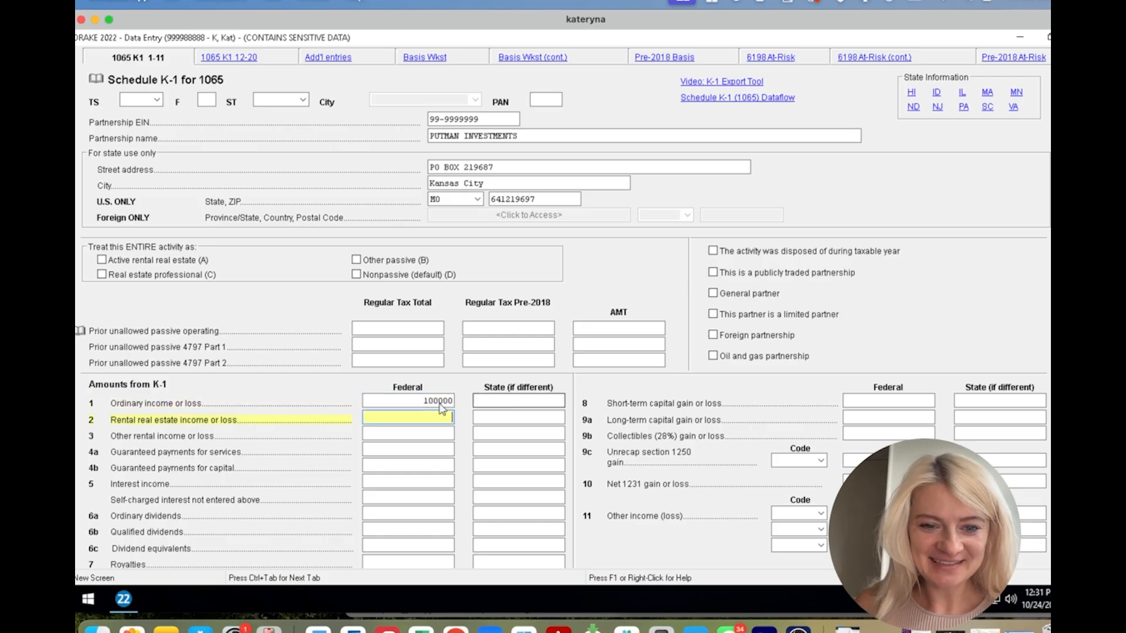
{"action": "key", "text": "Backspace"}
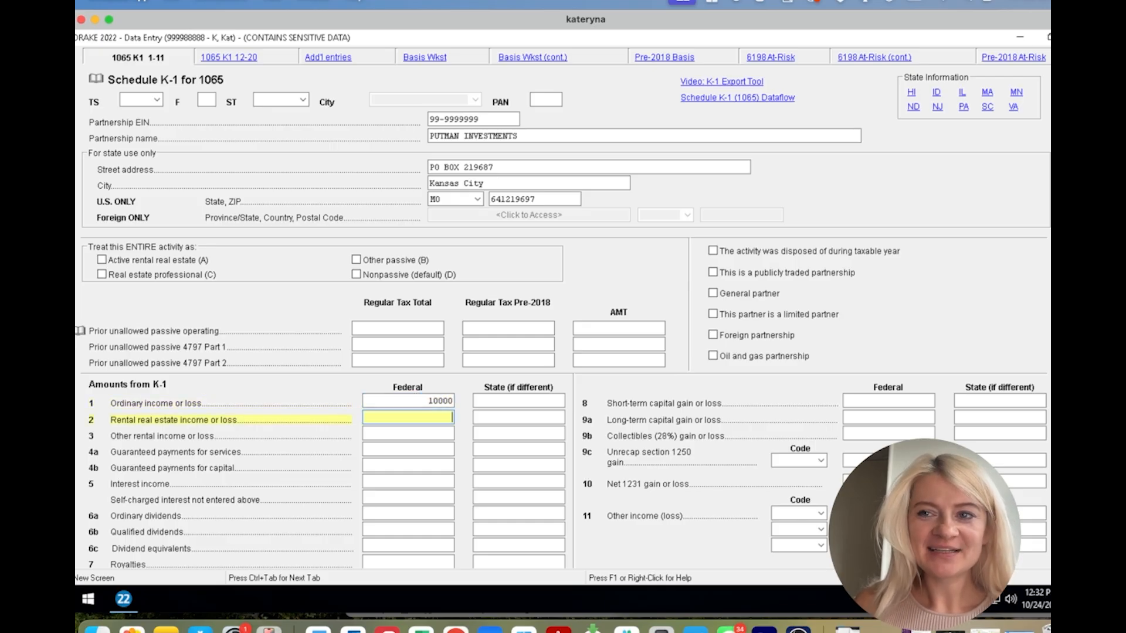
{"action": "left_click", "coordinate": [158, 83]}
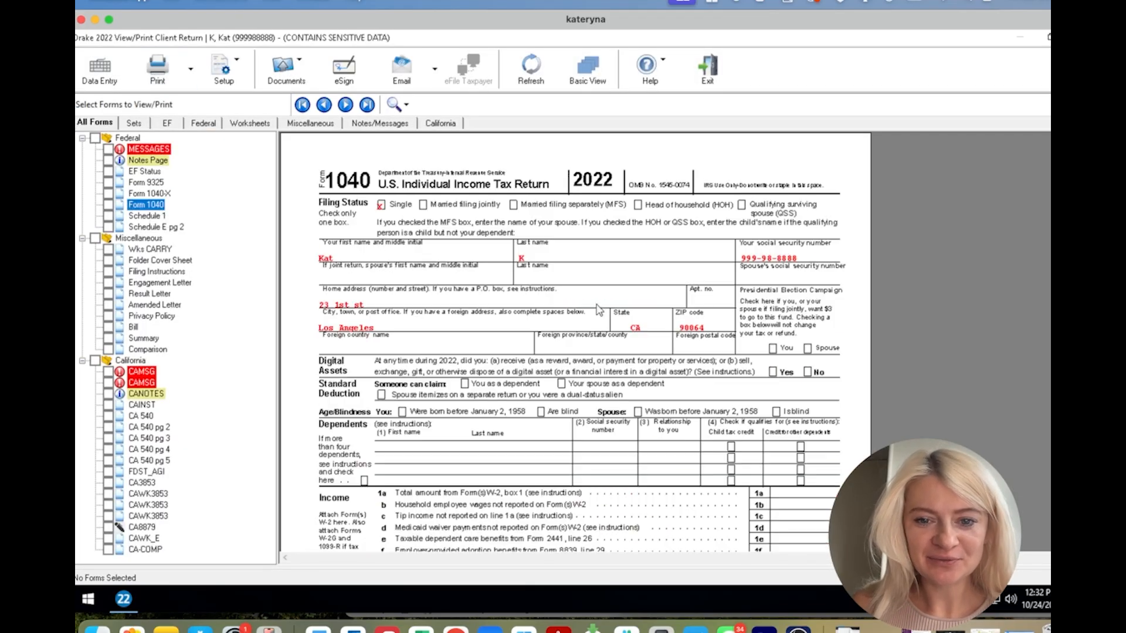
- Change the K-1 ordinary business income to 100,000 from Form 1040 line 8
{"action": "scroll", "scroll_direction": "down", "scroll_amount": 3}
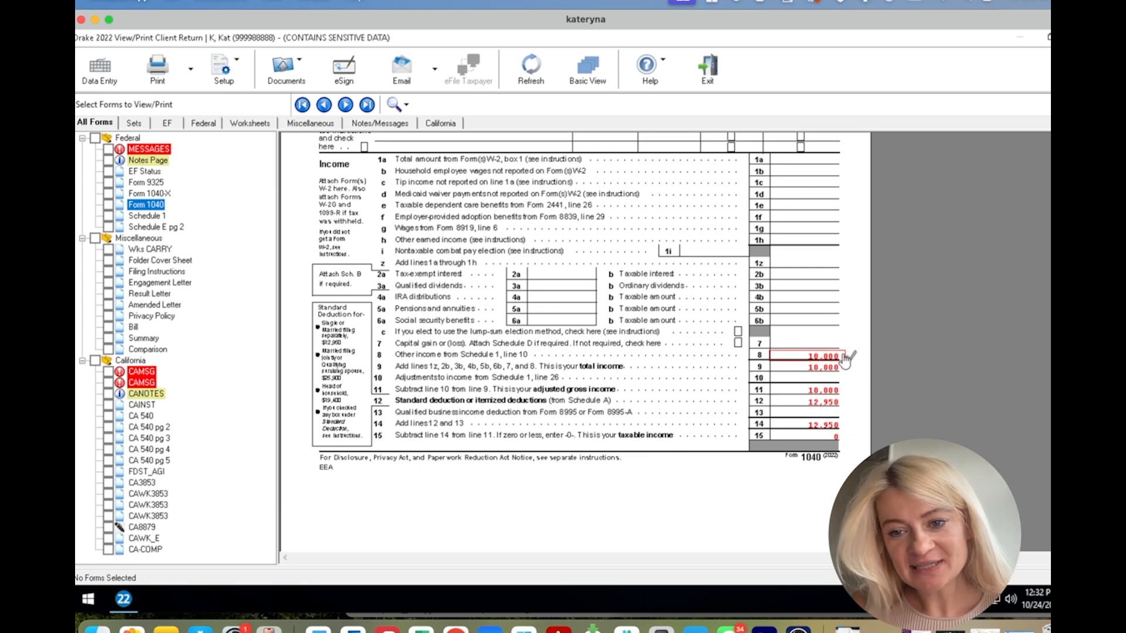
{"action": "left_click", "coordinate": [98, 68]}
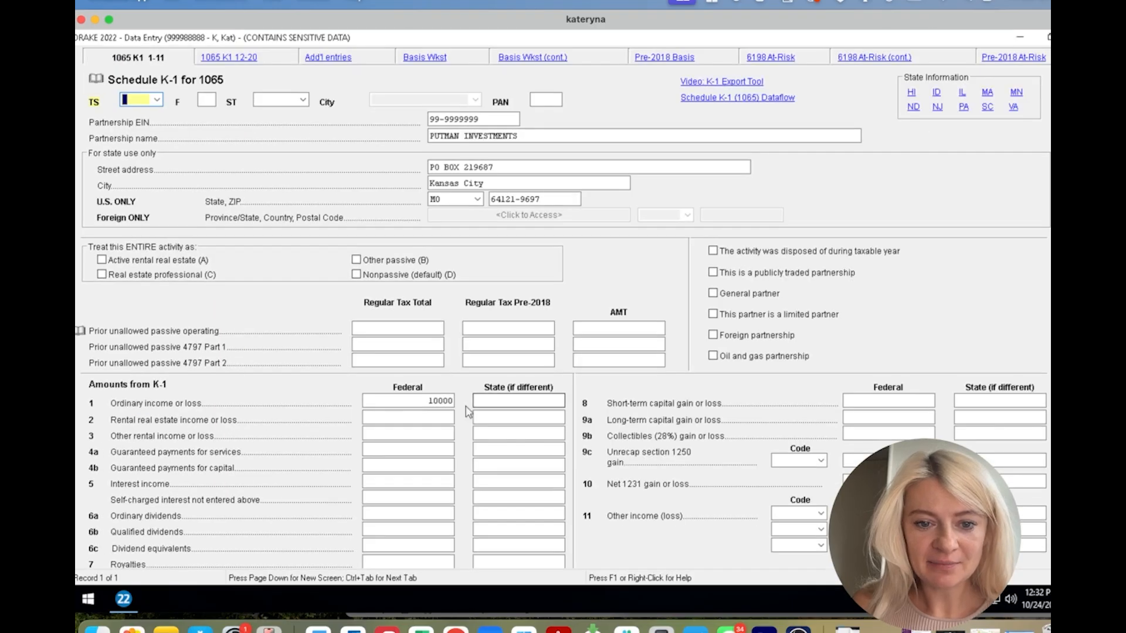
{"action": "left_click", "coordinate": [407, 401]}
{"action": "type", "text": "0"}
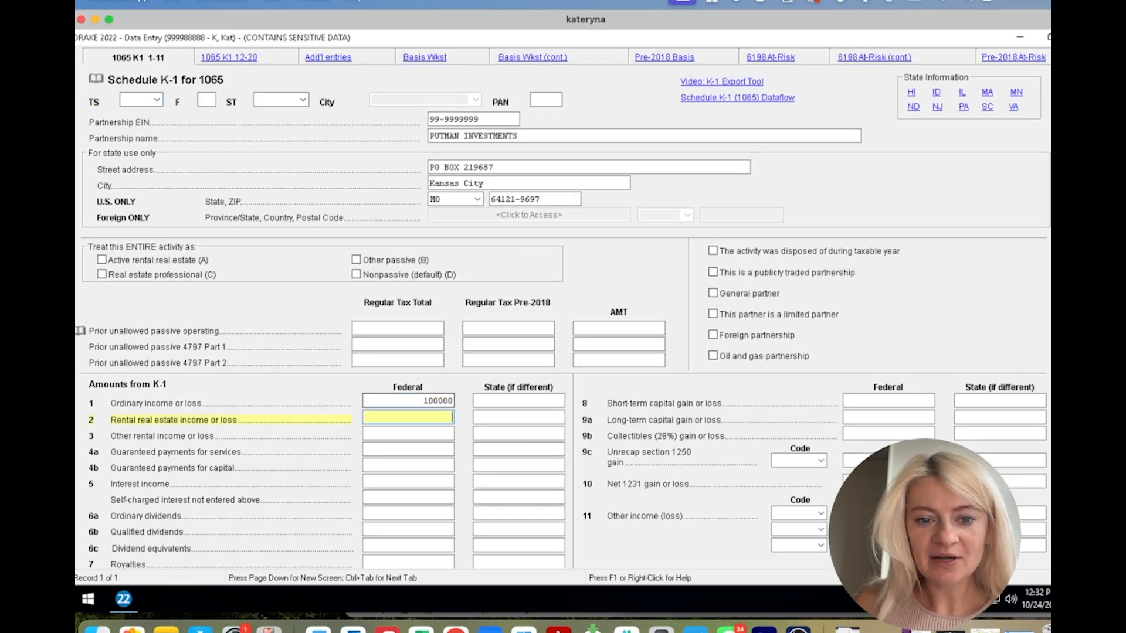
{"action": "key", "text": "Escape"}
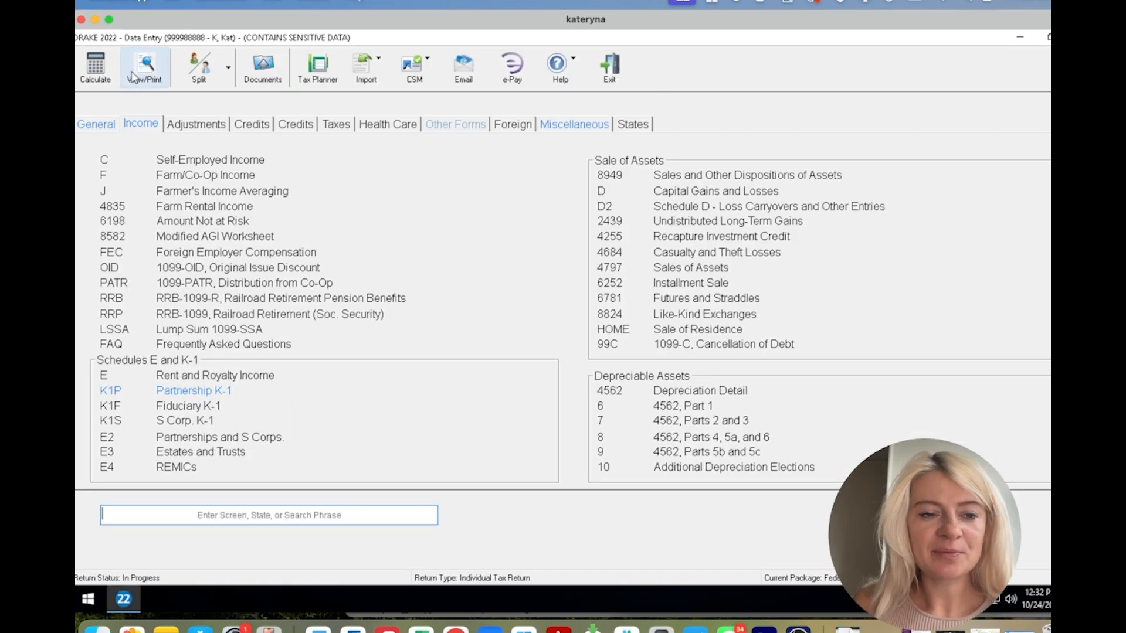
- Check Form 1040 shows 87,050 taxable income and return to the 1040-X screen
{"action": "left_click", "coordinate": [145, 67]}
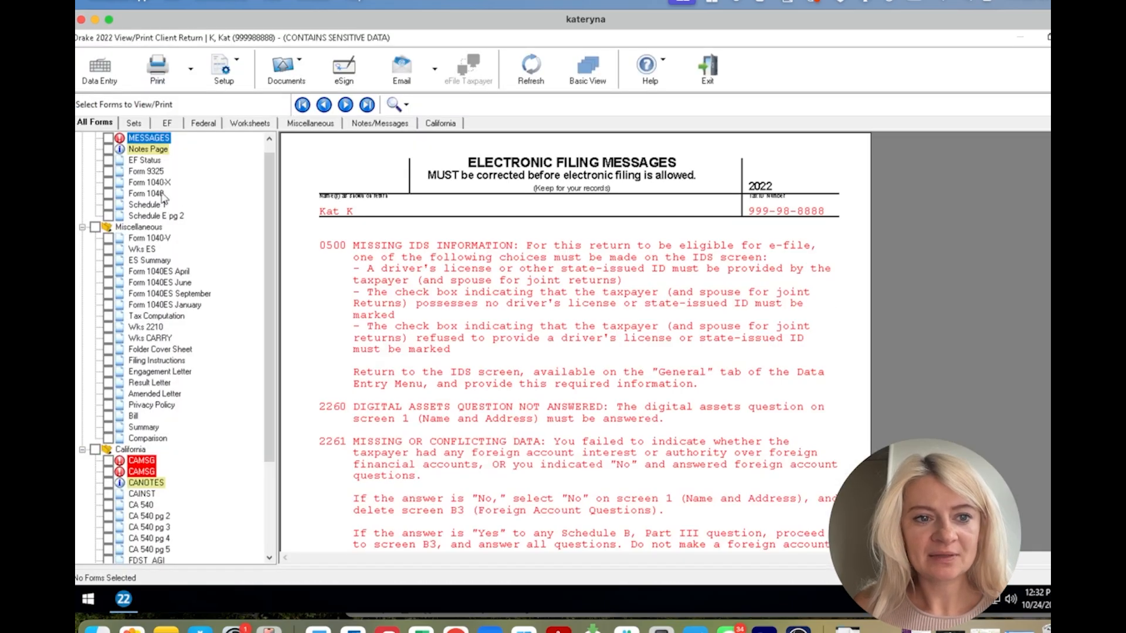
{"action": "left_click", "coordinate": [146, 192]}
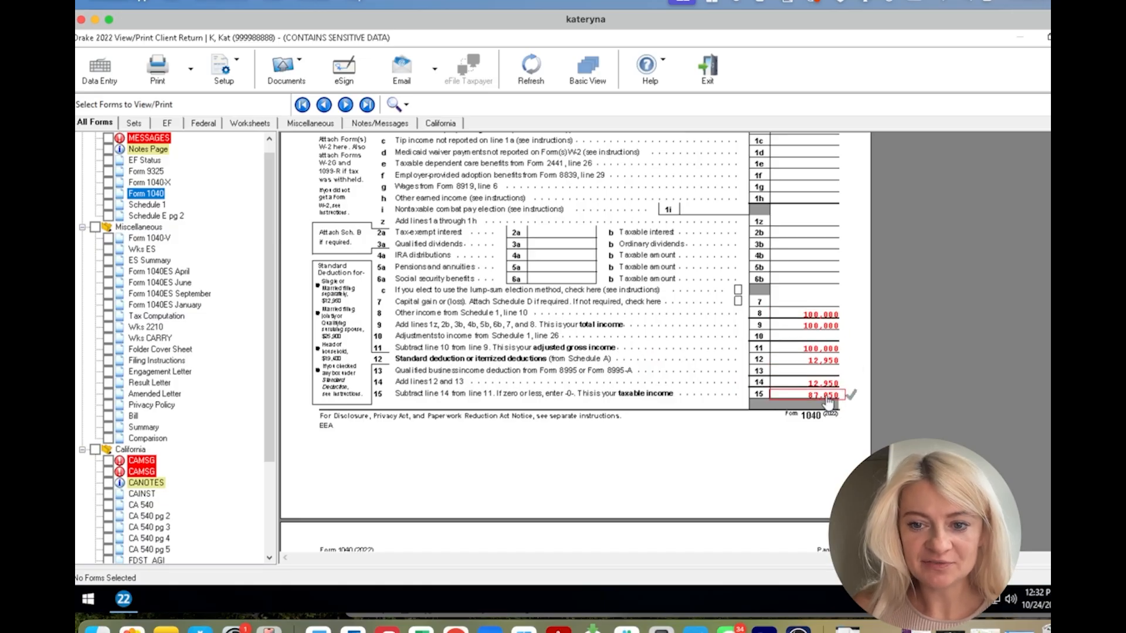
{"action": "mouse_move", "coordinate": [825, 402]}
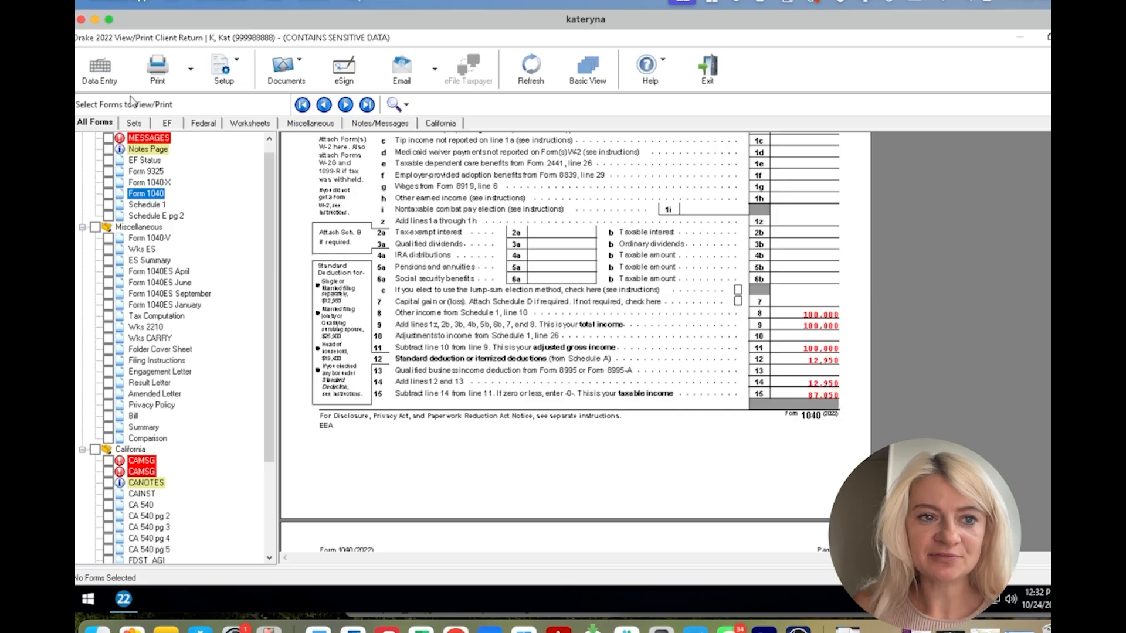
{"action": "left_click", "coordinate": [99, 68]}
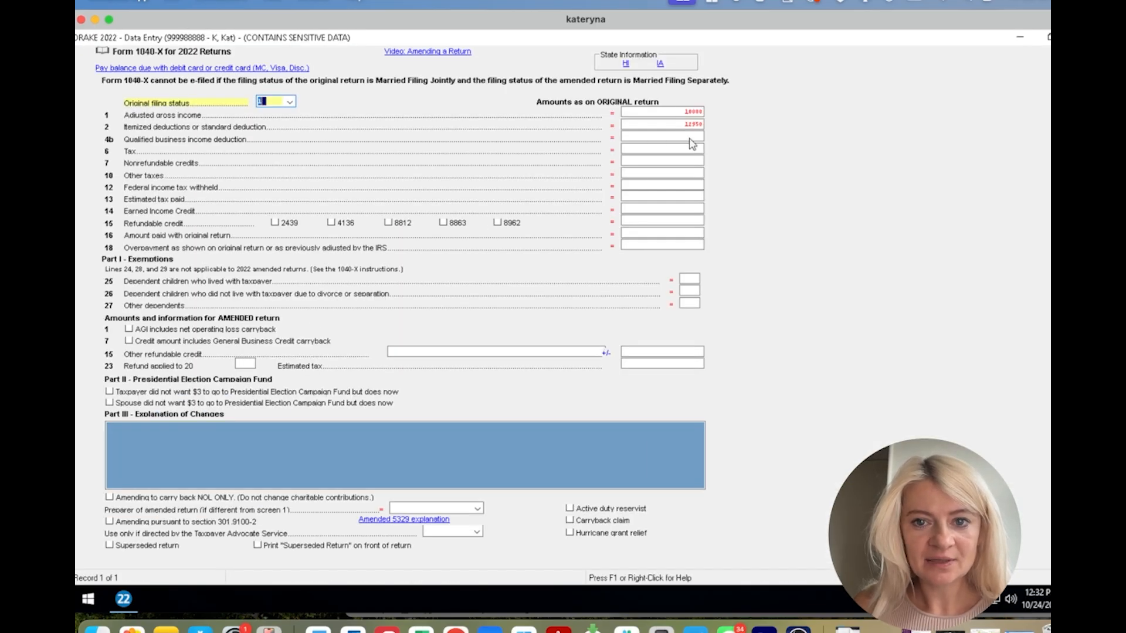
- Recheck the original tax, AGI and deduction amounts in the Form 1040-X original column
{"action": "left_click", "coordinate": [661, 150]}
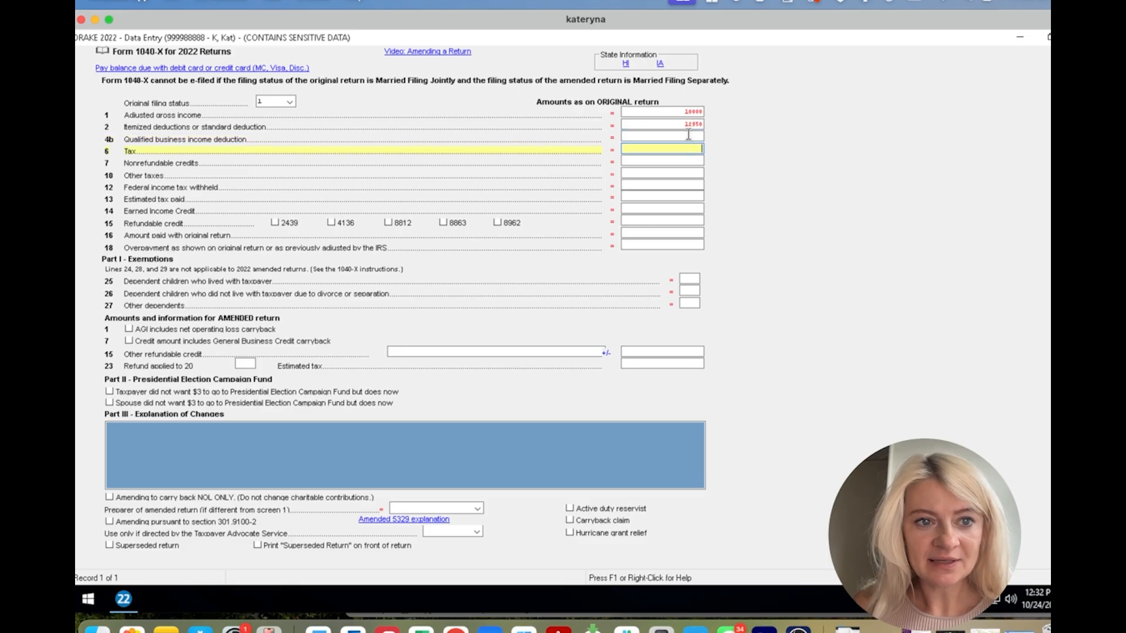
{"action": "mouse_move", "coordinate": [183, 200]}
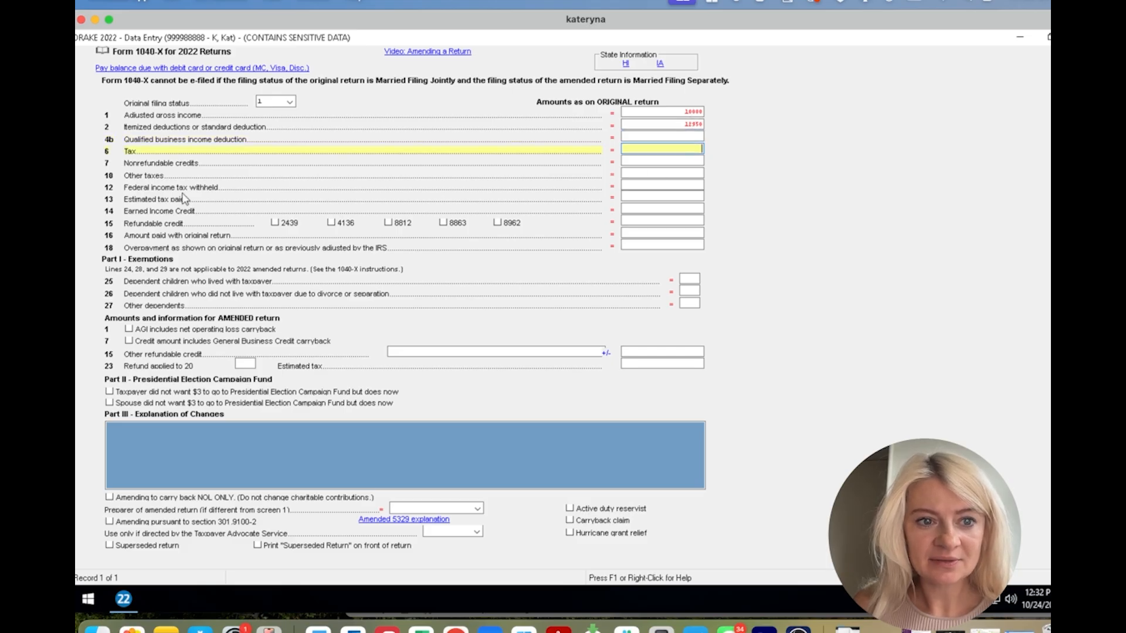
{"action": "mouse_move", "coordinate": [635, 138]}
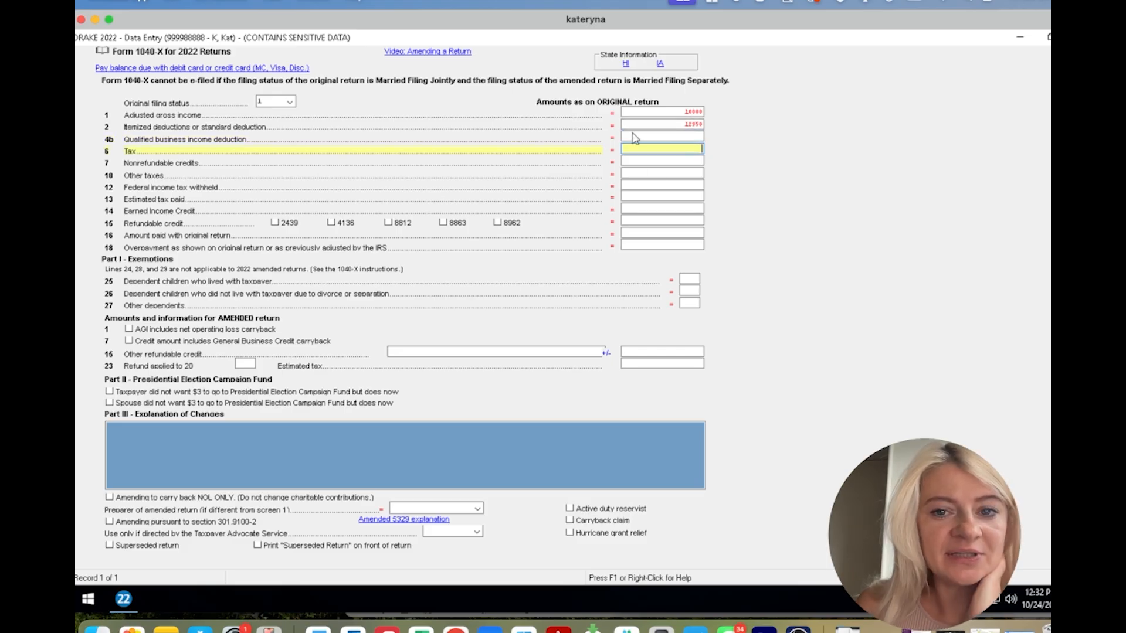
{"action": "left_click", "coordinate": [660, 114]}
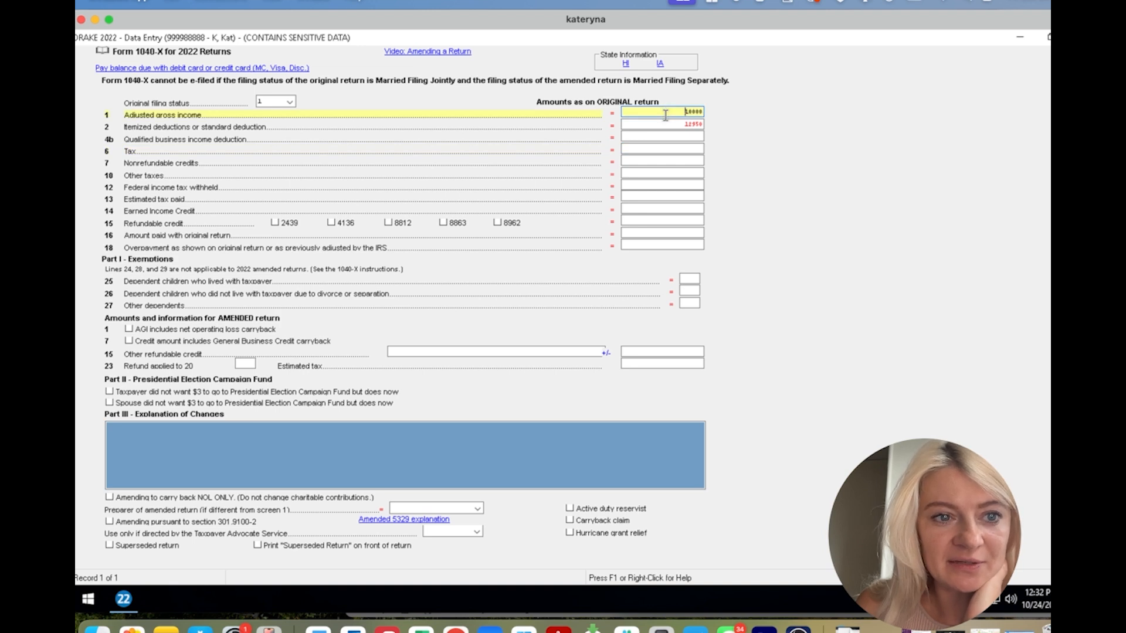
{"action": "left_click", "coordinate": [661, 127]}
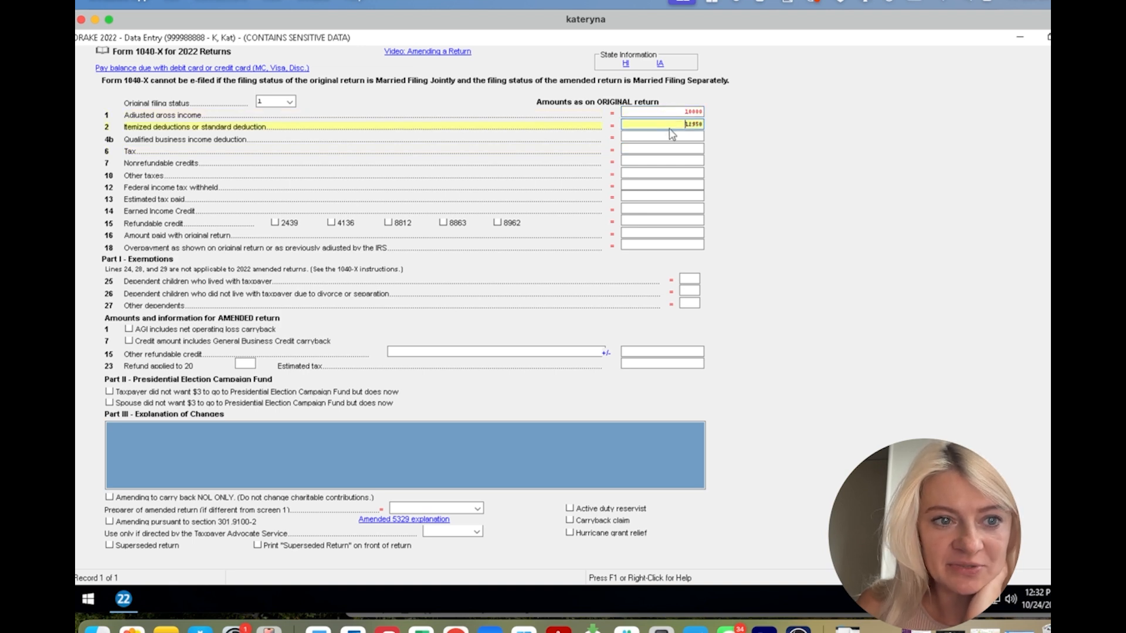
{"action": "mouse_move", "coordinate": [159, 160]}
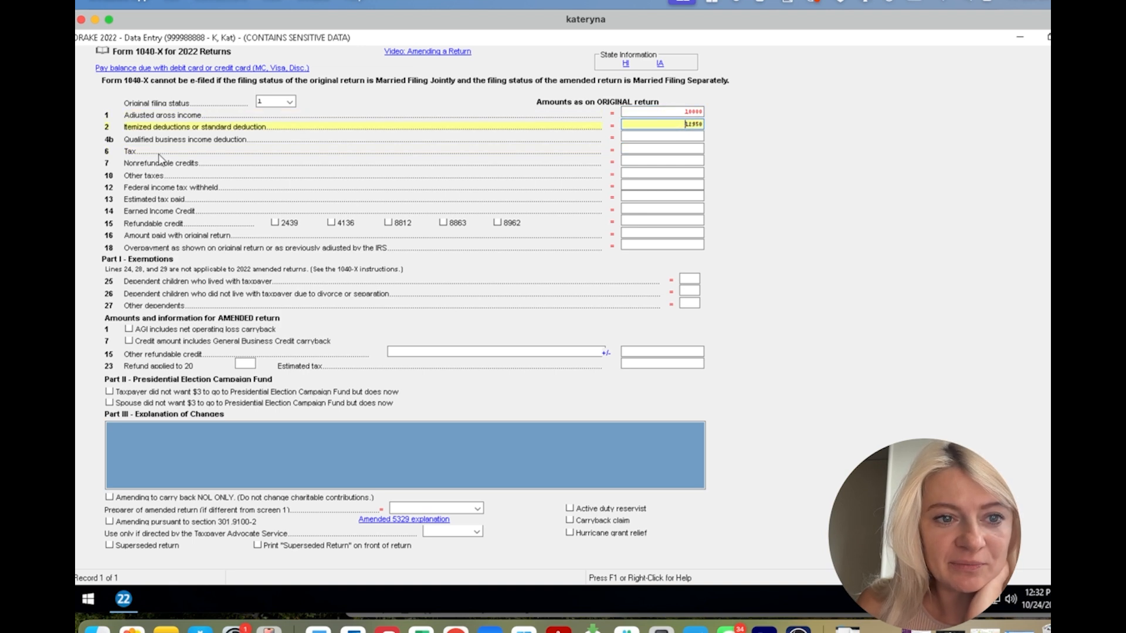
{"action": "mouse_move", "coordinate": [140, 175]}
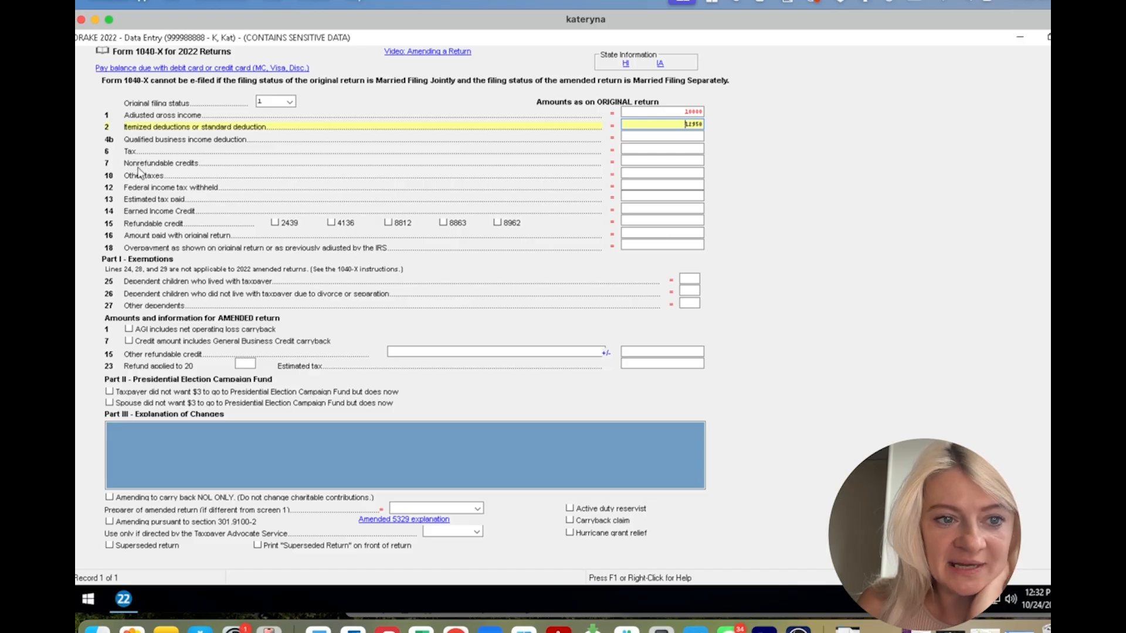
{"action": "mouse_move", "coordinate": [1008, 60]}
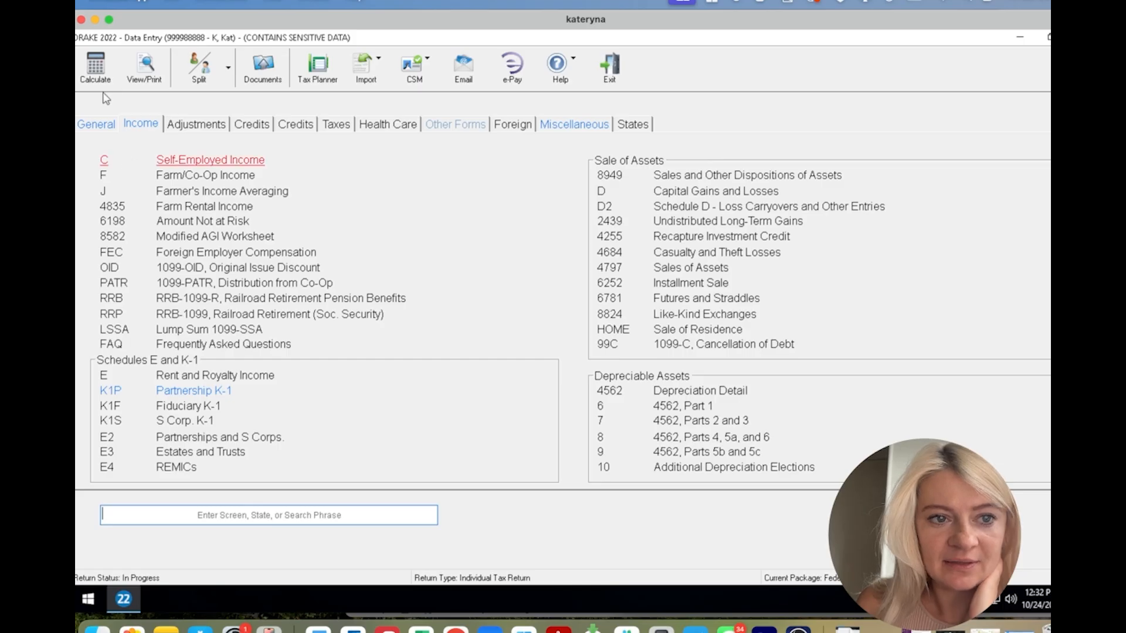
- Find the original tax of 14,774 on the calculated Form 1040, then return to data entry
{"action": "left_click", "coordinate": [608, 68]}
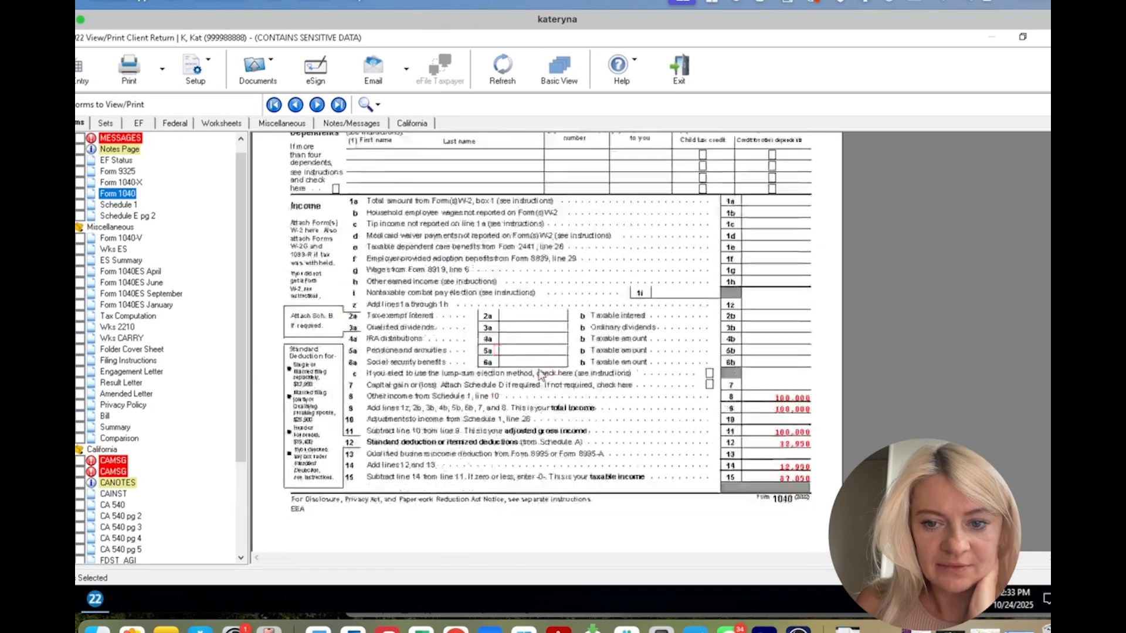
{"action": "scroll", "scroll_direction": "down", "scroll_amount": 3}
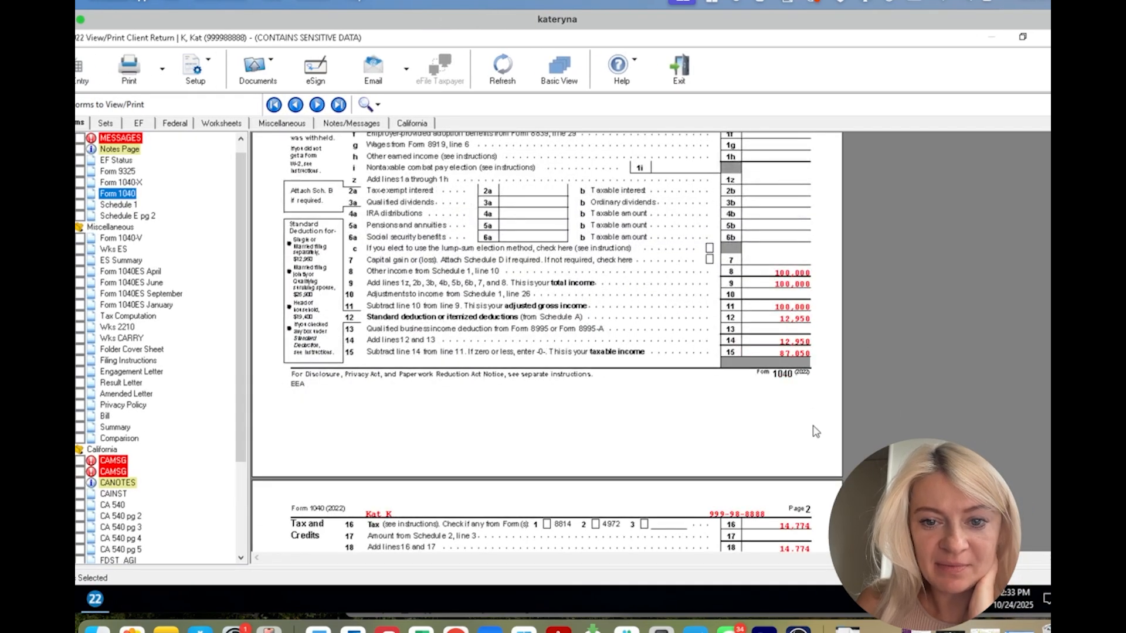
{"action": "scroll", "scroll_direction": "down", "scroll_amount": 3}
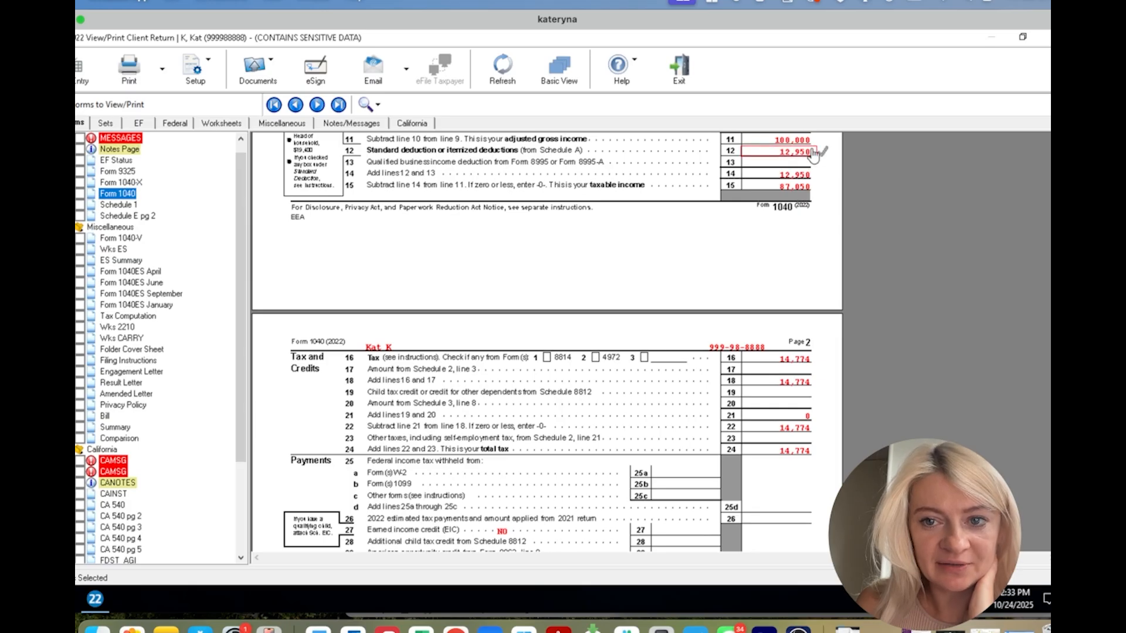
{"action": "scroll", "scroll_direction": "down", "scroll_amount": 3}
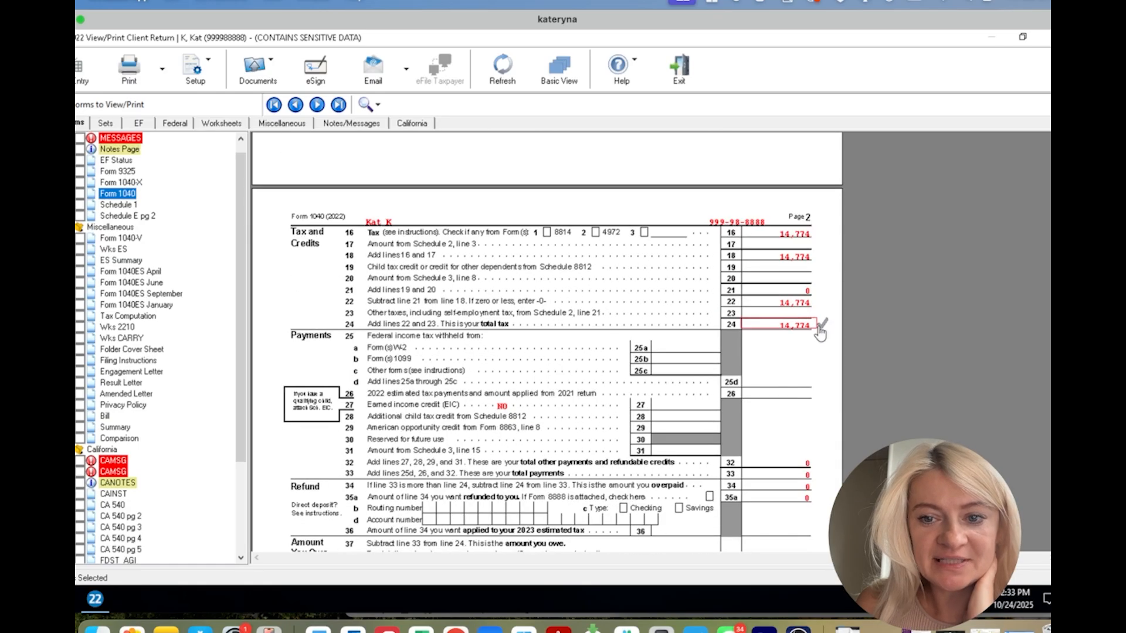
{"action": "scroll", "scroll_direction": "down", "scroll_amount": 3}
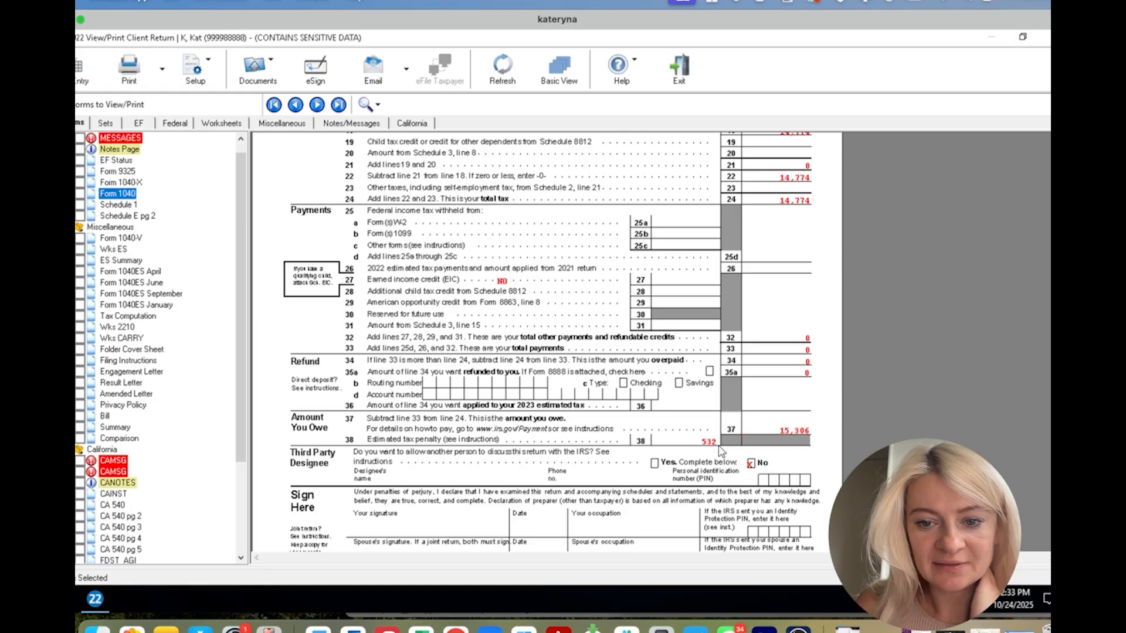
{"action": "mouse_move", "coordinate": [97, 31]}
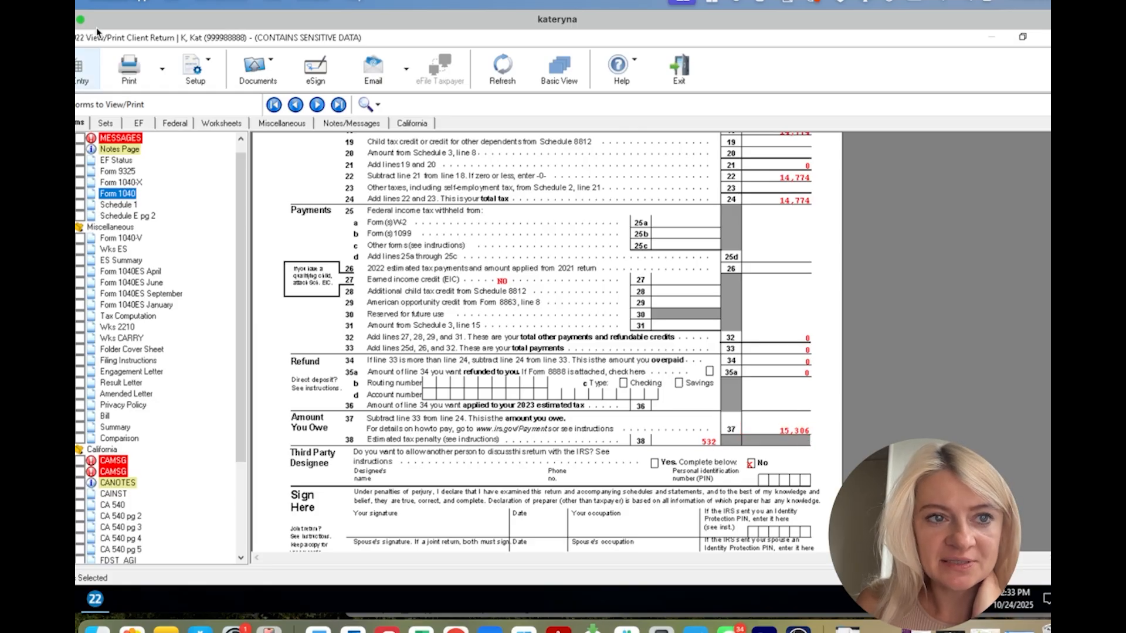
{"action": "left_click", "coordinate": [678, 68]}
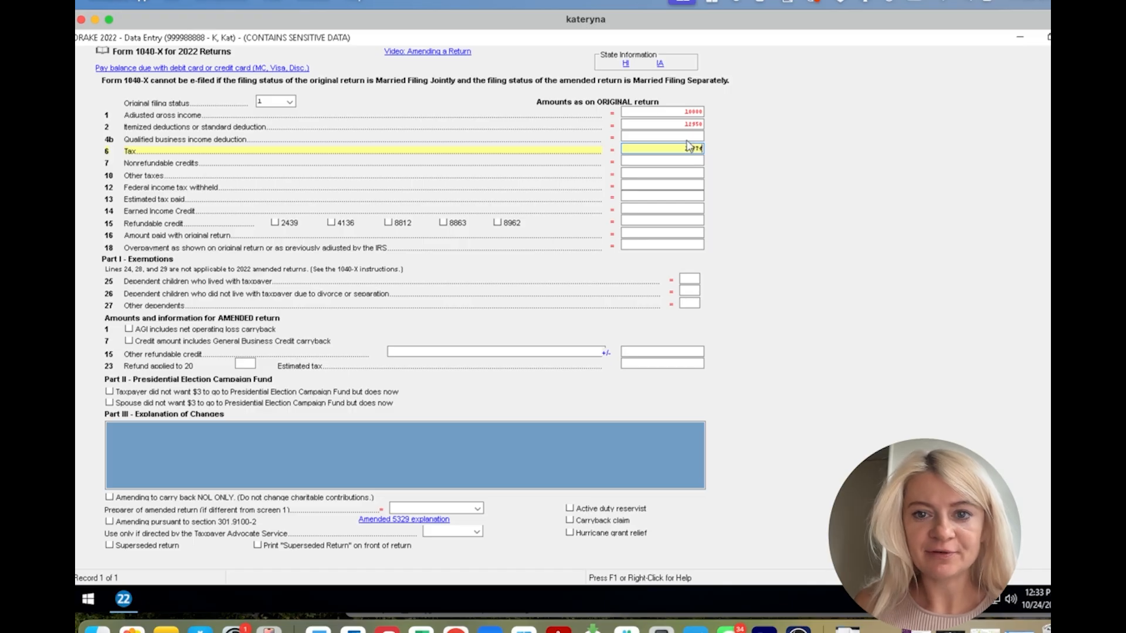
- Exit the 1040-X entry screen, cancelling past the required-fields warning
{"action": "left_click", "coordinate": [661, 115]}
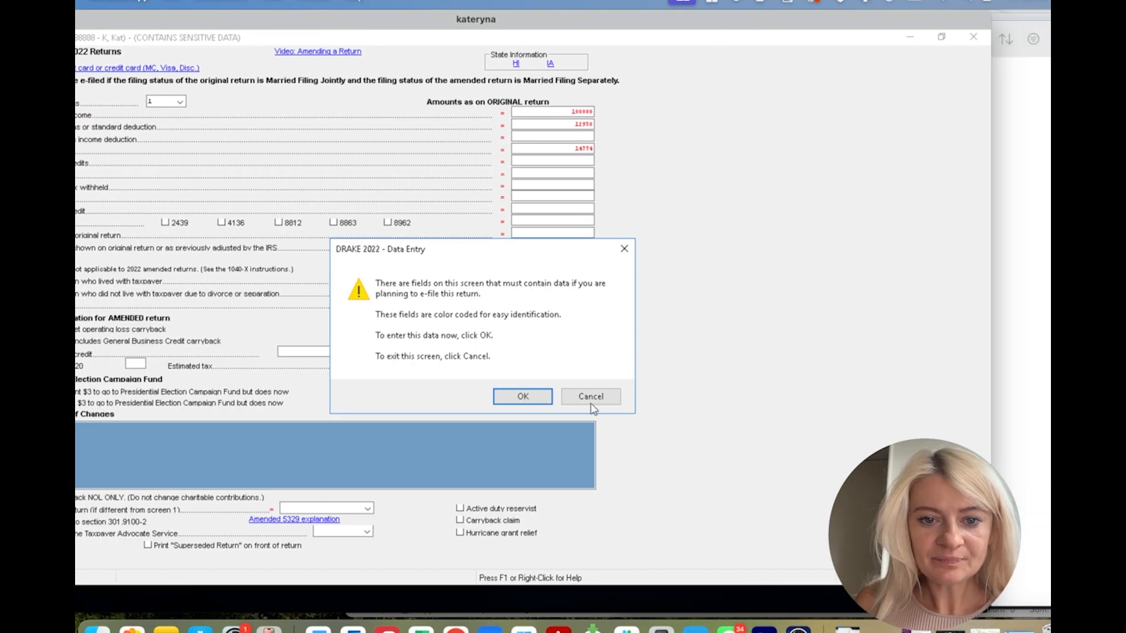
{"action": "mouse_move", "coordinate": [383, 454]}
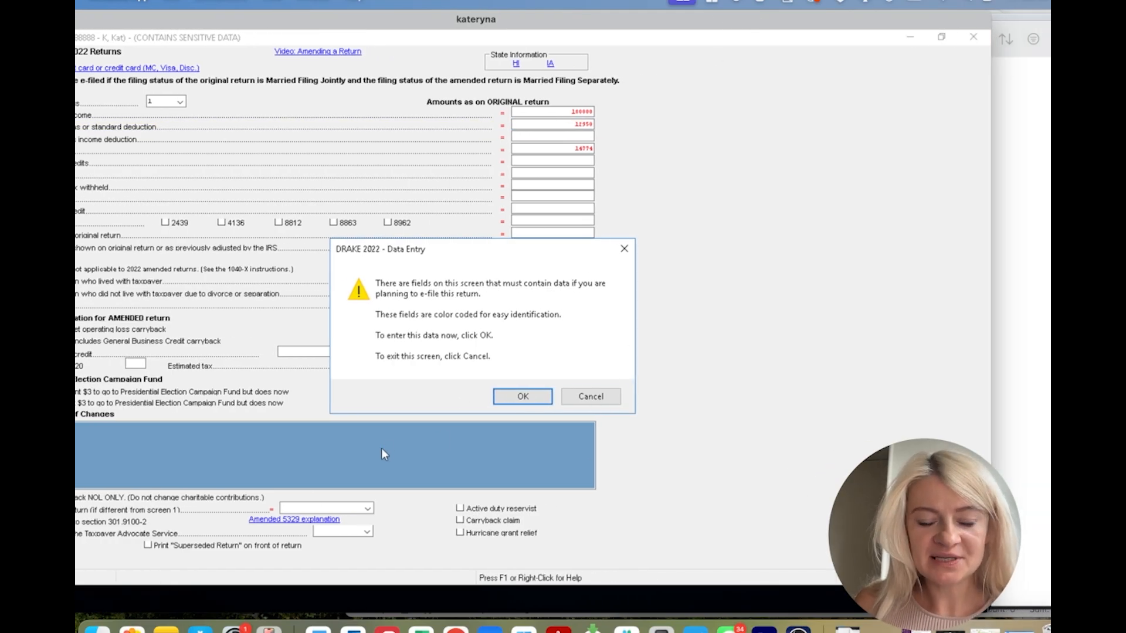
{"action": "mouse_move", "coordinate": [590, 396]}
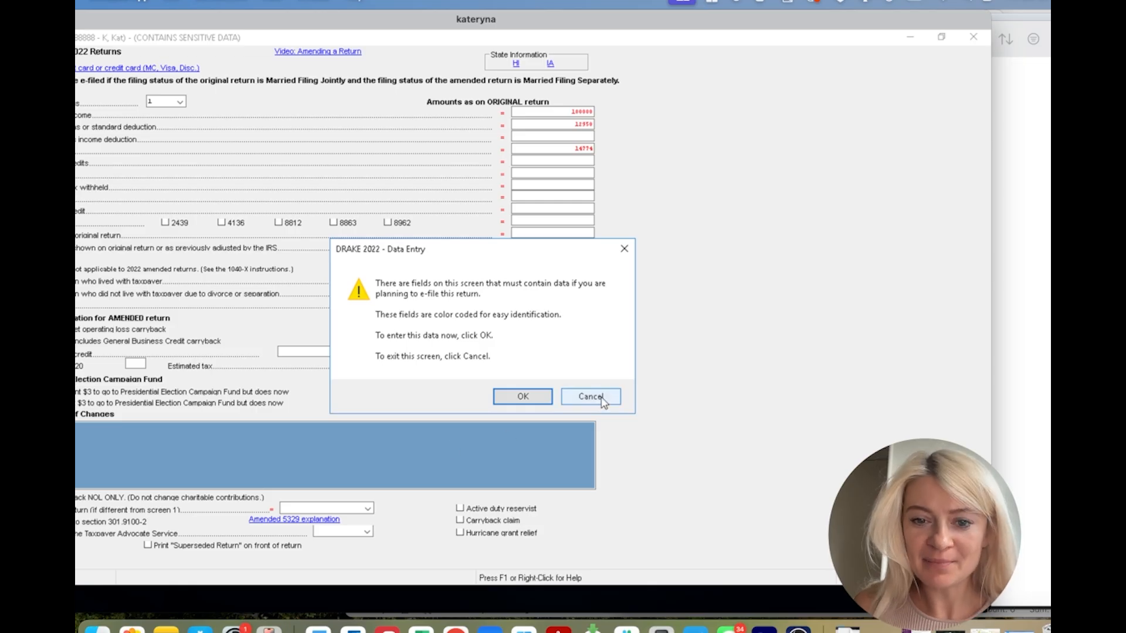
{"action": "left_click", "coordinate": [589, 396]}
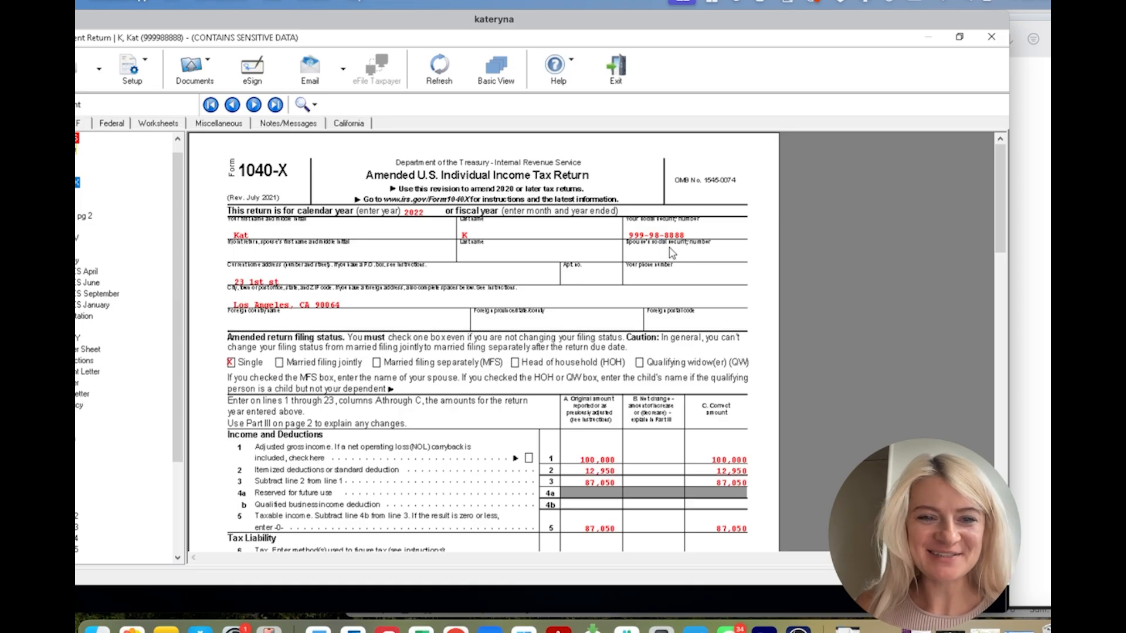
{"action": "mouse_move", "coordinate": [674, 26]}
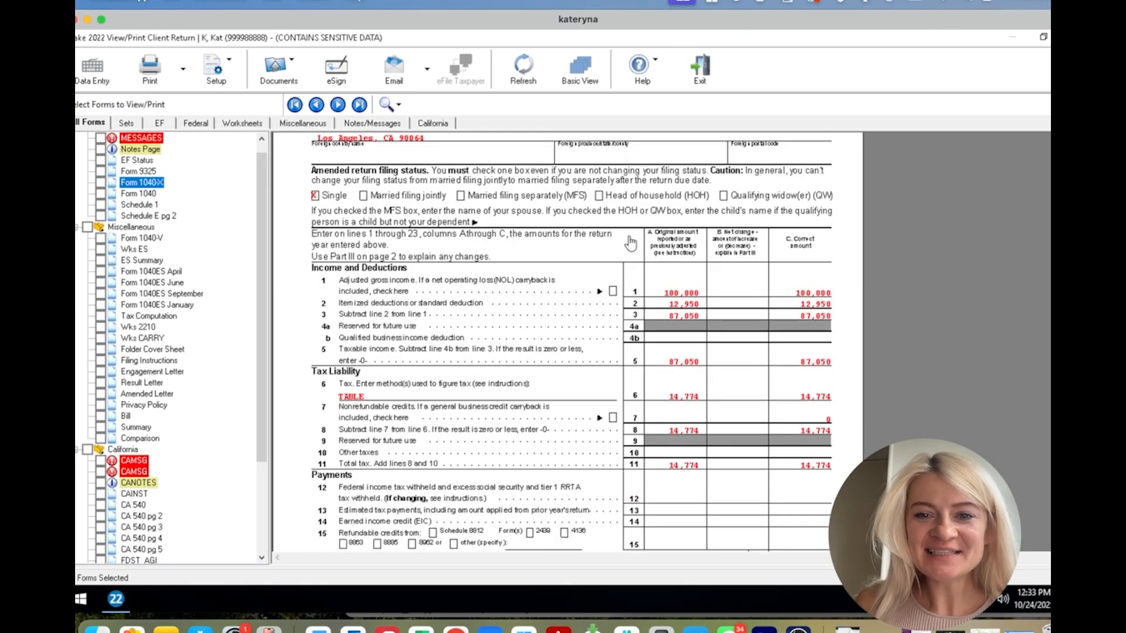
{"action": "mouse_move", "coordinate": [707, 244]}
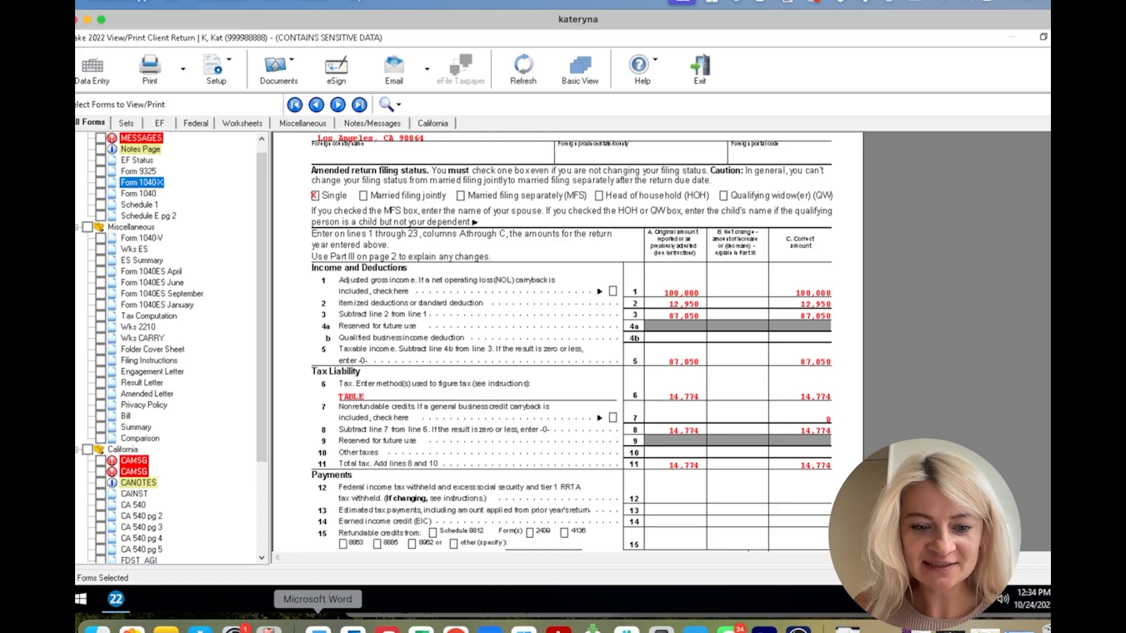
{"action": "left_click", "coordinate": [316, 599]}
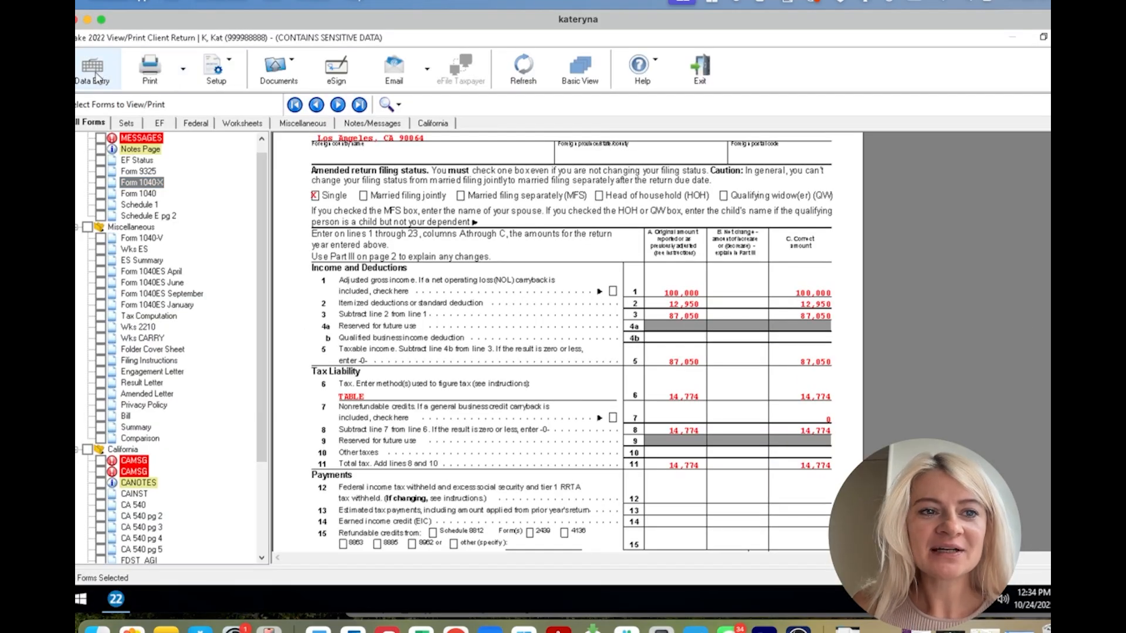
- Change the partnership K-1 ordinary income from 100,000 to 80,000
{"action": "left_click", "coordinate": [92, 68]}
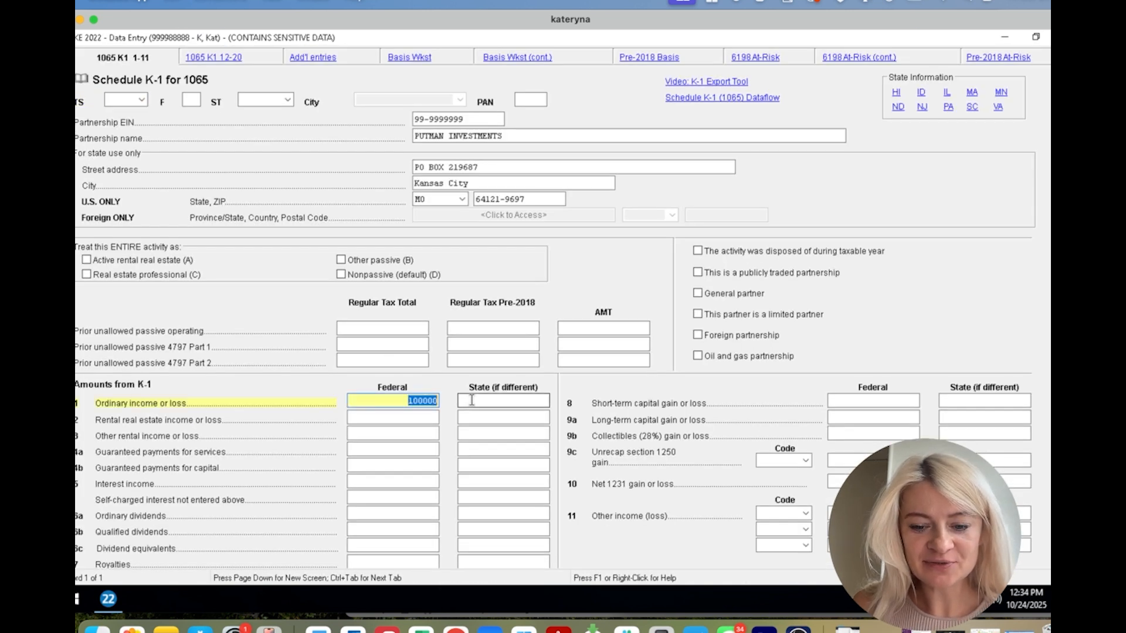
{"action": "type", "text": "80000"}
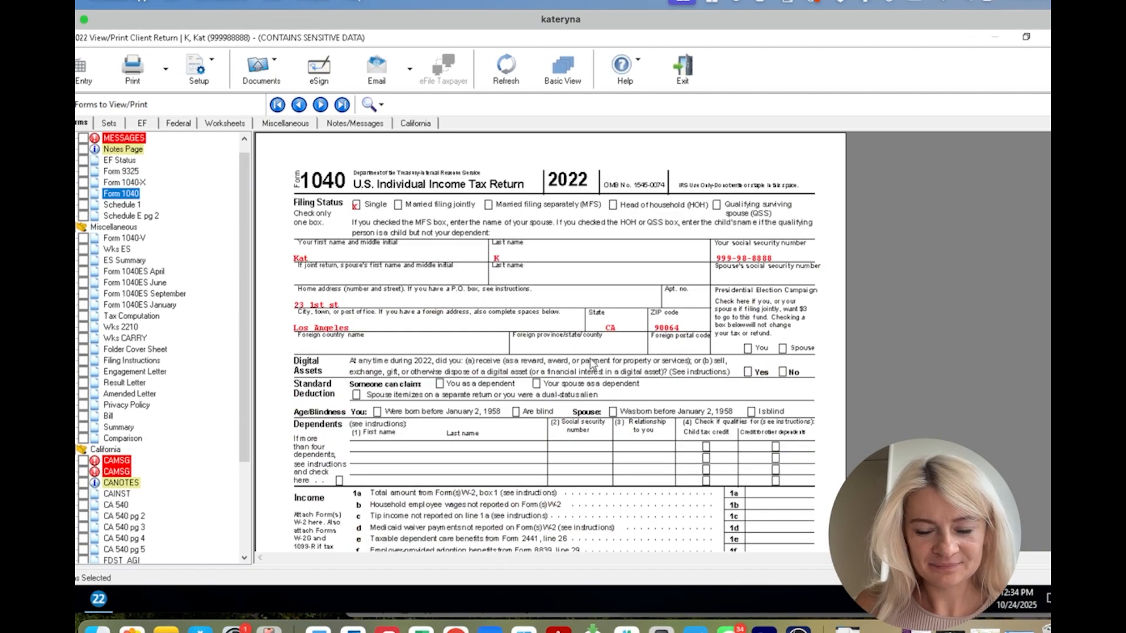
- Review Form 1040 income of 80,000 and the Form 1040-X tax drop from 14,774 to 10,374
{"action": "scroll", "scroll_direction": "down", "scroll_amount": 3}
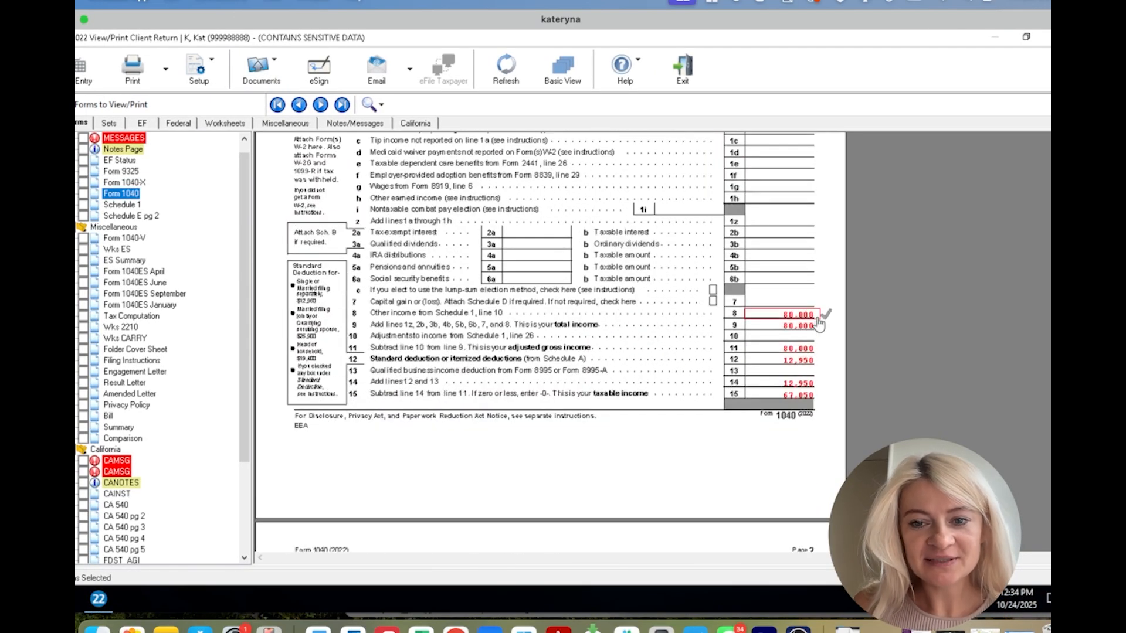
{"action": "scroll", "scroll_direction": "up", "scroll_amount": 3}
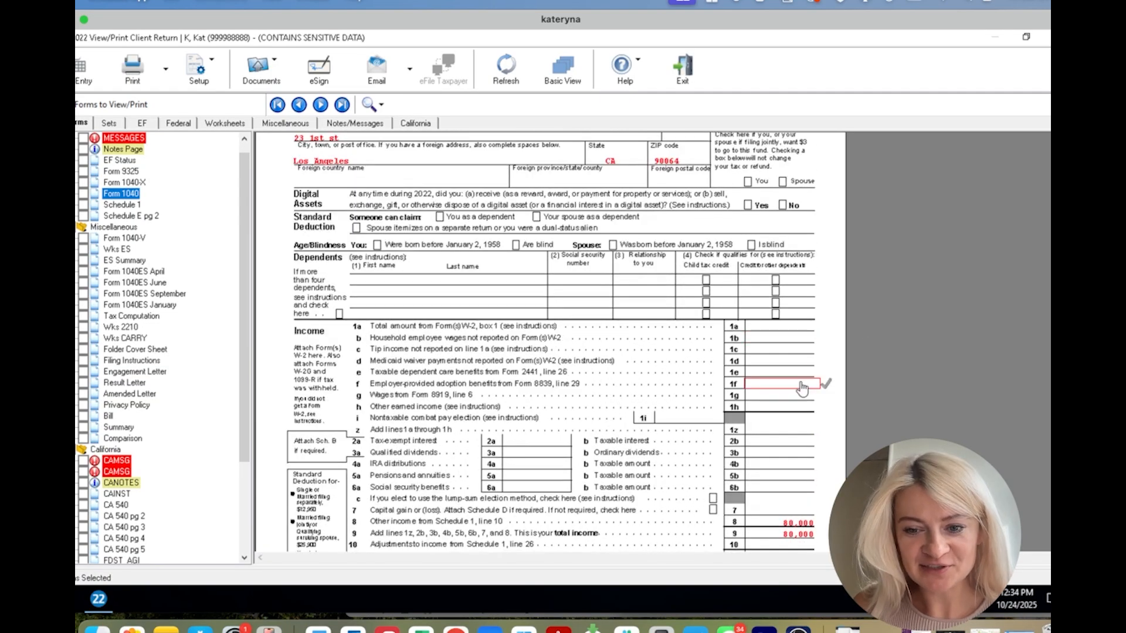
{"action": "scroll", "scroll_direction": "down", "scroll_amount": 3}
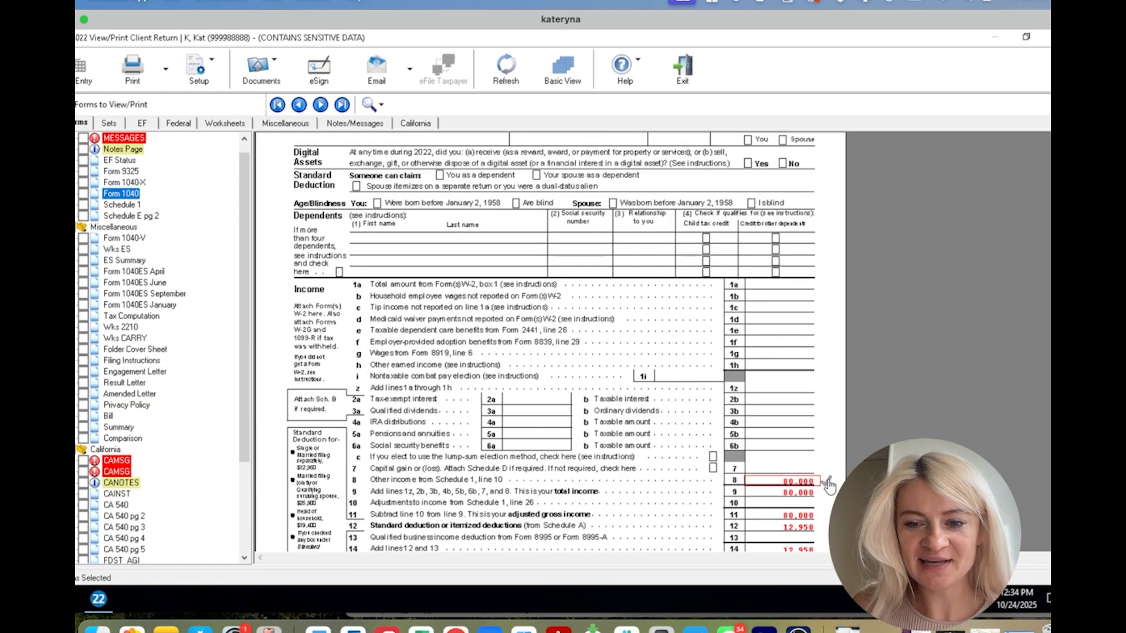
{"action": "left_click", "coordinate": [125, 182]}
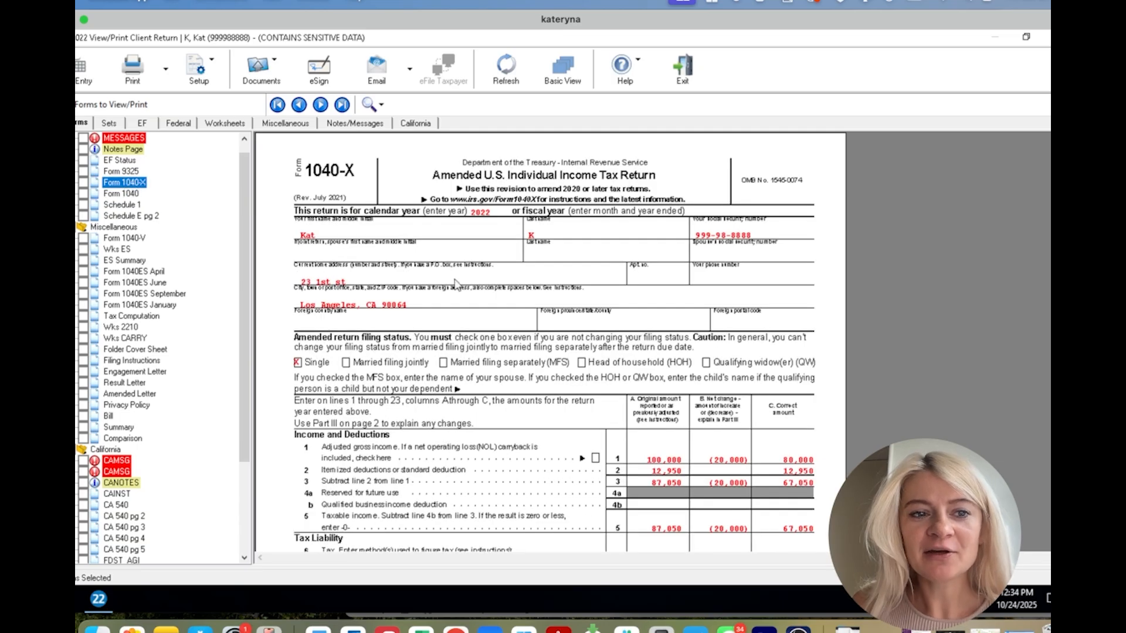
{"action": "scroll", "scroll_direction": "down", "scroll_amount": 3}
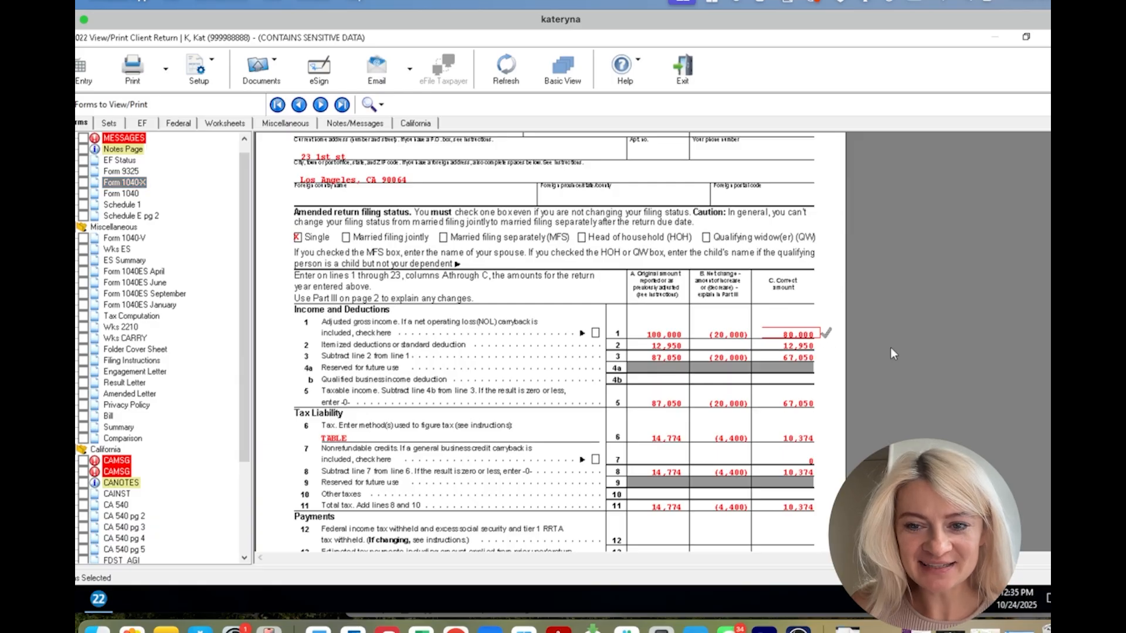
{"action": "scroll", "scroll_direction": "down", "scroll_amount": 3}
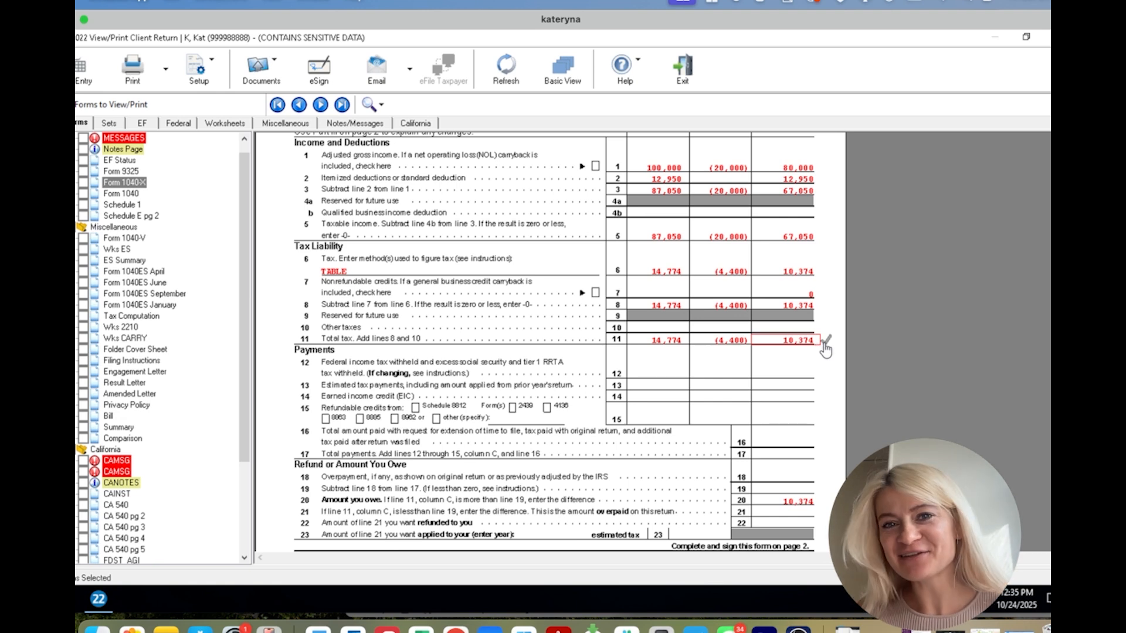
{"action": "mouse_move", "coordinate": [829, 350]}
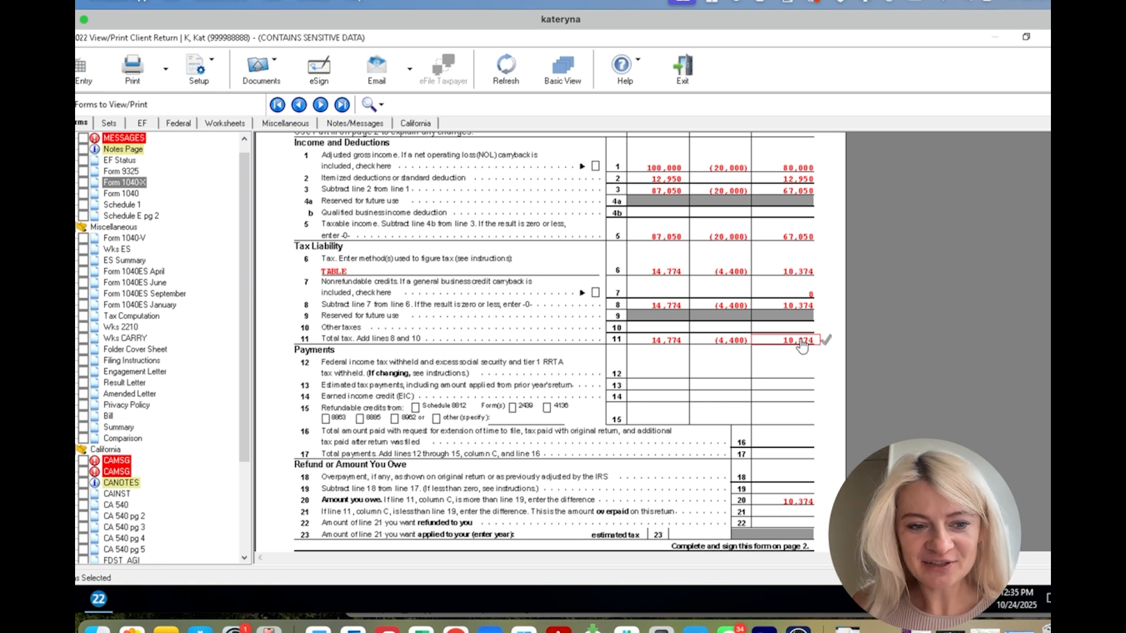
{"action": "scroll", "scroll_direction": "up", "scroll_amount": 3}
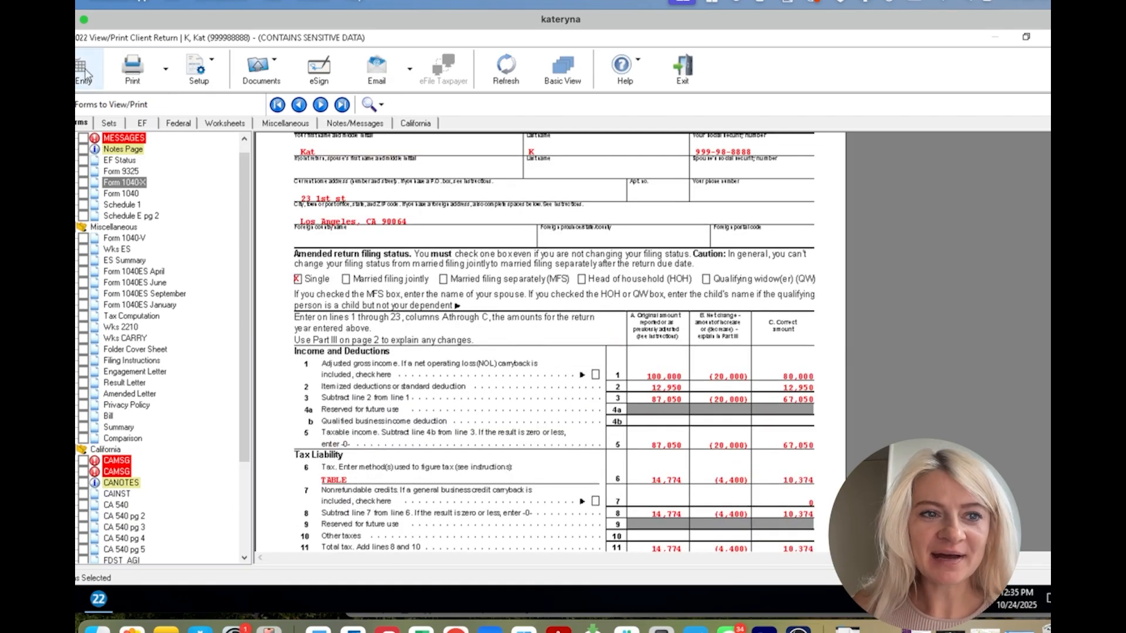
- Write the Part III explanation citing the amended K-1 and view the recalculated return
{"action": "left_click", "coordinate": [83, 68]}
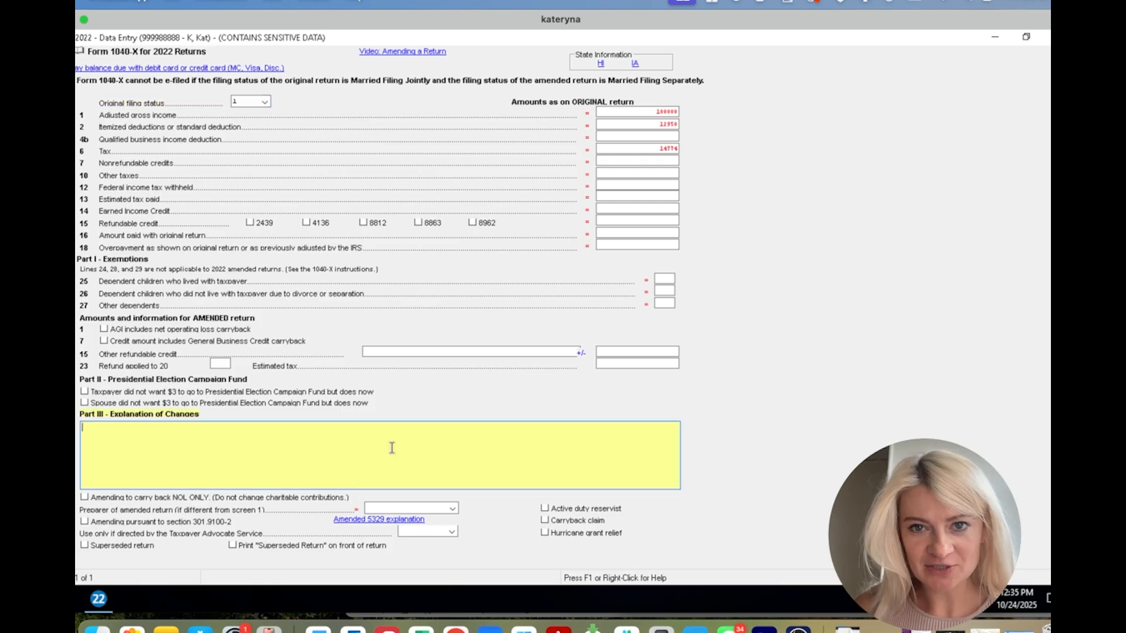
{"action": "mouse_move", "coordinate": [391, 447]}
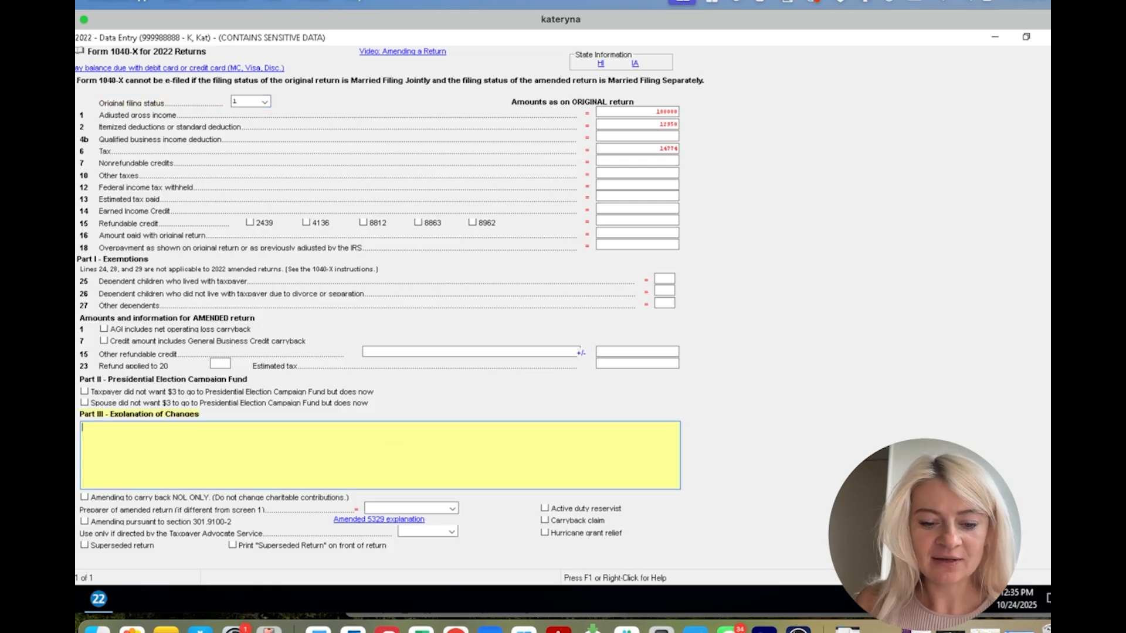
{"action": "type", "text": "The K-1"}
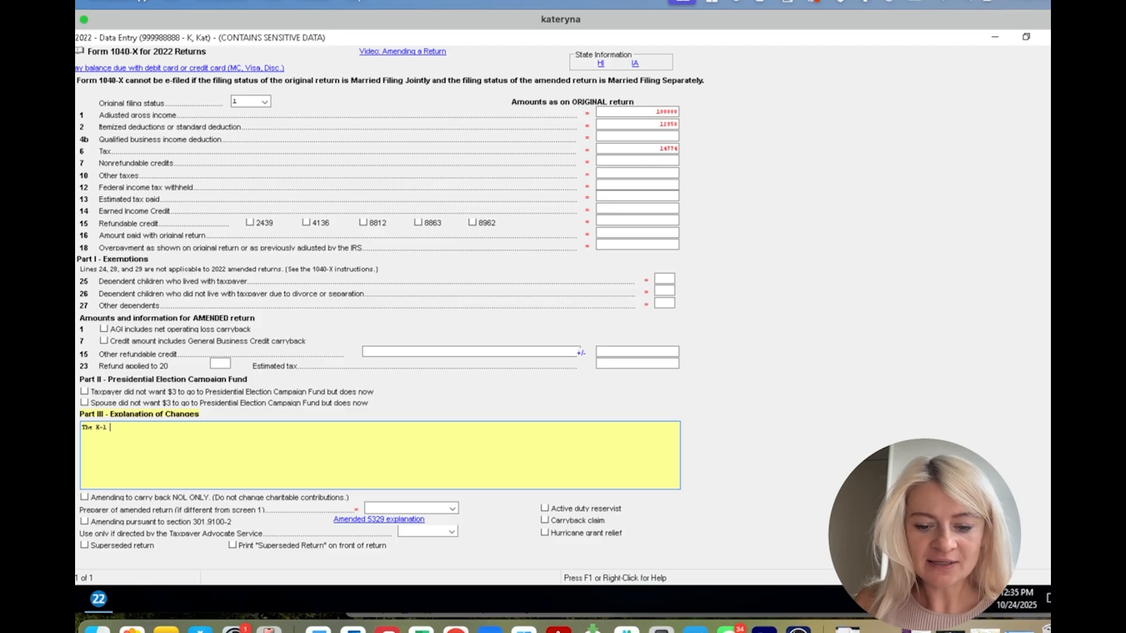
{"action": "type", "text": "Income"}
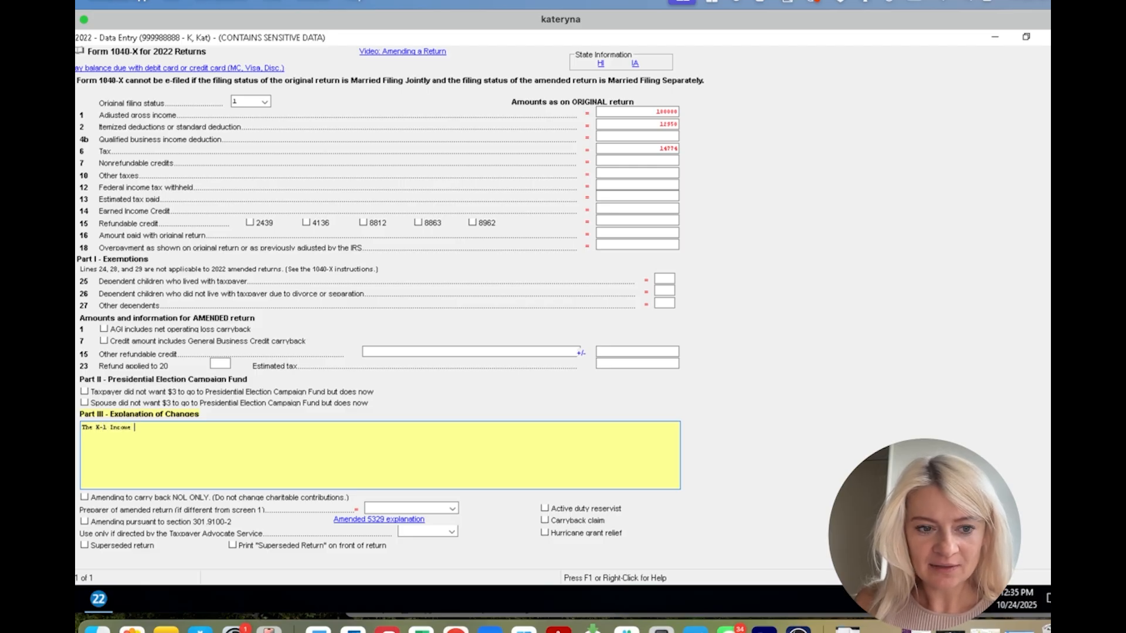
{"action": "mouse_move", "coordinate": [393, 448]}
{"action": "type", "text": "Revised"}
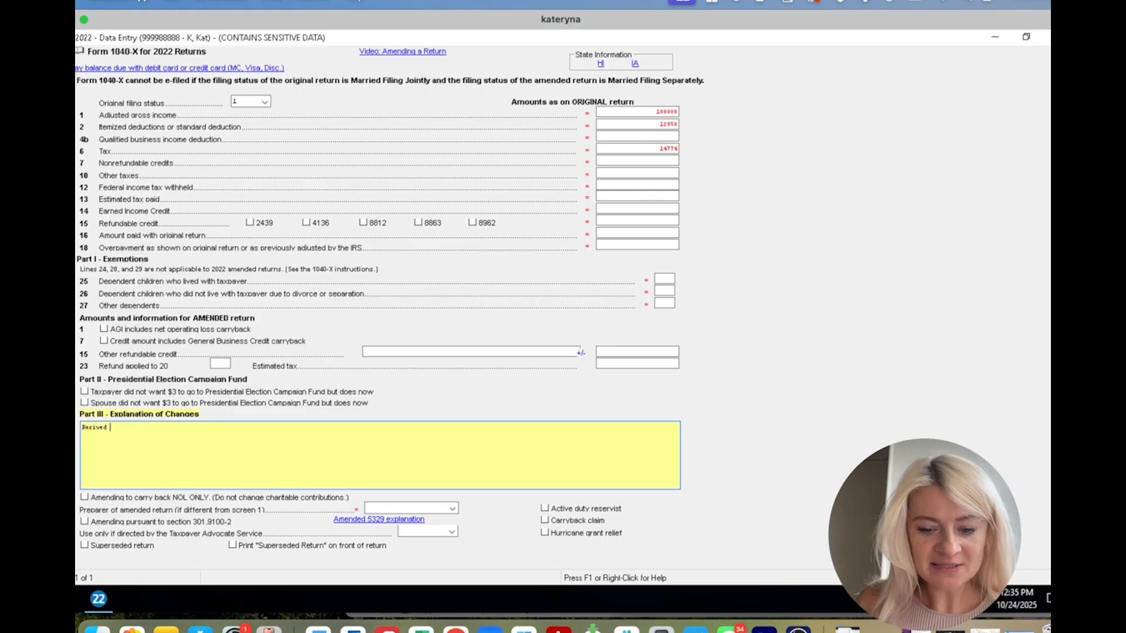
{"action": "type", "text": "amended"}
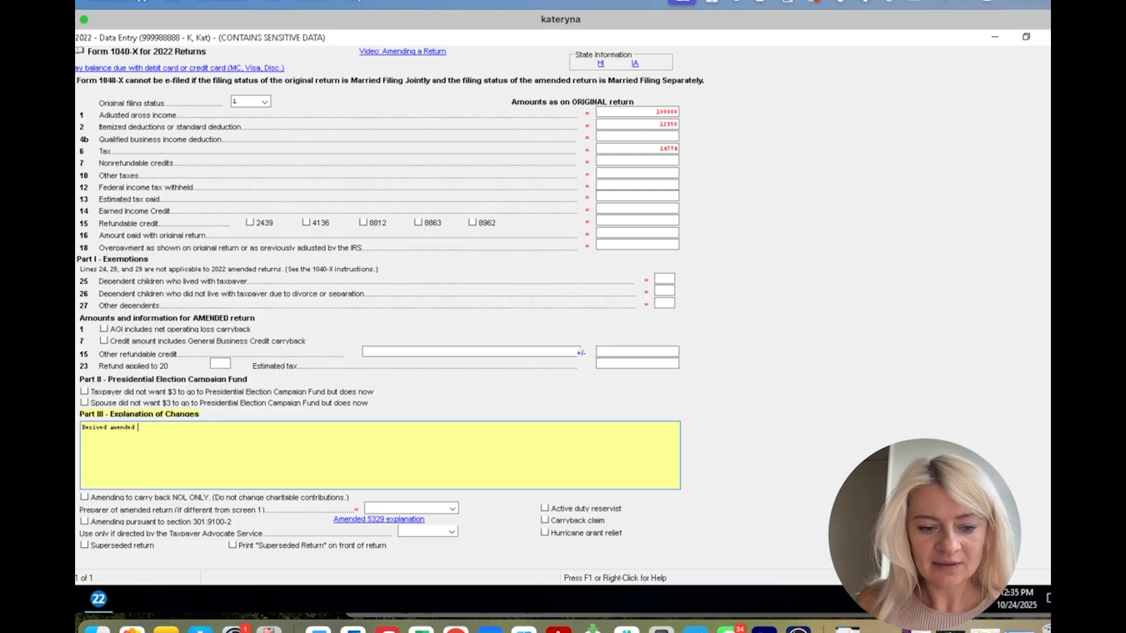
{"action": "type", "text": "K-1"}
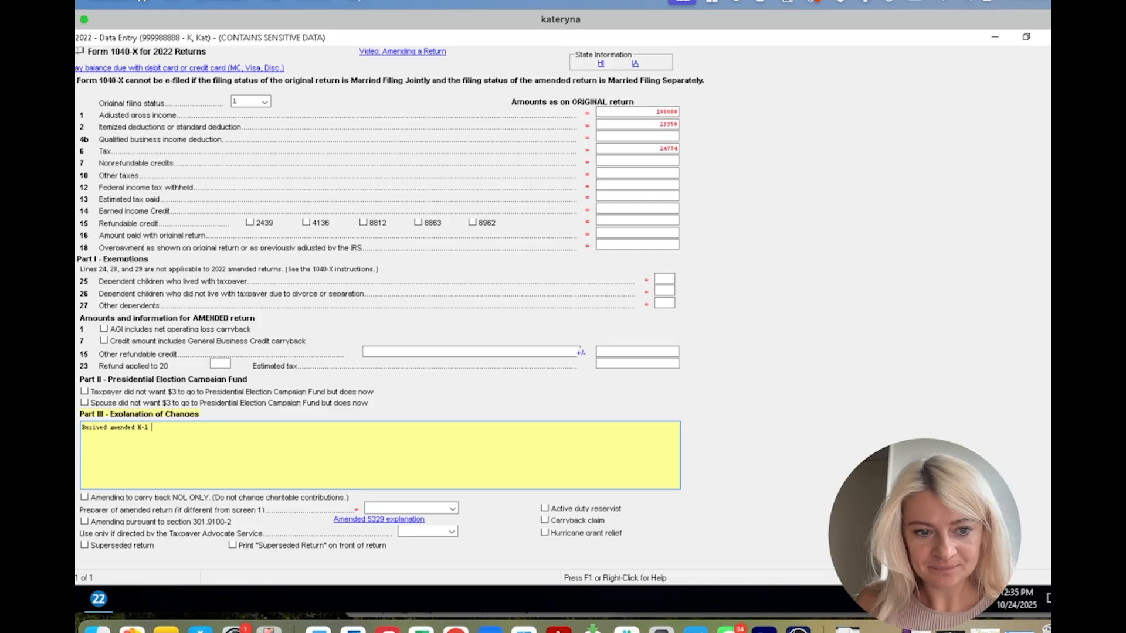
{"action": "type", "text": "with"}
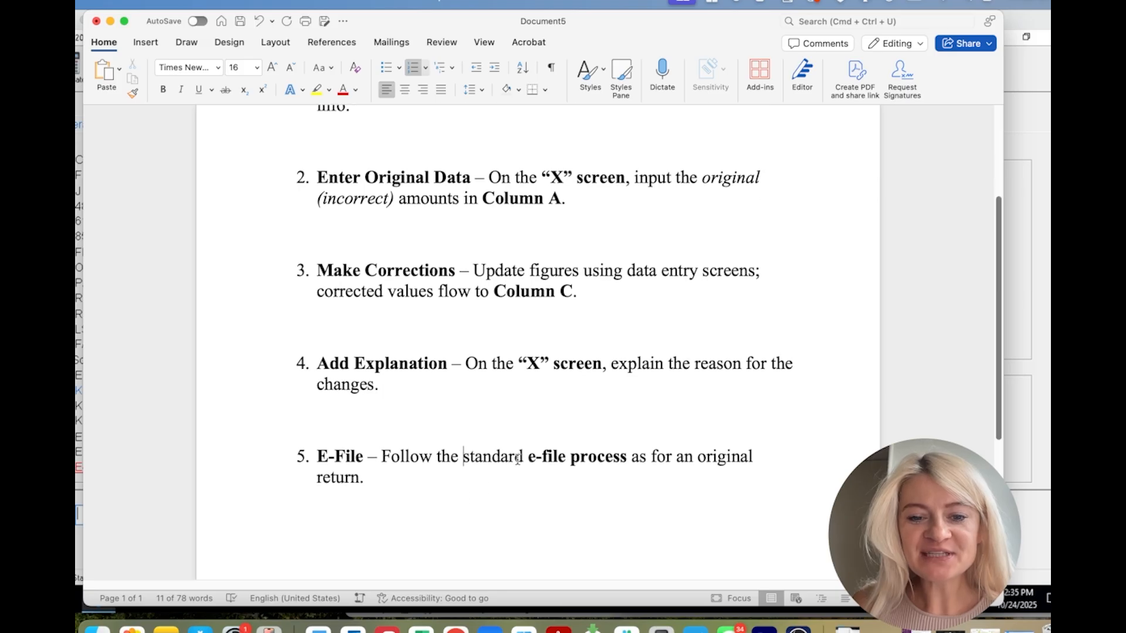
{"action": "left_click", "coordinate": [100, 599]}
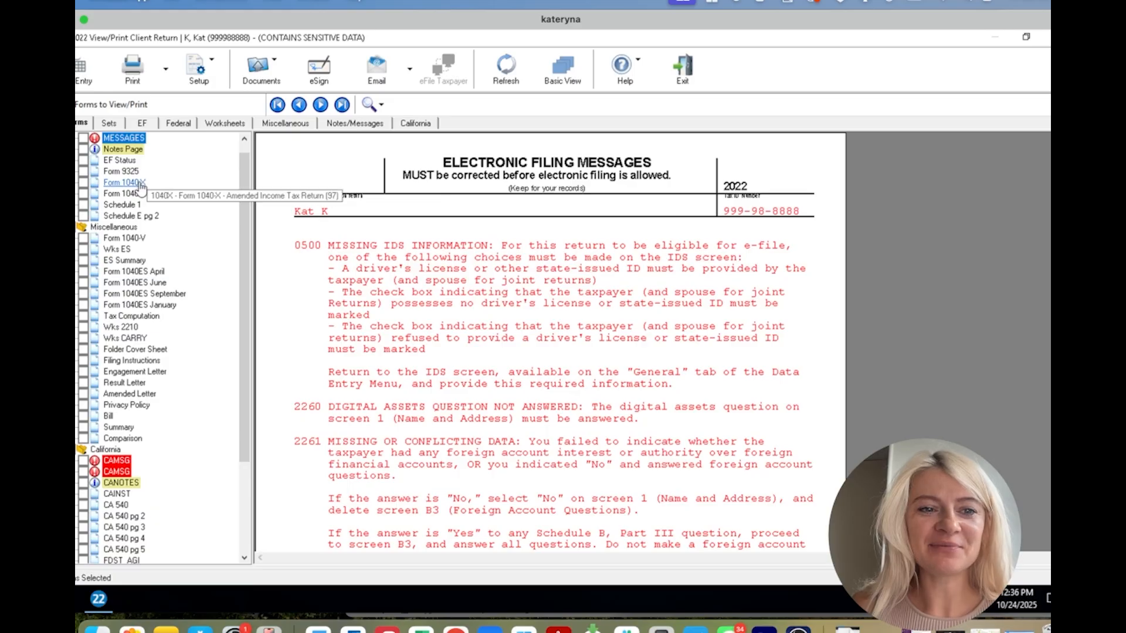
- Compare Form 1040-X with Form 1040's 80,000 income, ending on 1040-X lines 1–11
{"action": "left_click", "coordinate": [122, 182]}
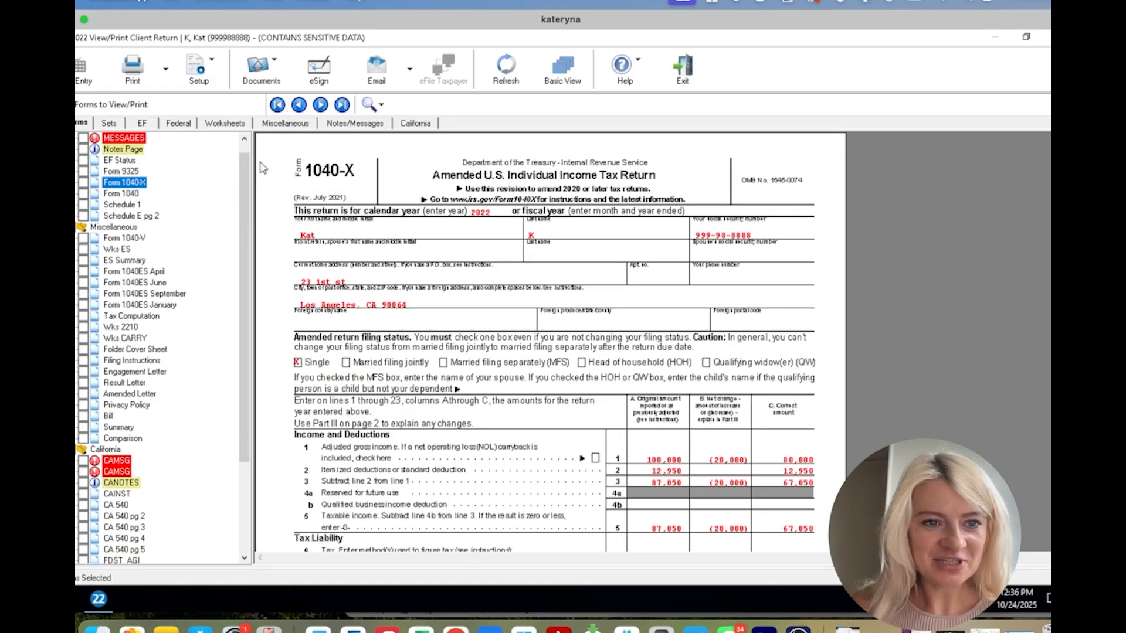
{"action": "mouse_move", "coordinate": [661, 307]}
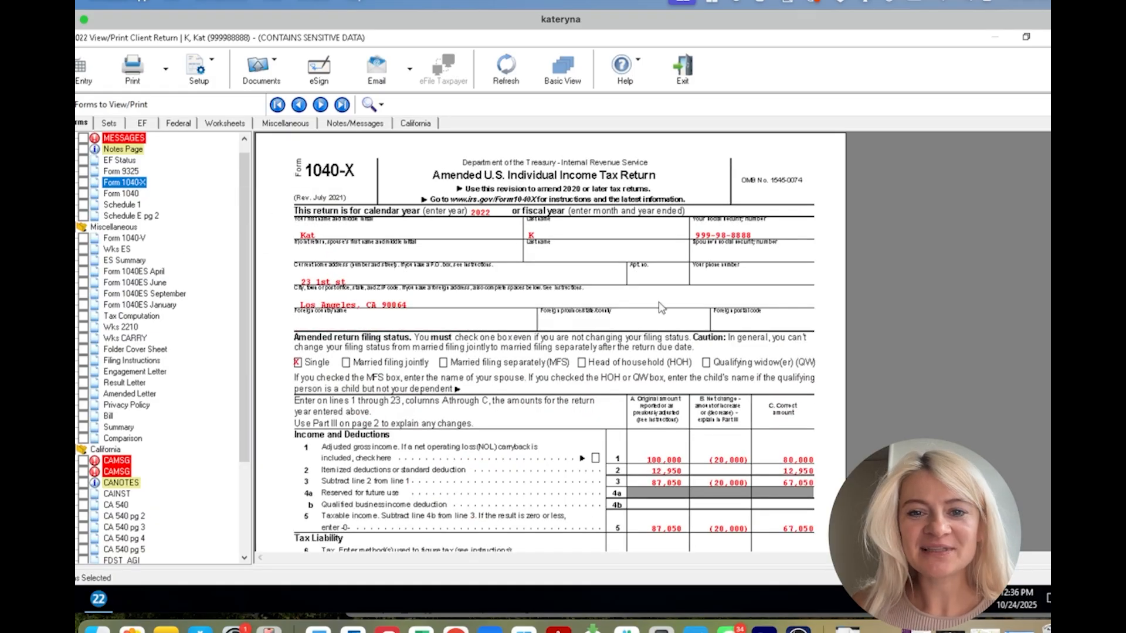
{"action": "scroll", "scroll_direction": "down", "scroll_amount": 3}
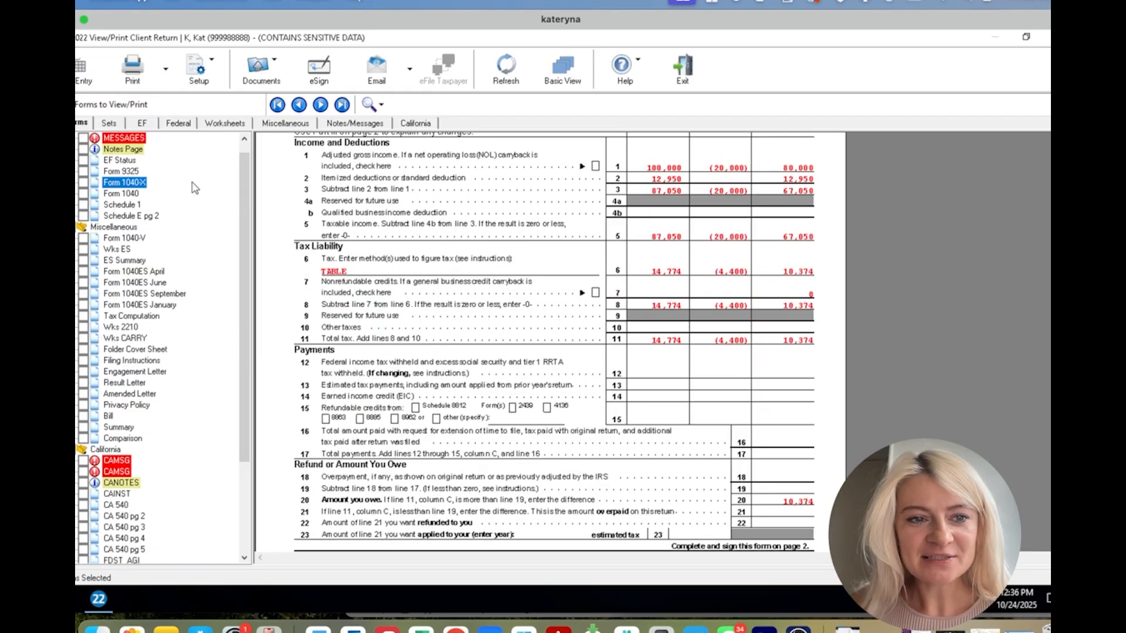
{"action": "mouse_move", "coordinate": [122, 194]}
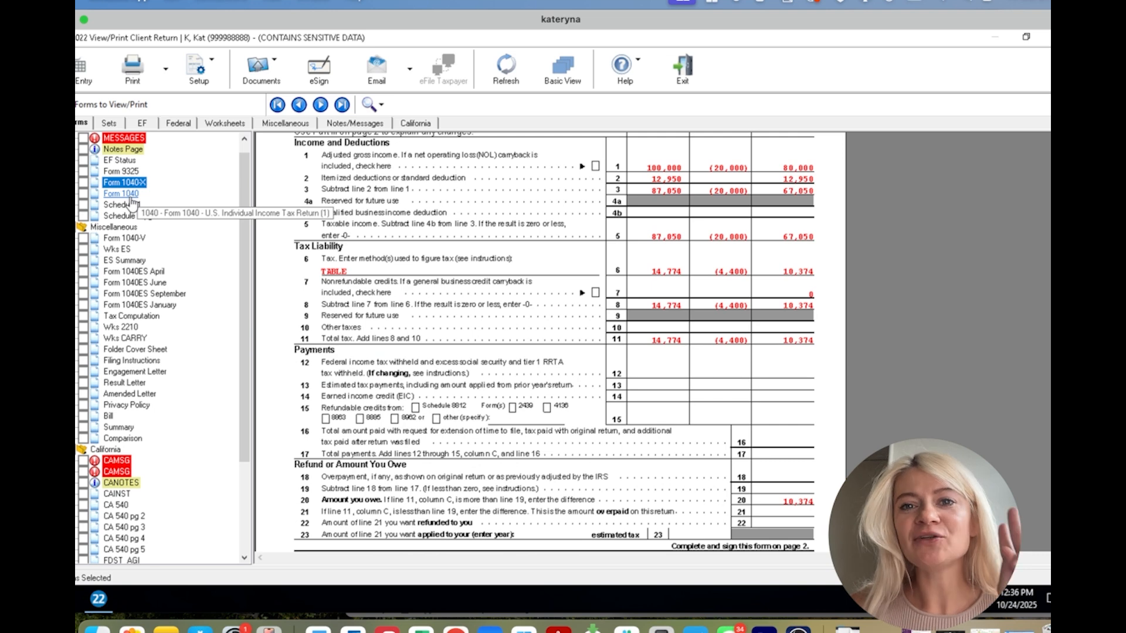
{"action": "left_click", "coordinate": [121, 193]}
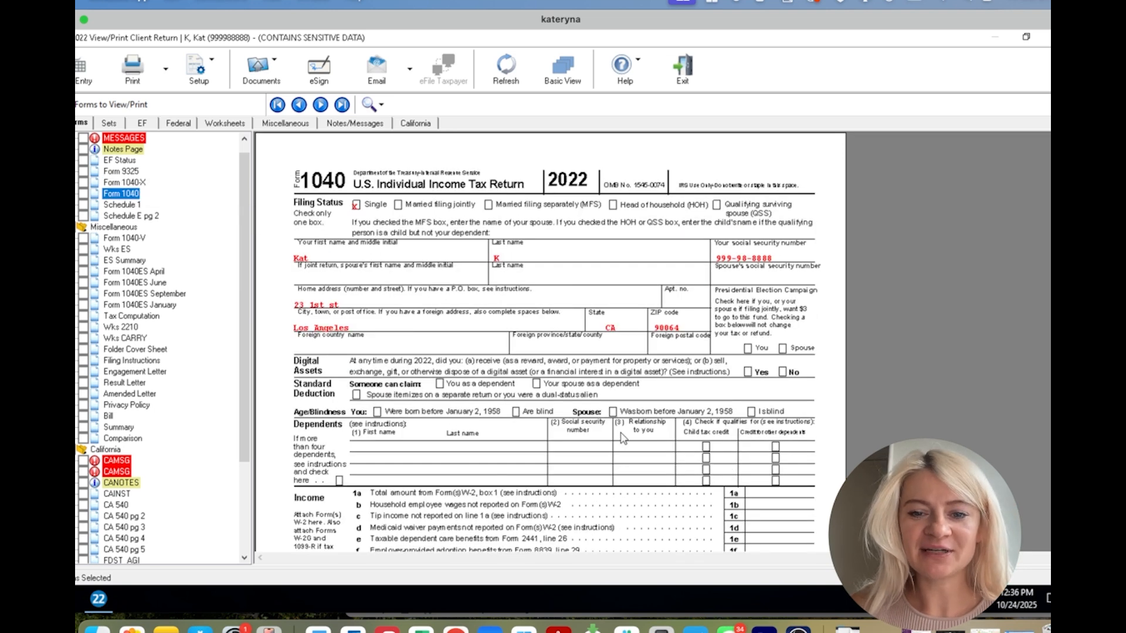
{"action": "scroll", "scroll_direction": "down", "scroll_amount": 3}
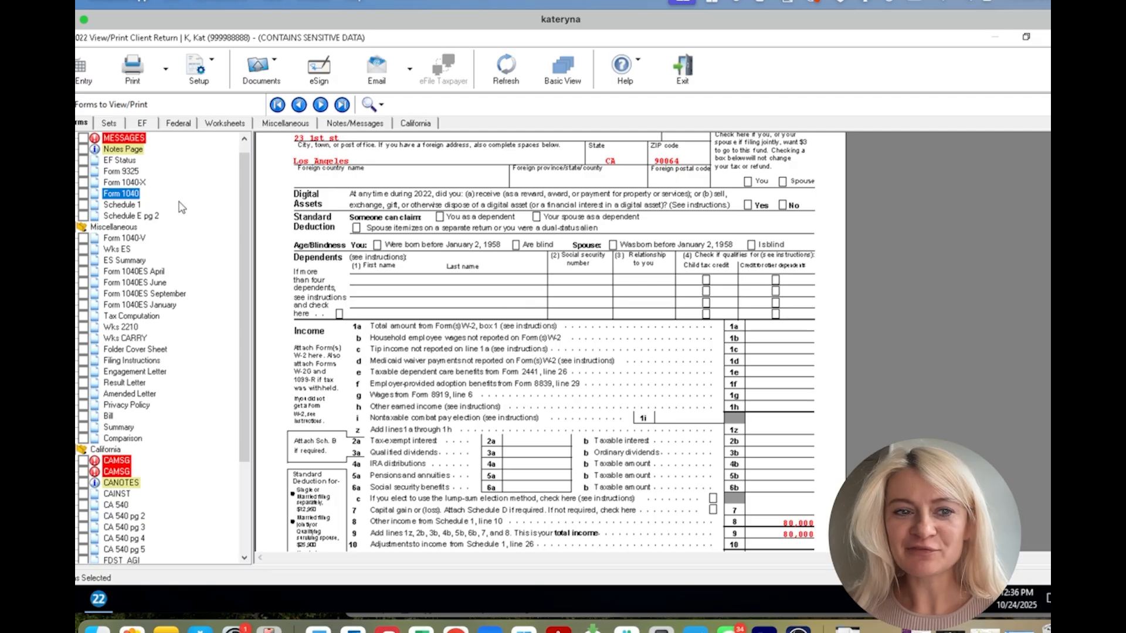
{"action": "left_click", "coordinate": [122, 182]}
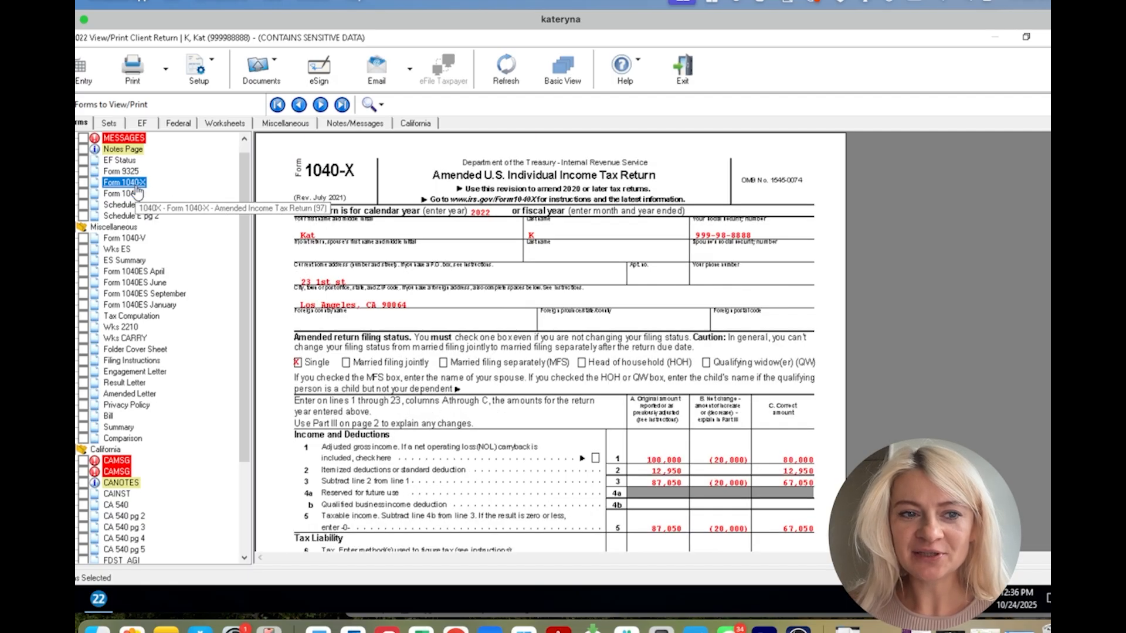
{"action": "scroll", "scroll_direction": "down", "scroll_amount": 3}
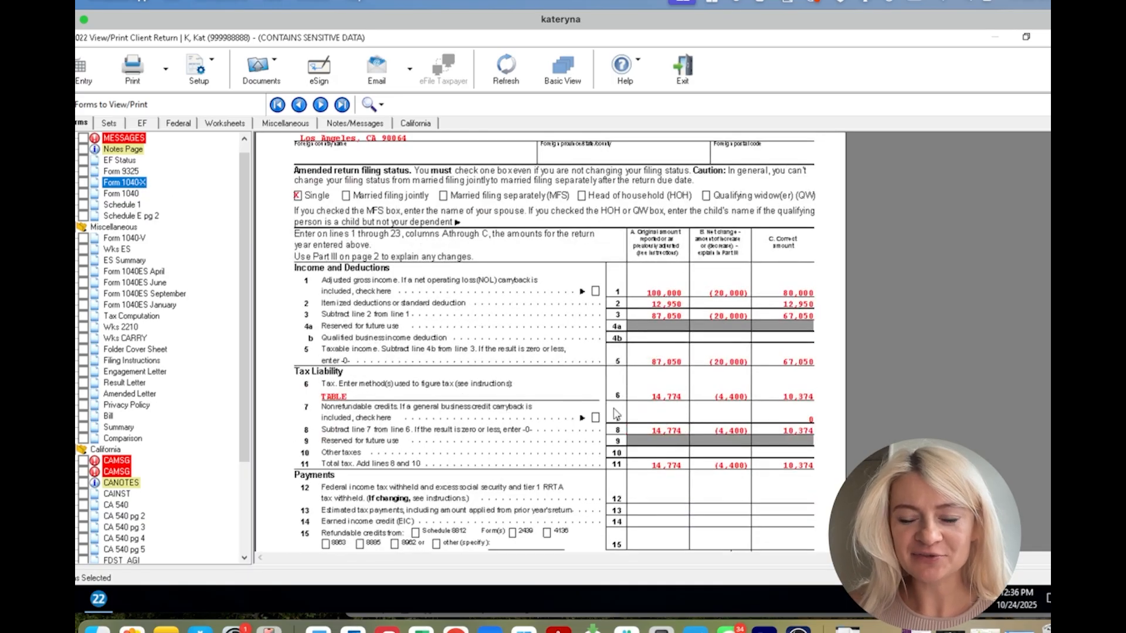
{"action": "mouse_move", "coordinate": [681, 286]}
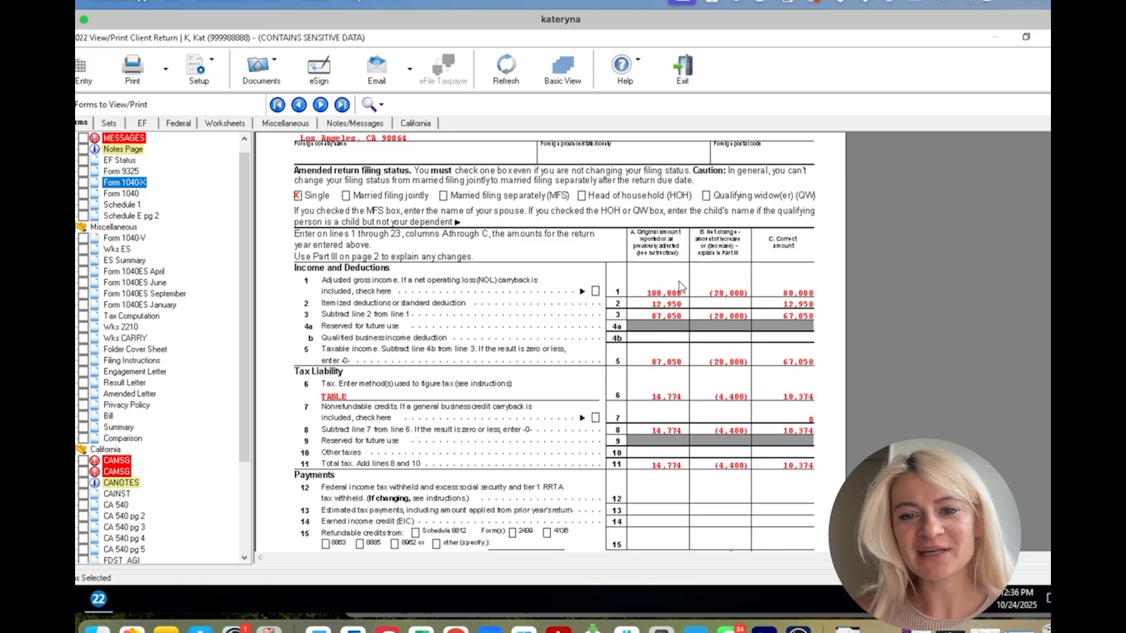
{"action": "mouse_move", "coordinate": [655, 271]}
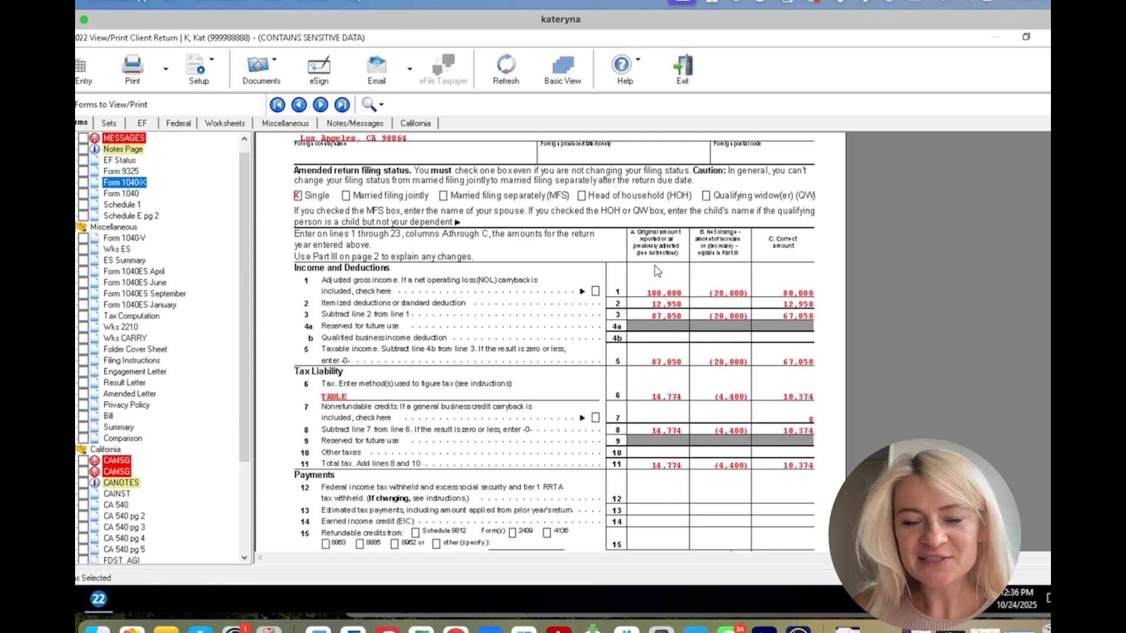
{"action": "mouse_move", "coordinate": [743, 454]}
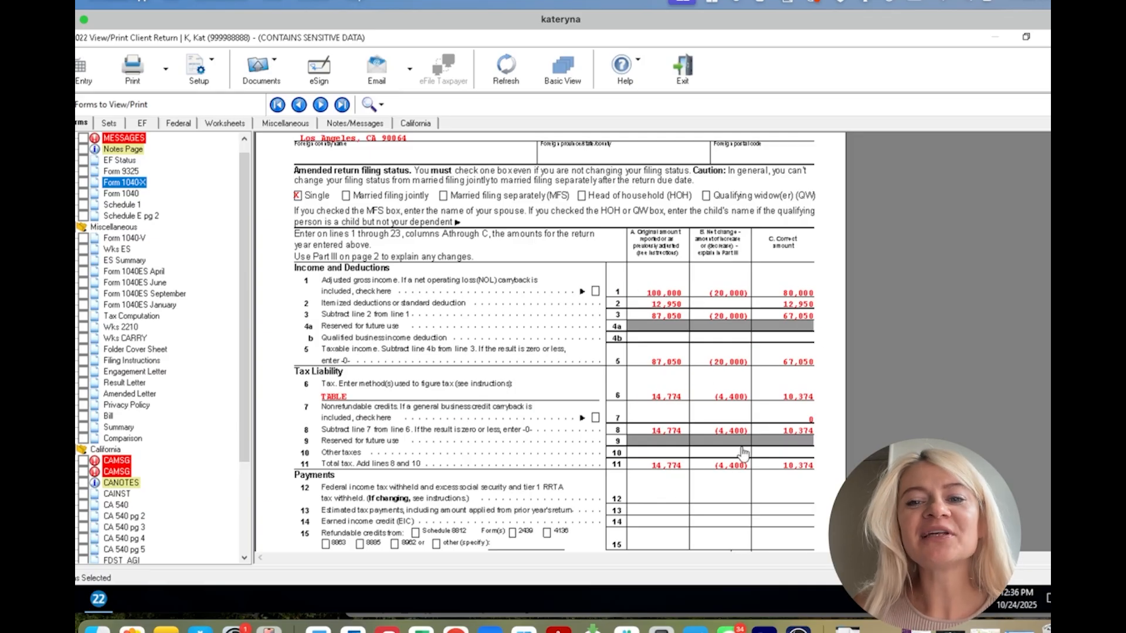